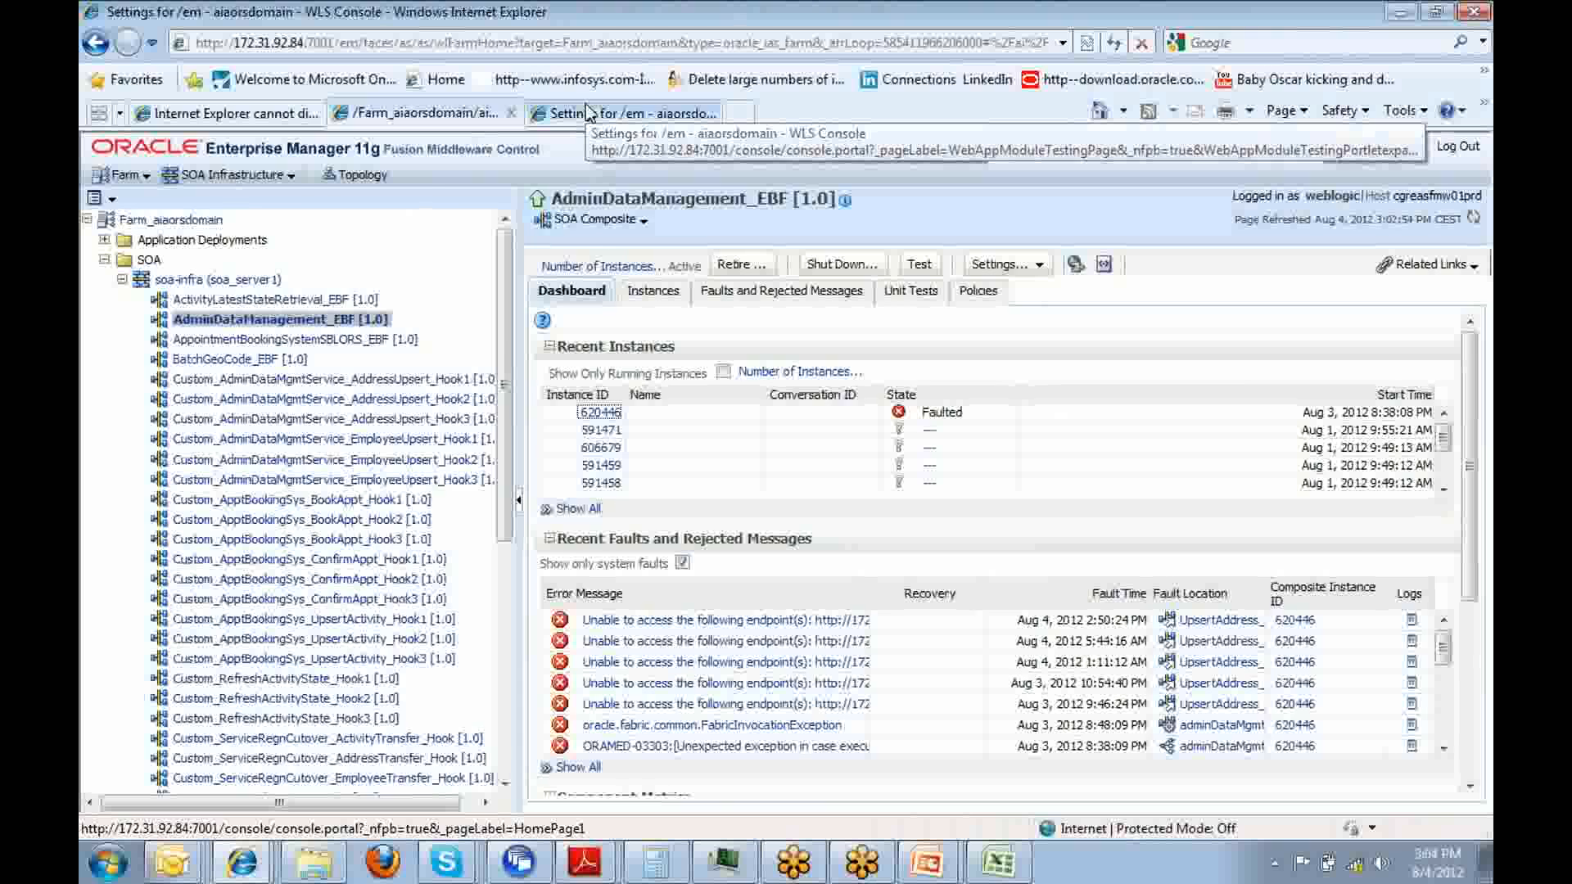
Show the WebLogic architecture slide with its host, domain and cluster diagrams.
{"action": "left_click", "coordinate": [578, 111]}
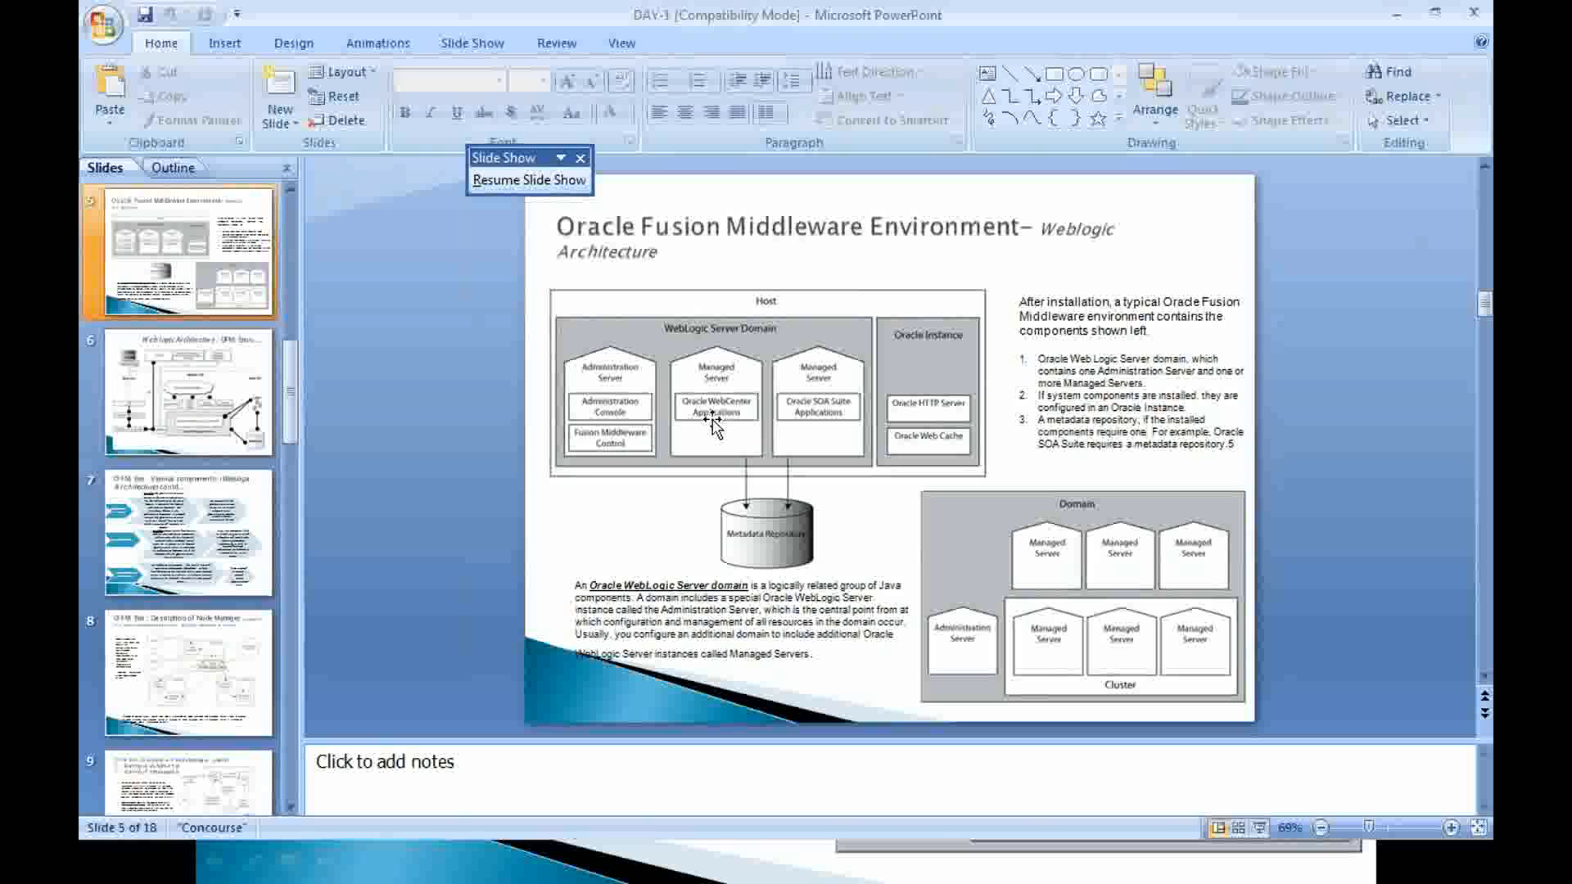
{"action": "mouse_move", "coordinate": [726, 485]}
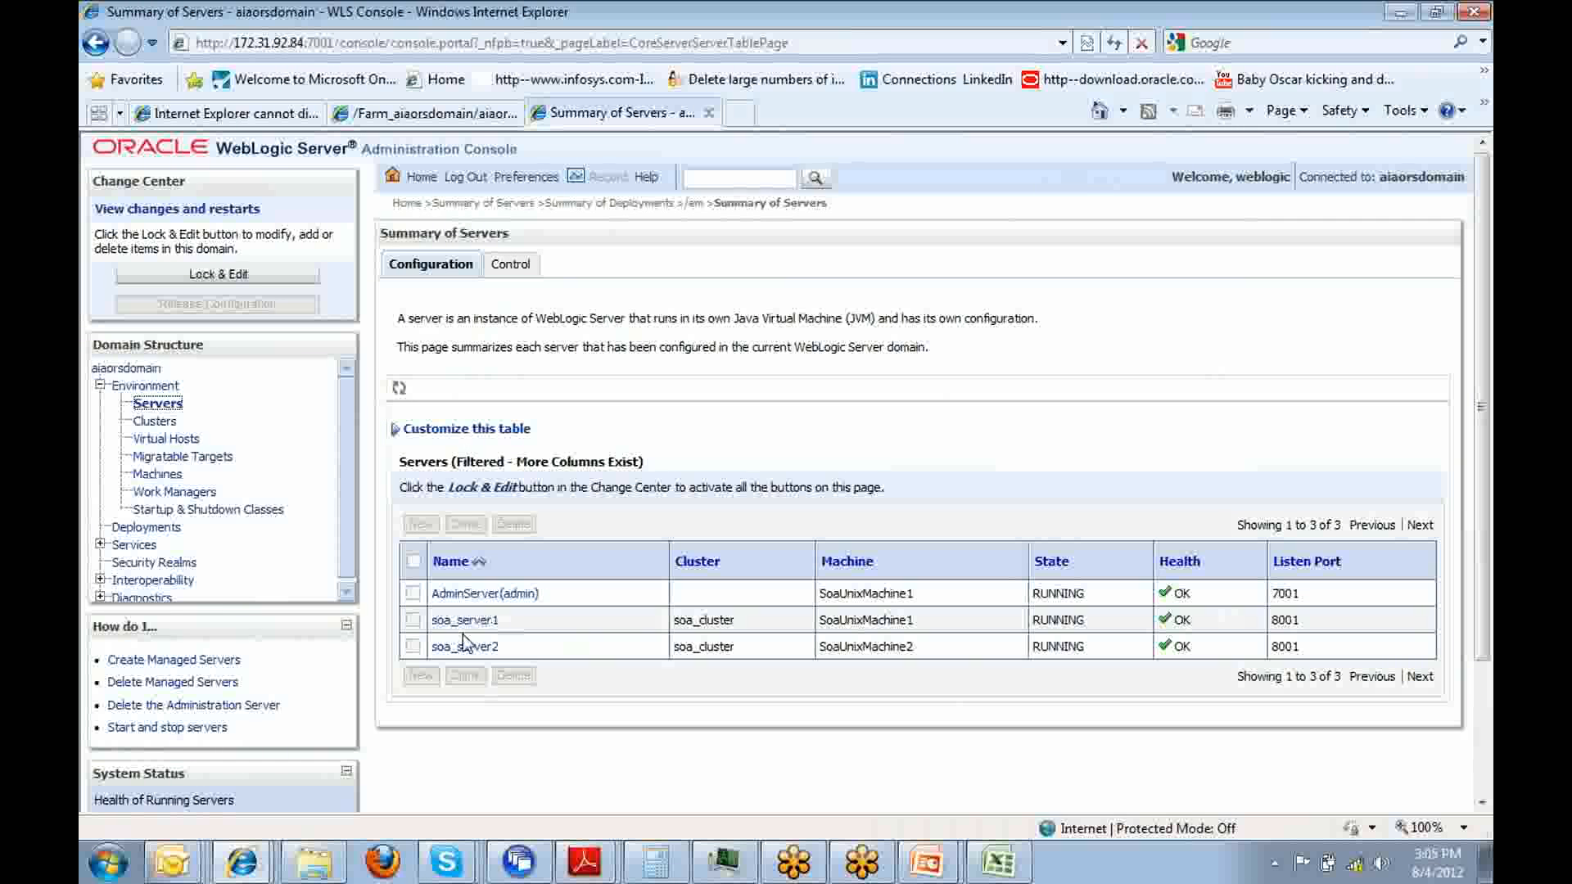
{"action": "mouse_move", "coordinate": [508, 553]}
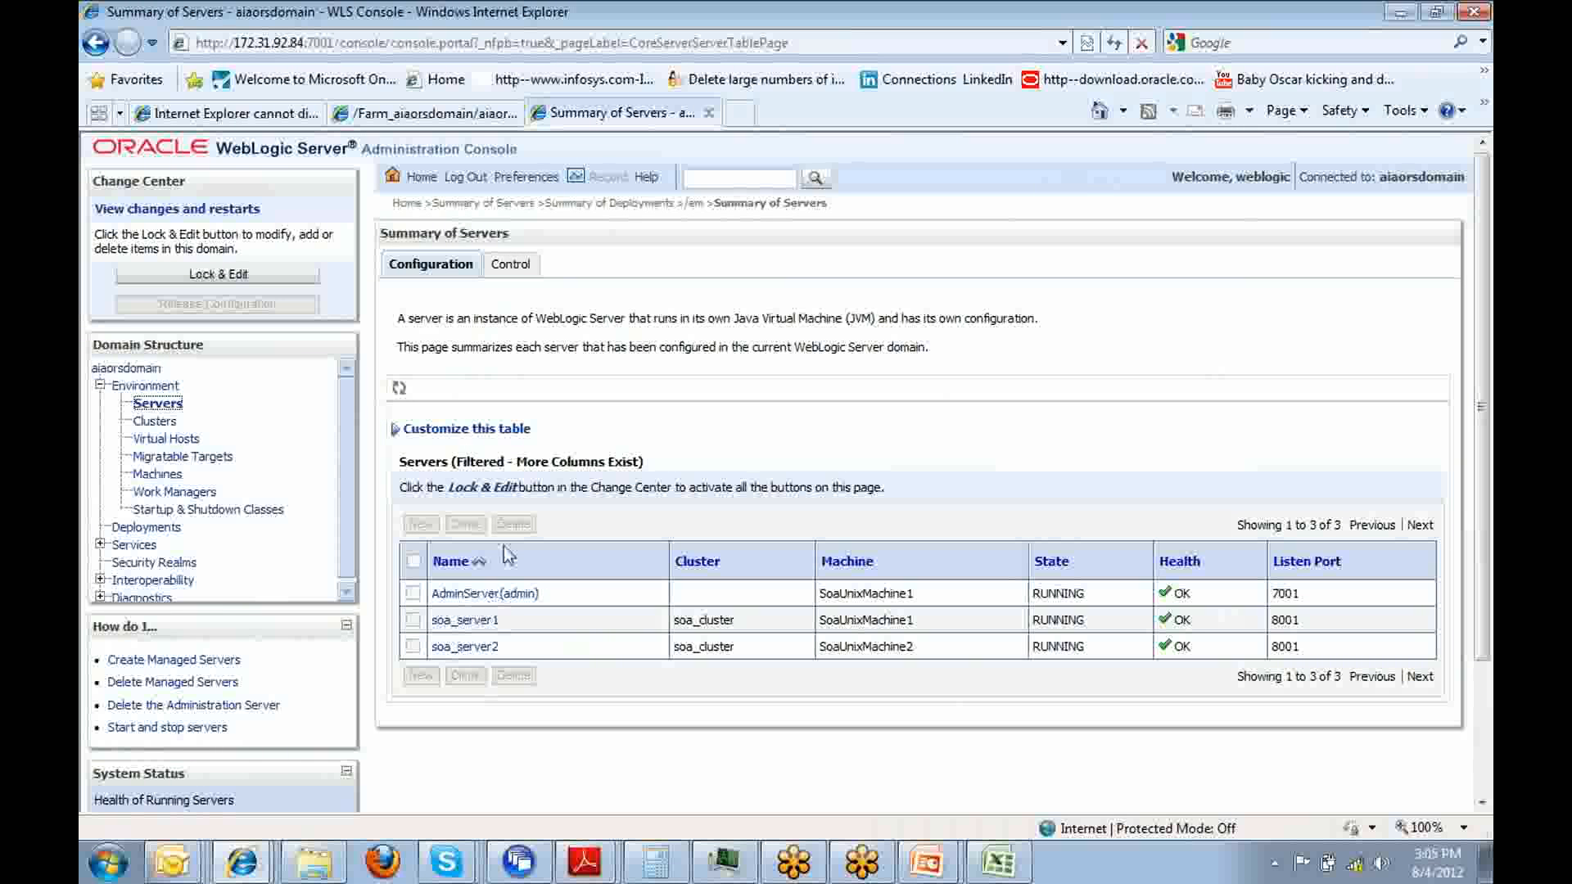
Start a new browser tab beside the aiaorsdomain Summary of Servers page.
{"action": "left_click", "coordinate": [739, 113]}
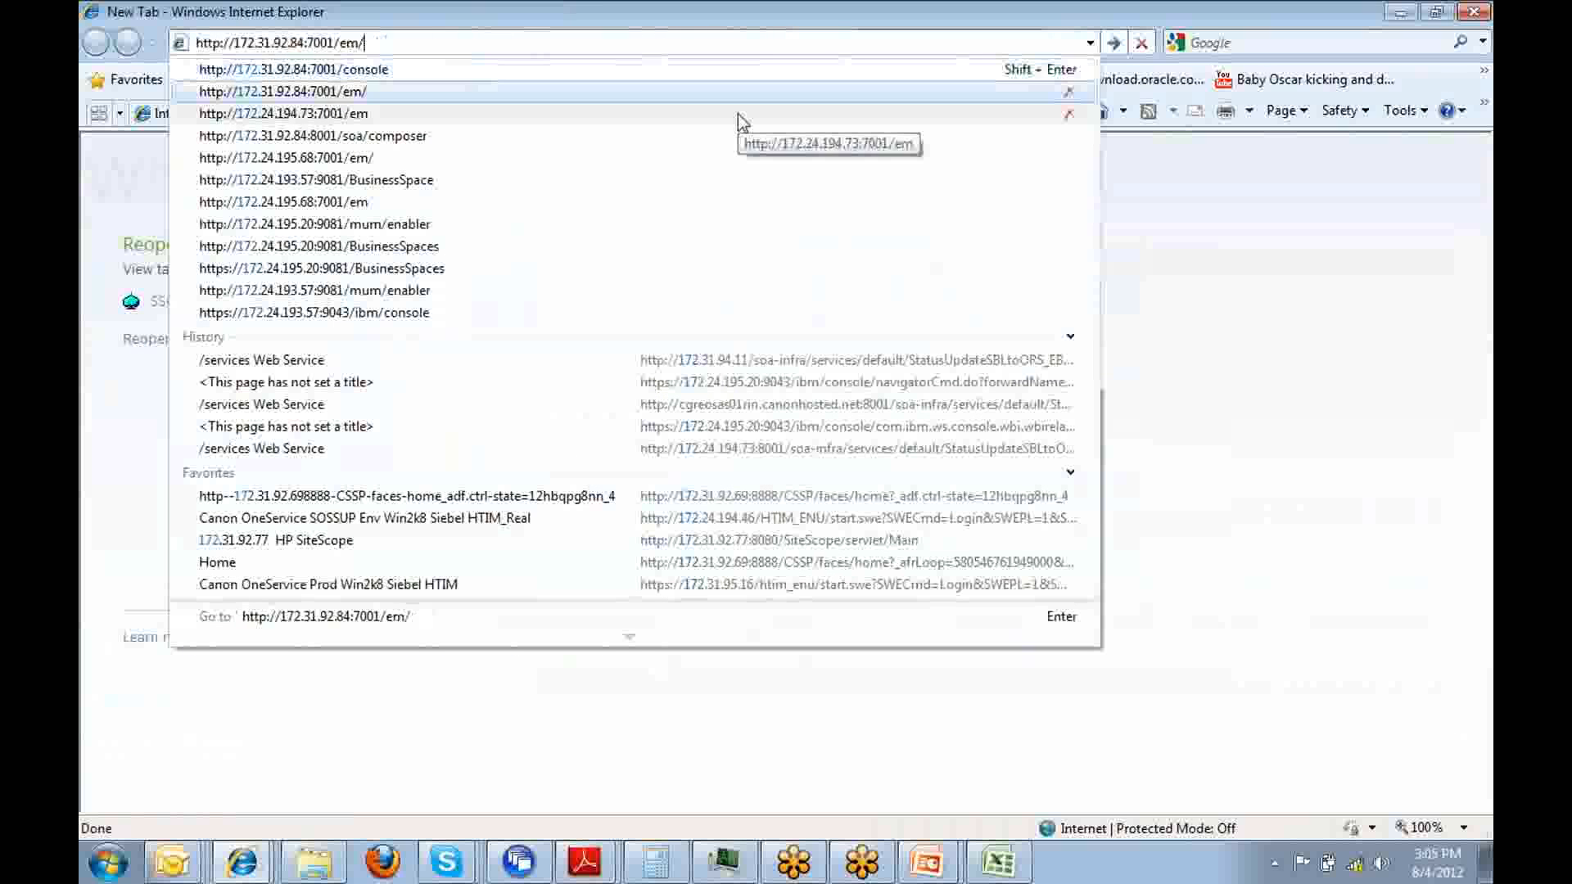
{"action": "left_click", "coordinate": [314, 223]}
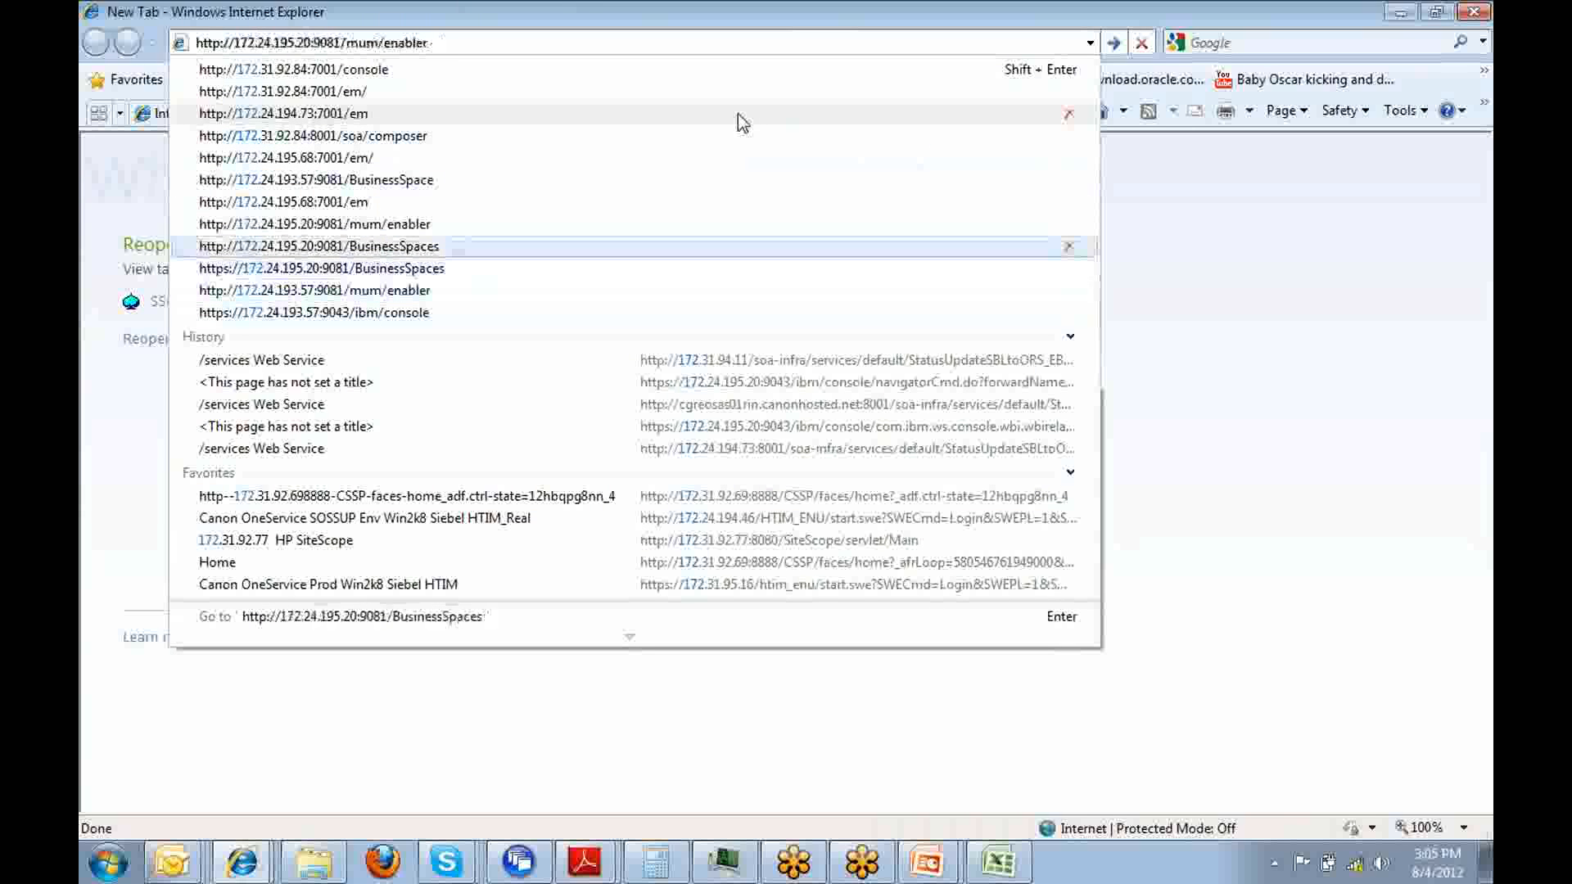
{"action": "left_click", "coordinate": [314, 136]}
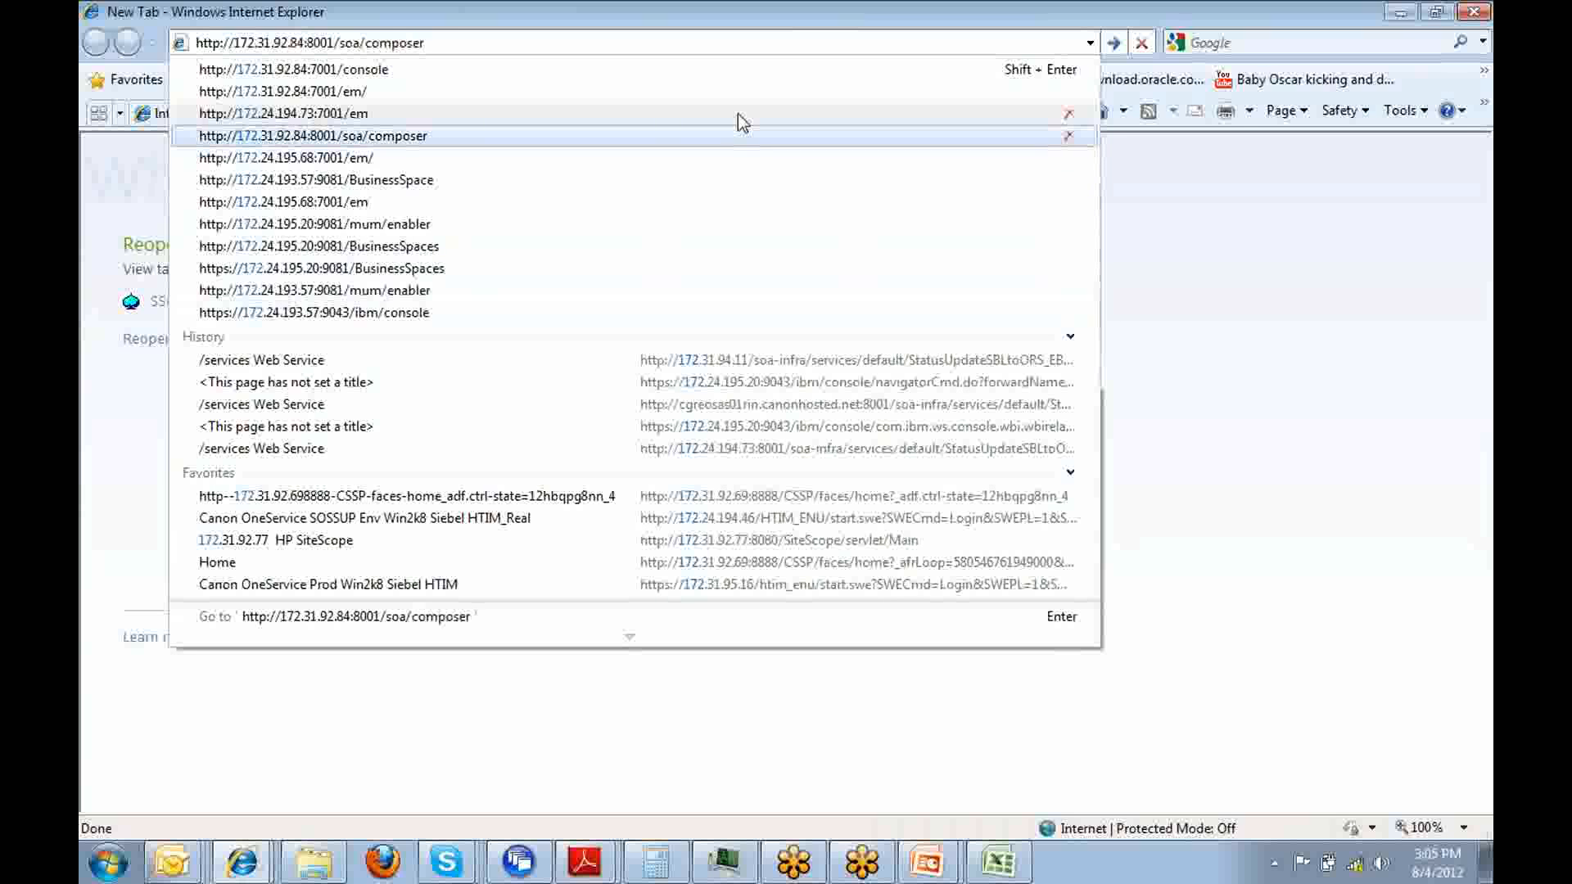
{"action": "left_click", "coordinate": [313, 313]}
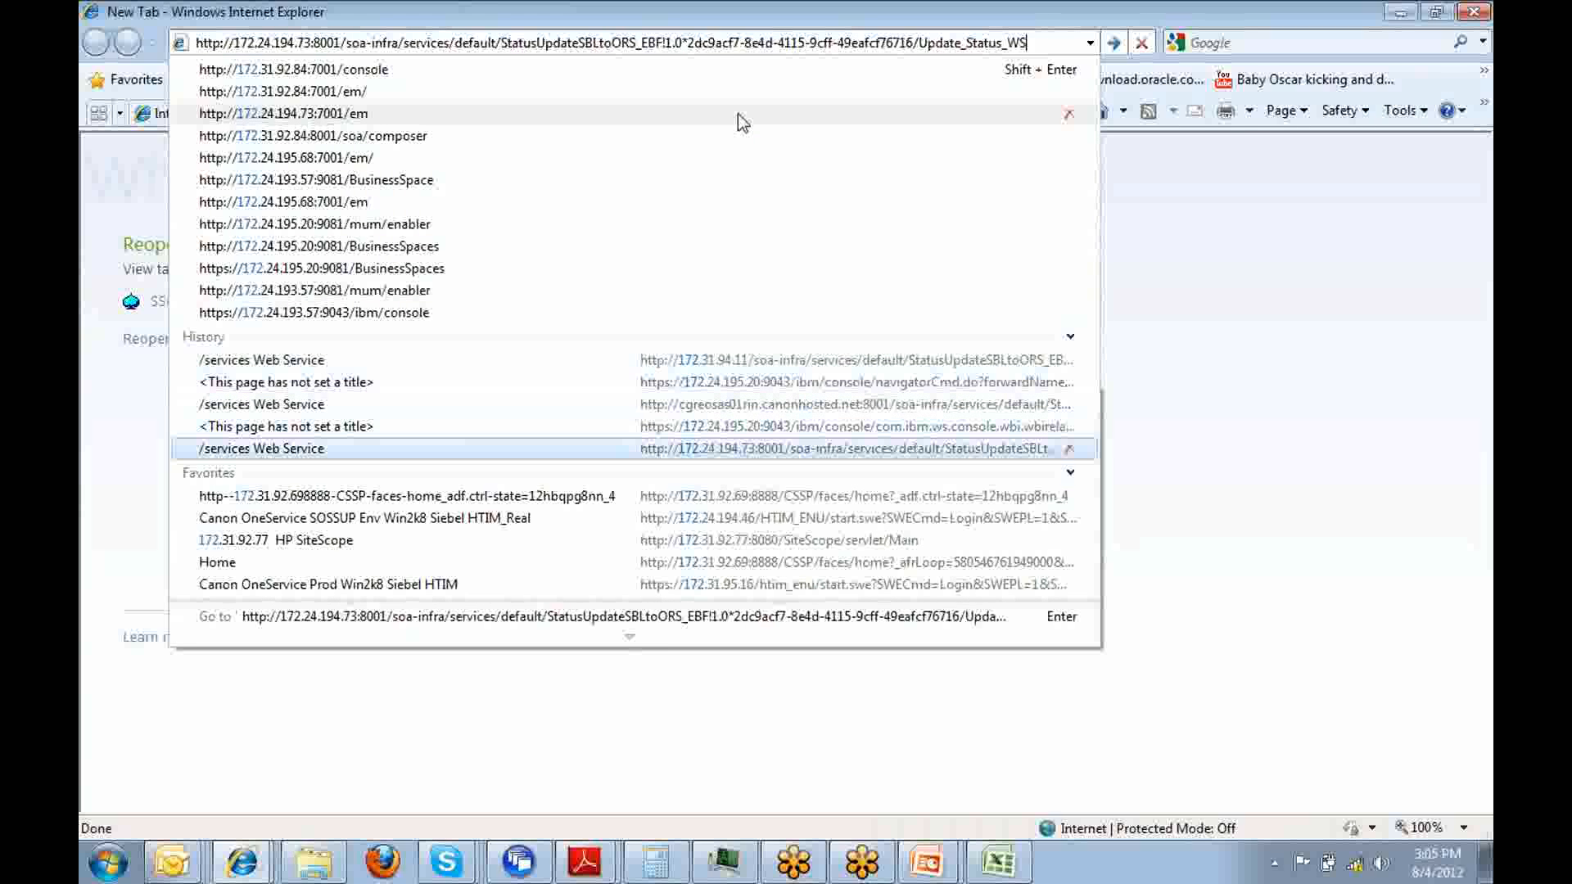
{"action": "left_click", "coordinate": [400, 496]}
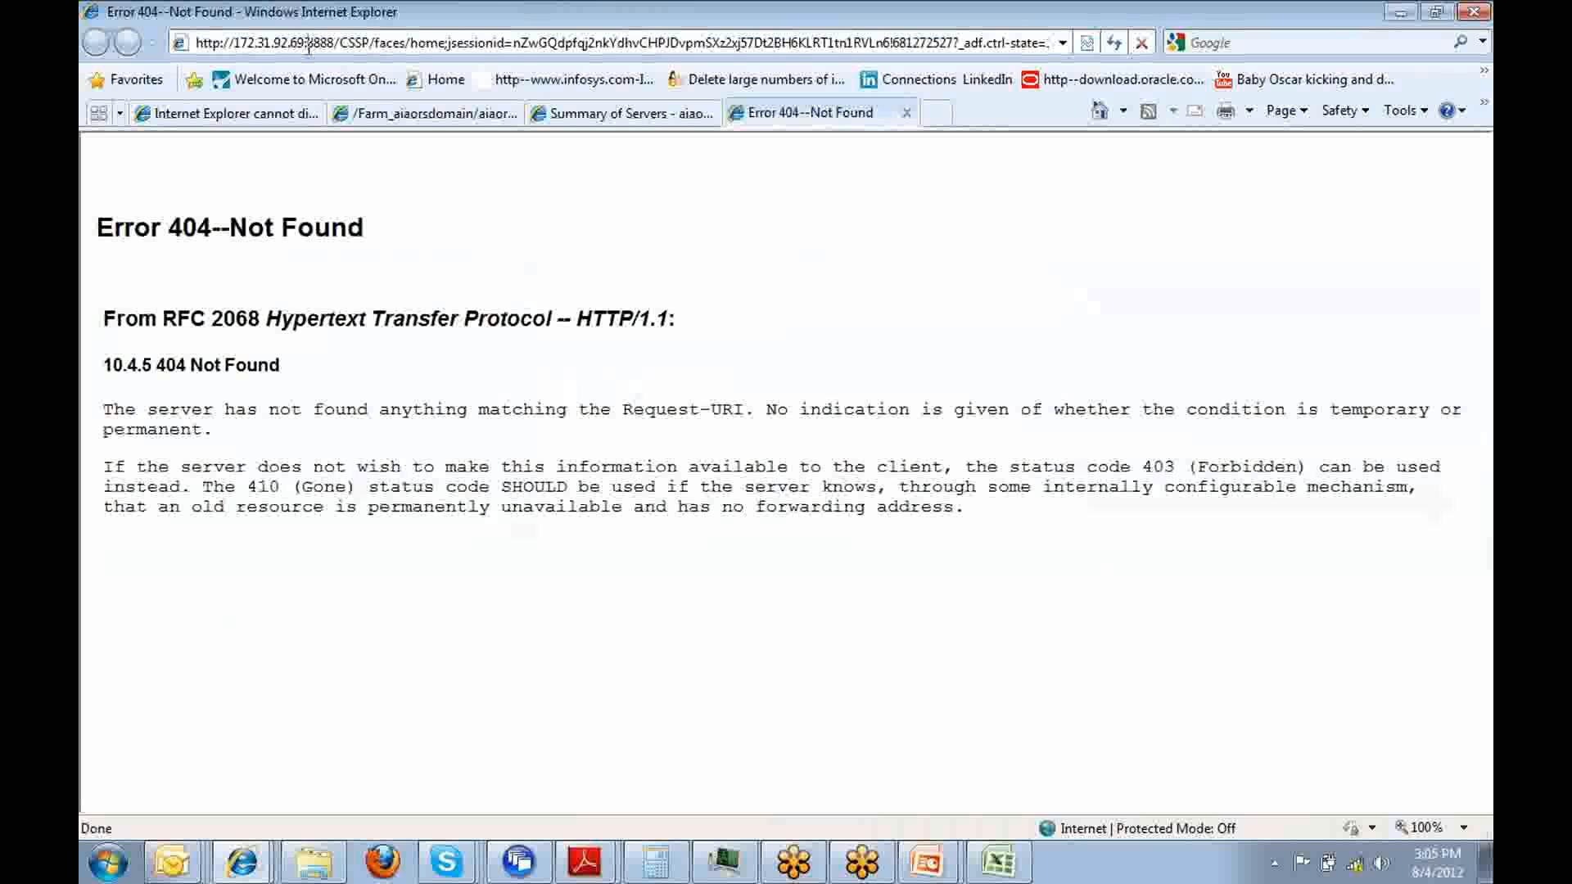
{"action": "type", "text": "http://172.31.92.69:7001"}
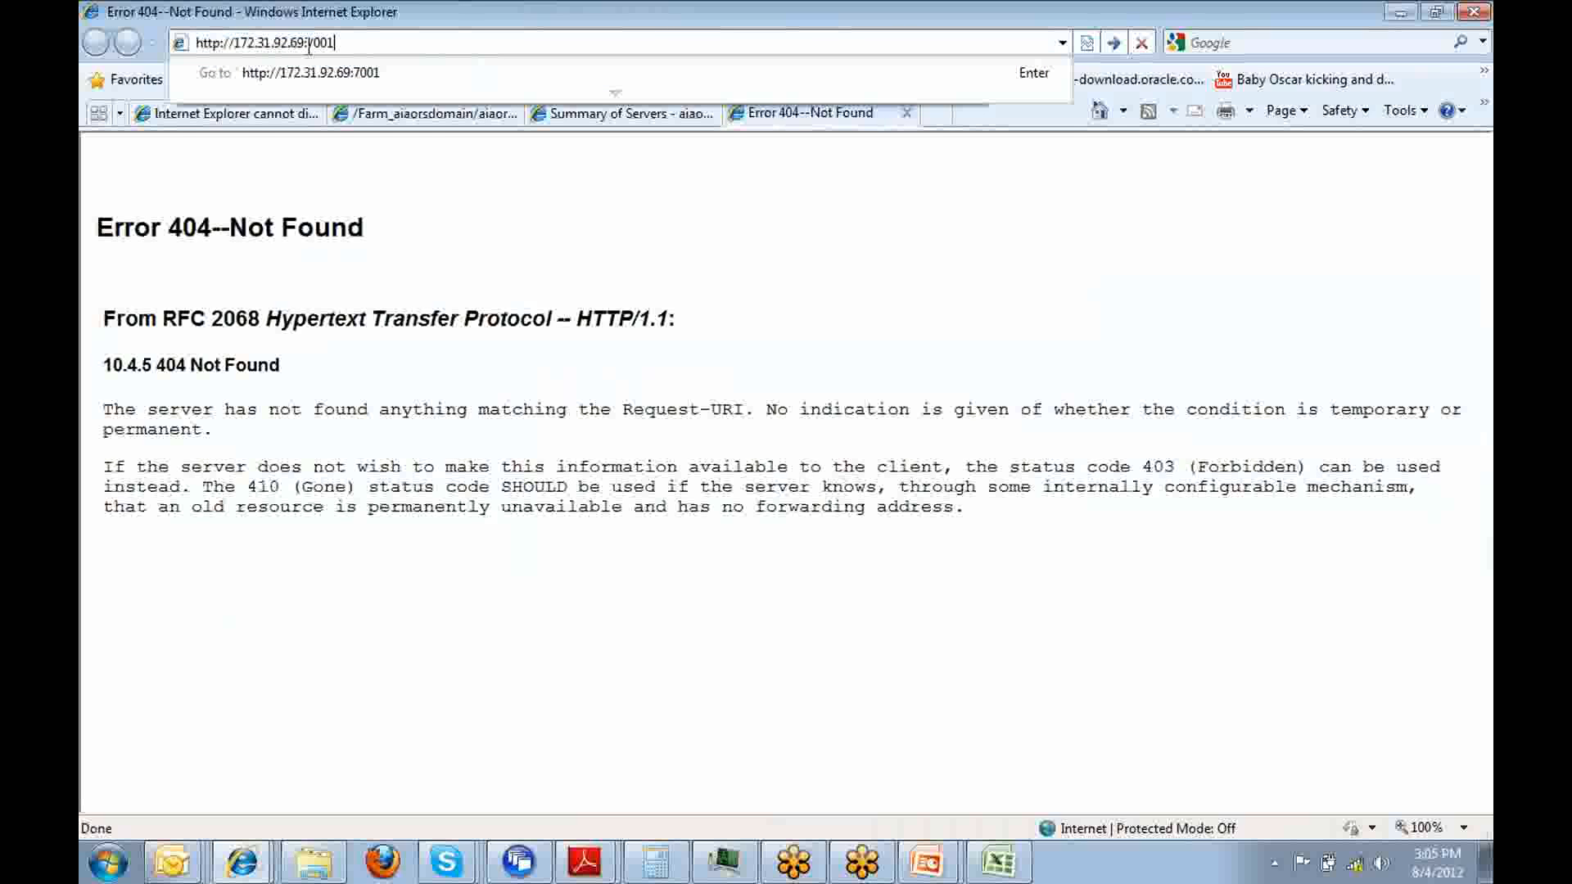
{"action": "type", "text": "/c"}
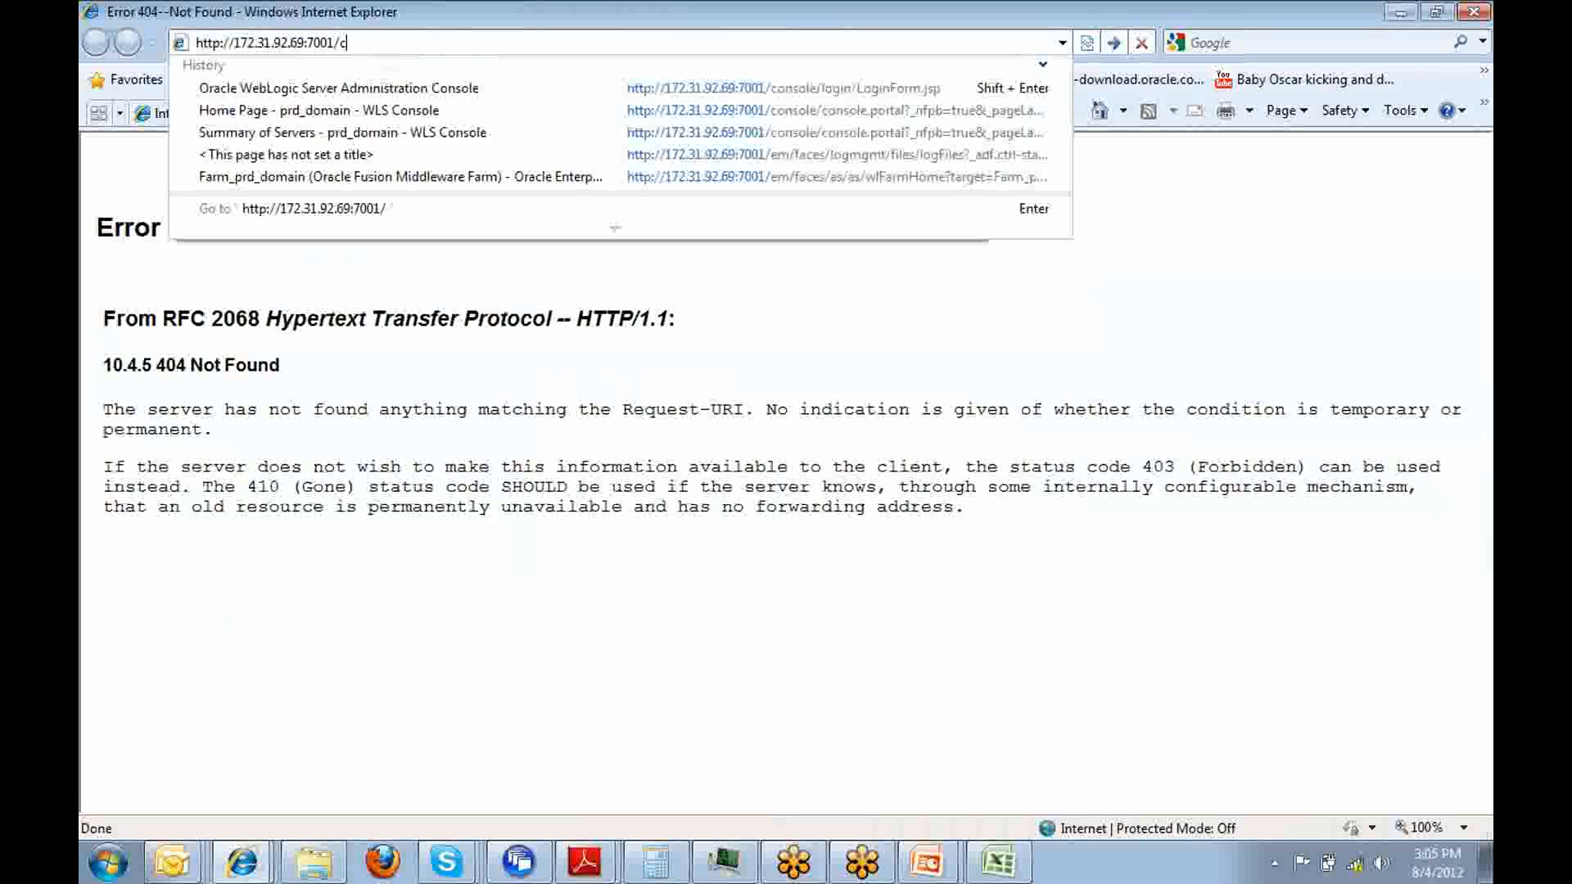
{"action": "type", "text": "onsole/login/LoginForm.jsp"}
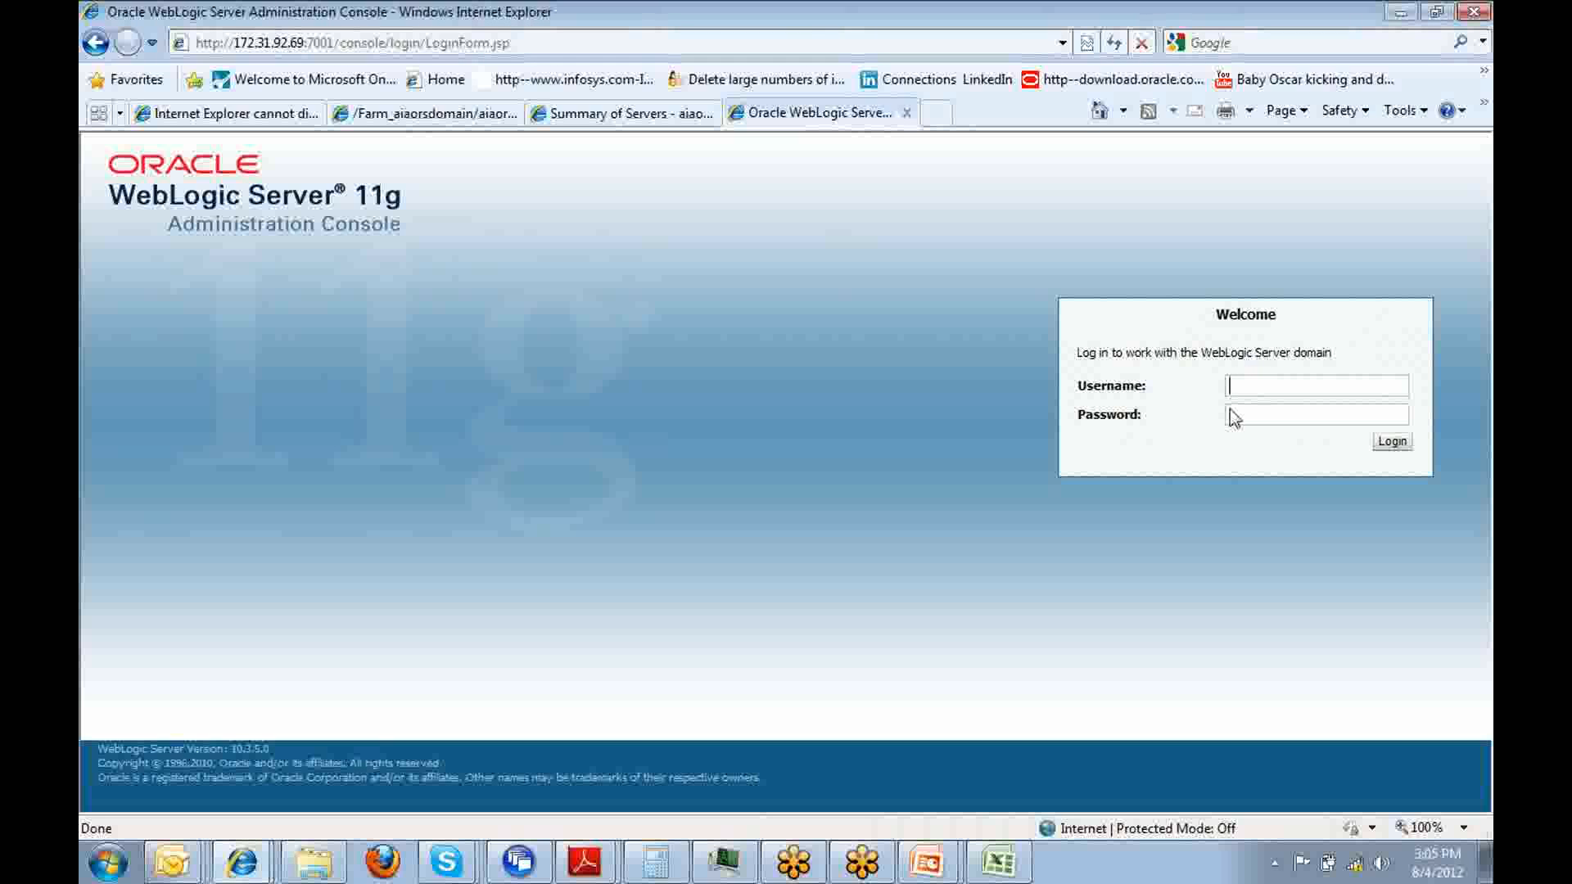
Sign in to the prd_domain console as user durga.
{"action": "type", "text": "durga"}
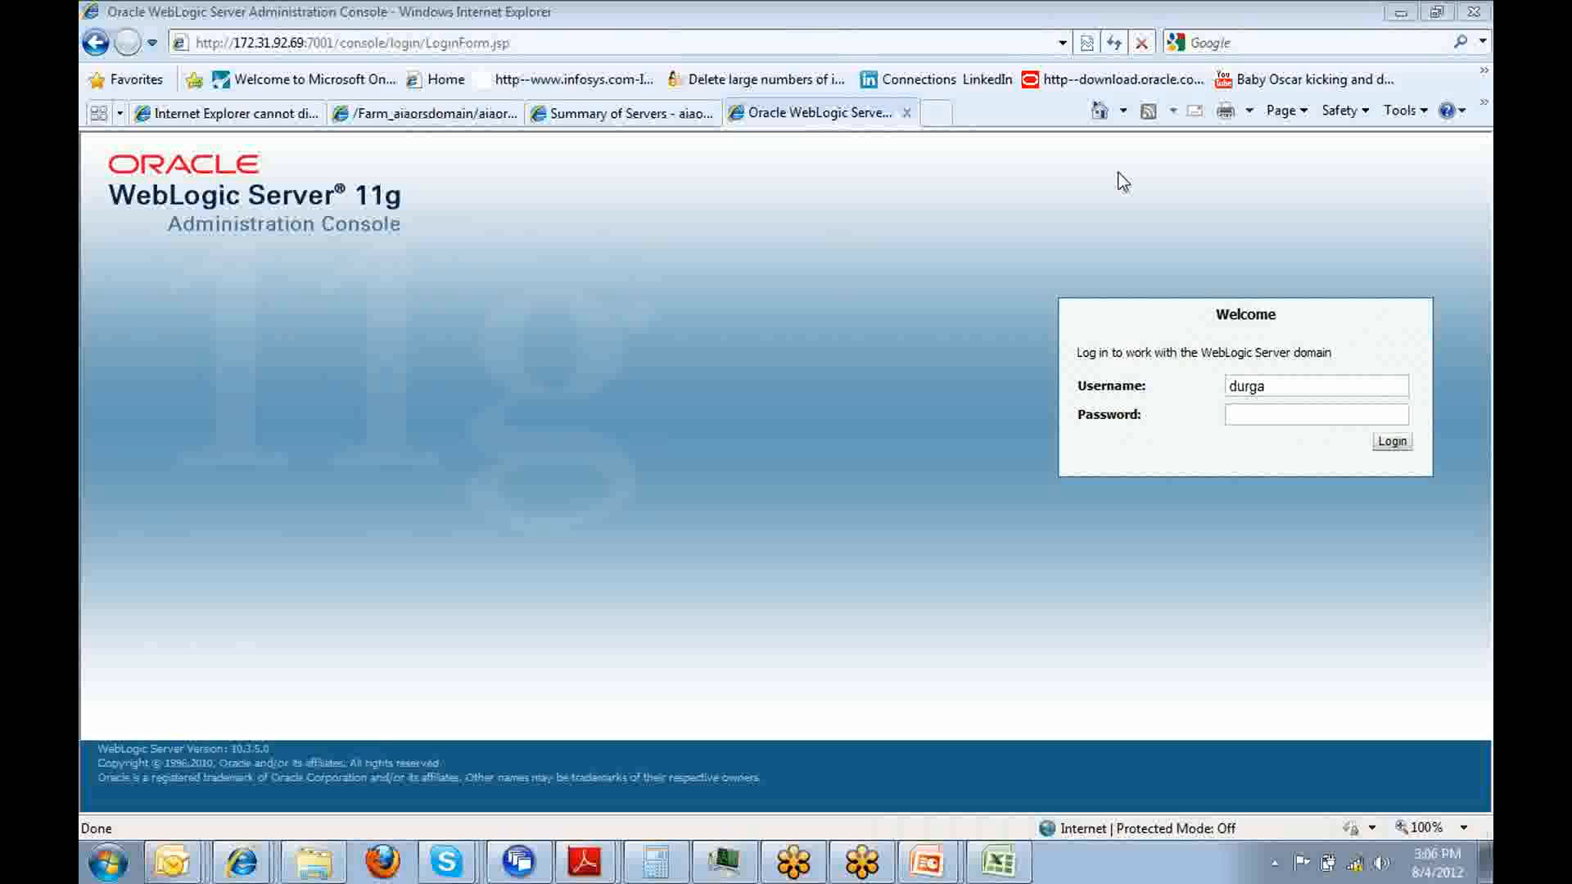
{"action": "left_click", "coordinate": [1317, 414]}
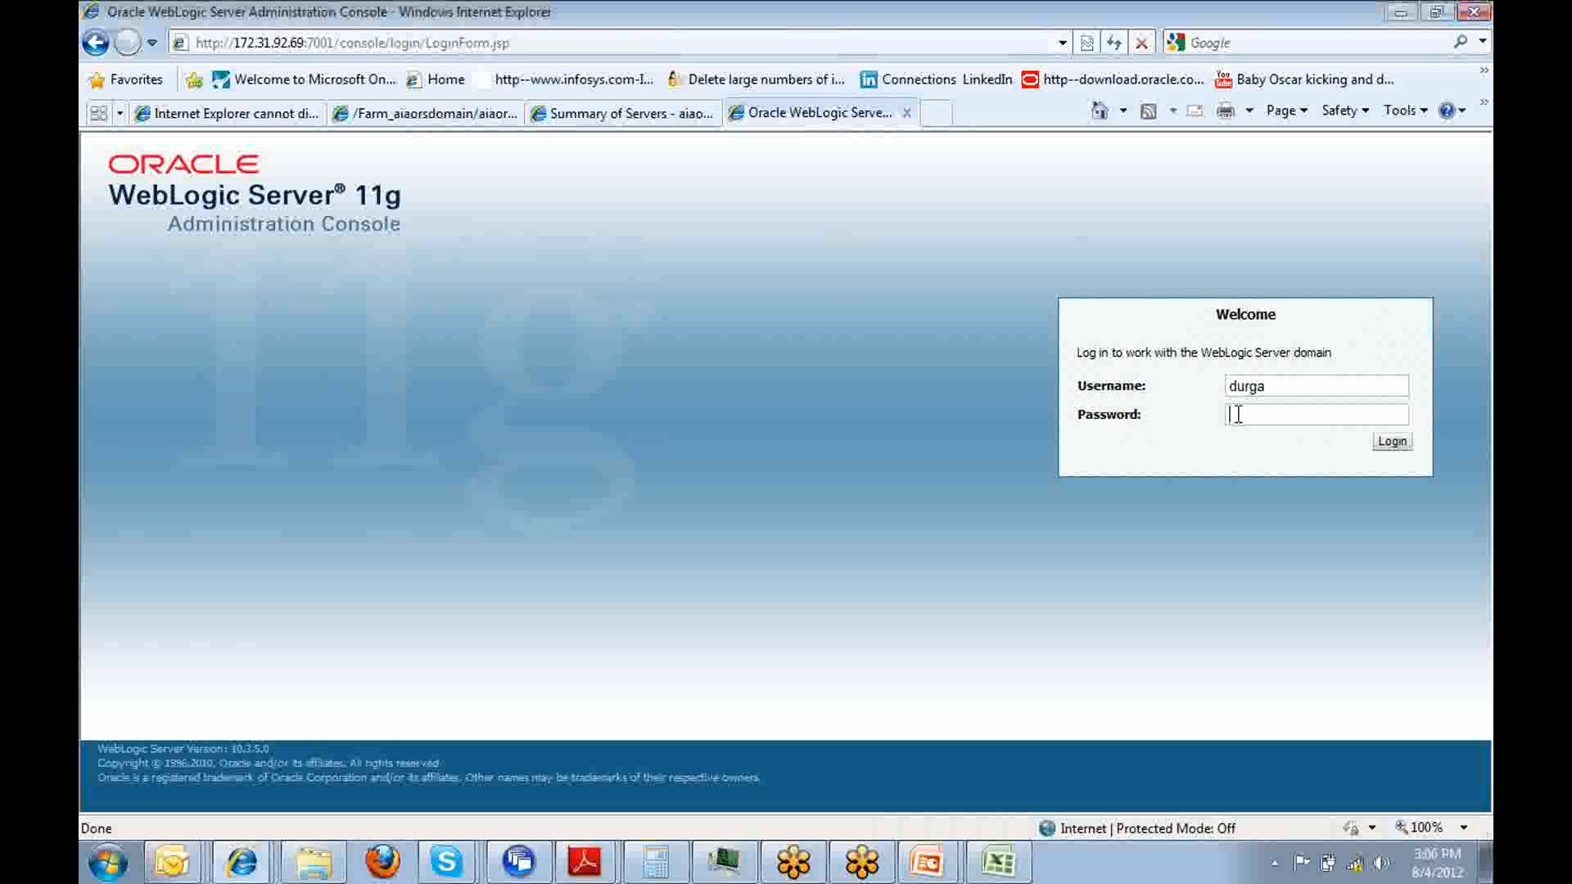
{"action": "type", "text": "password"}
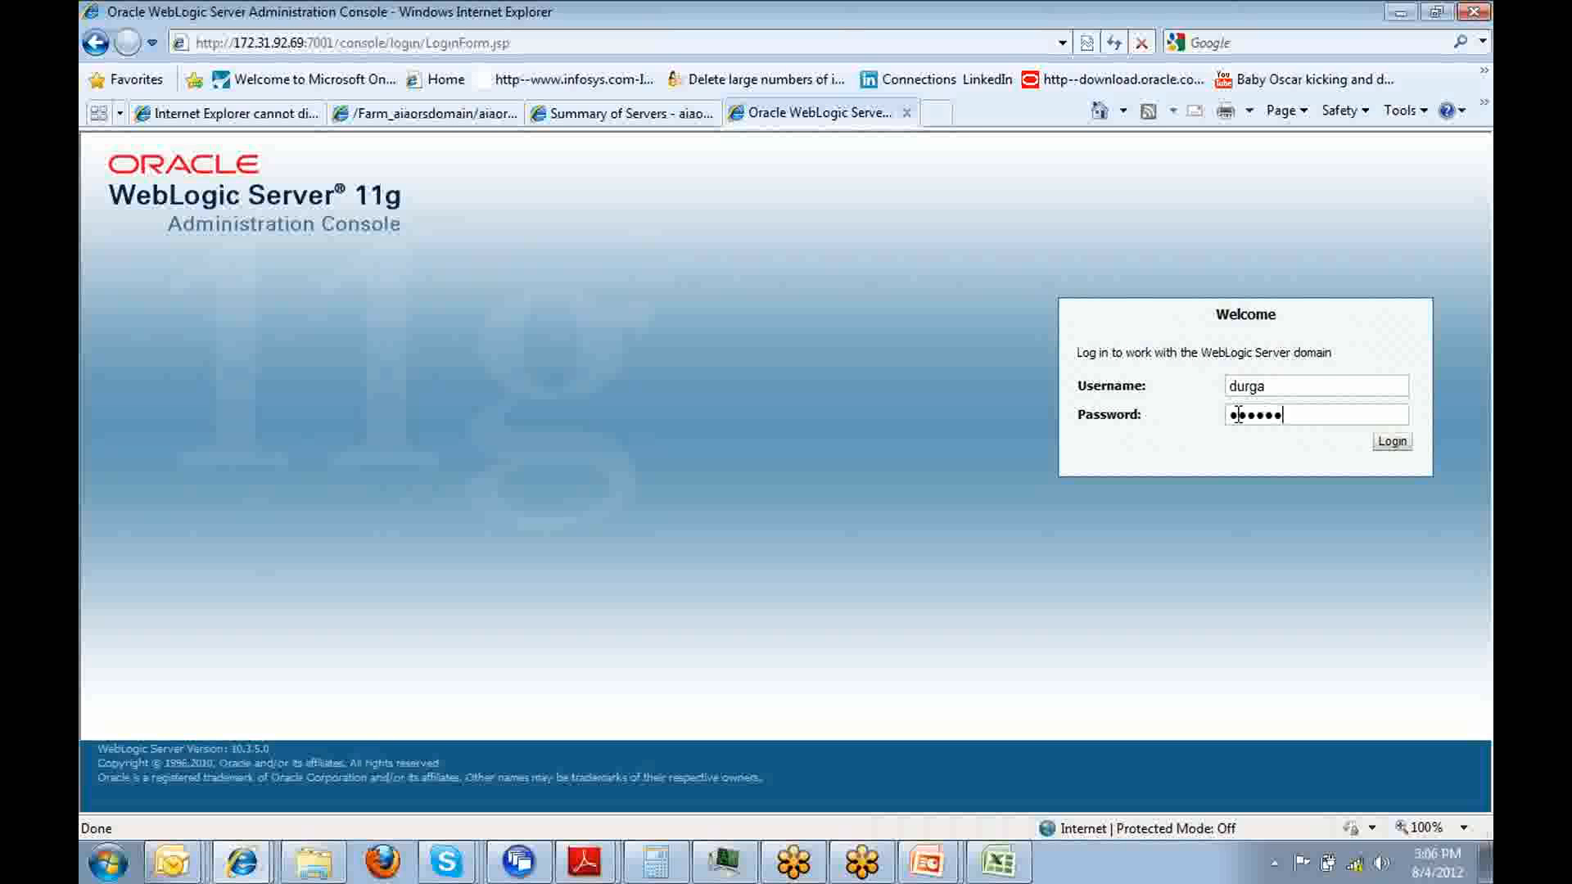
{"action": "left_click", "coordinate": [1394, 442]}
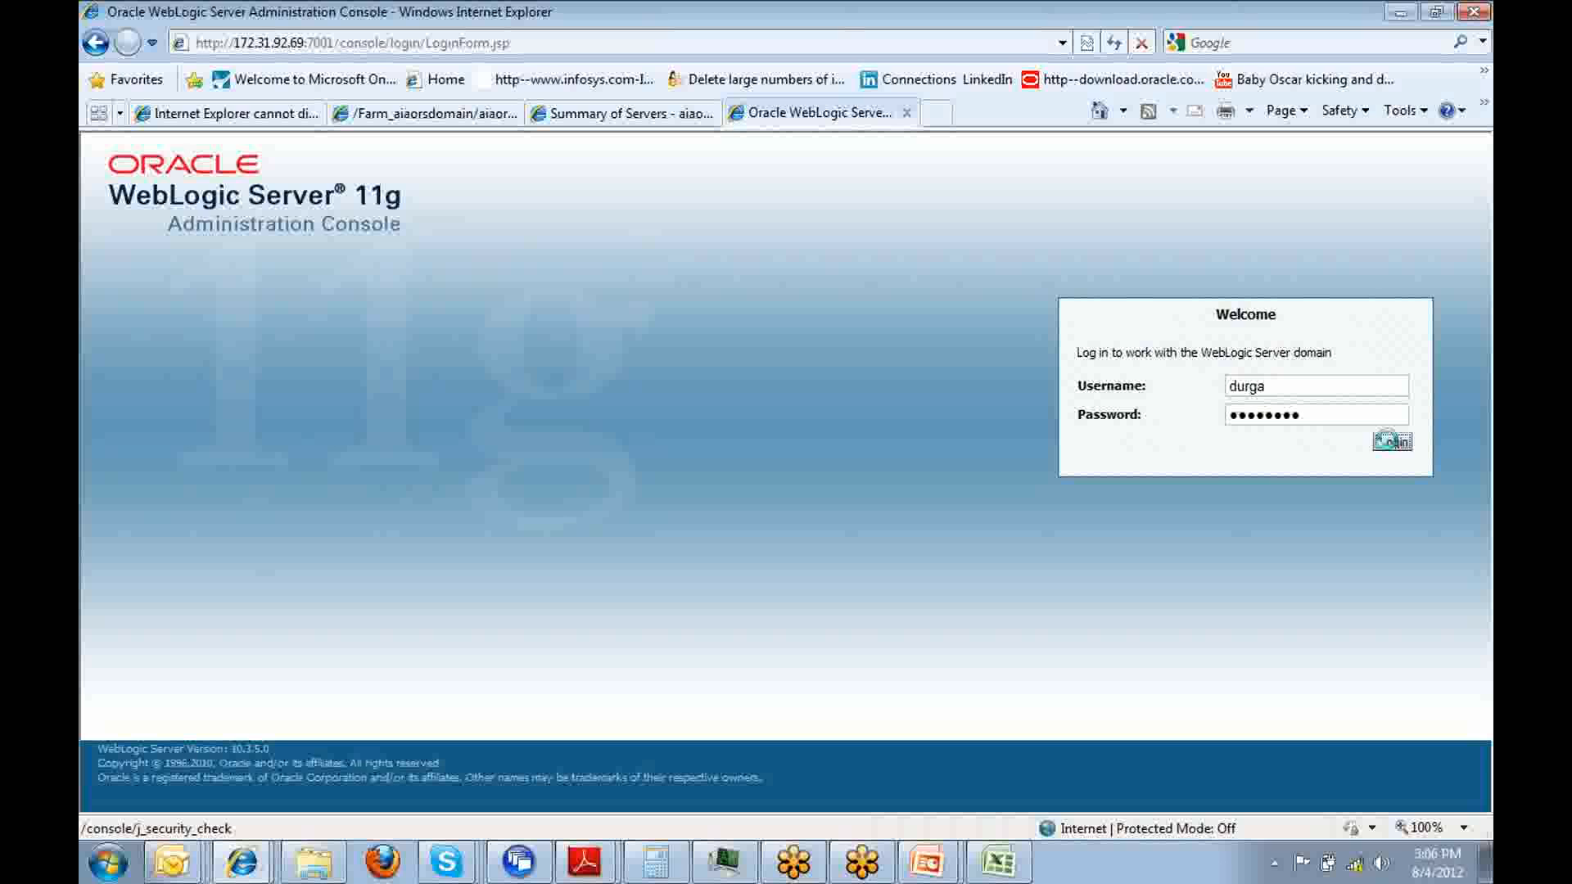
{"action": "left_click", "coordinate": [1392, 442]}
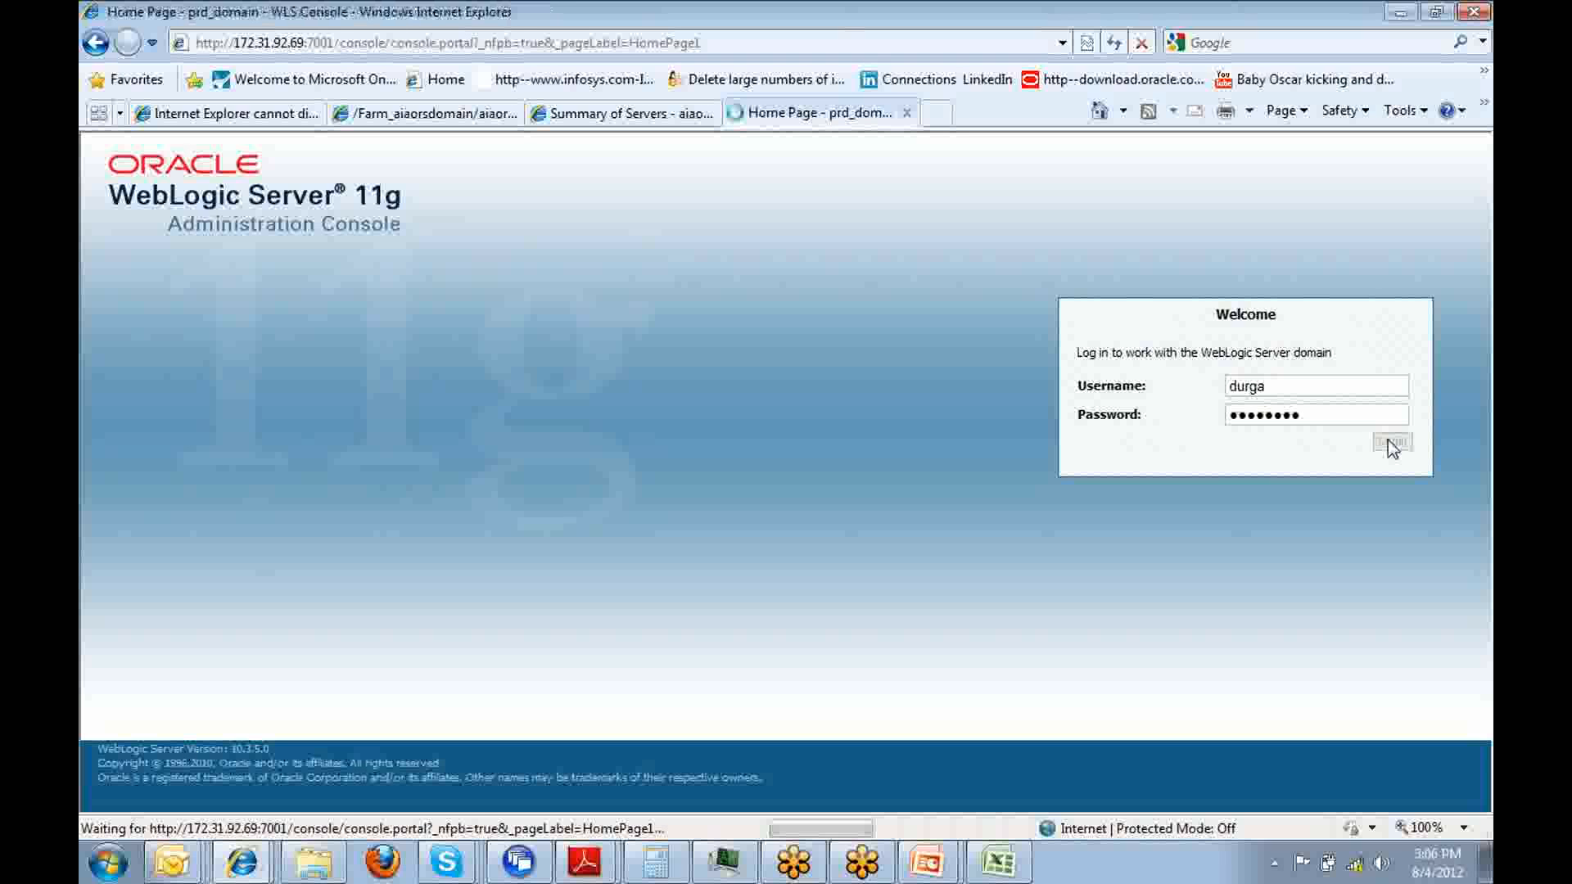
{"action": "left_click", "coordinate": [1391, 442]}
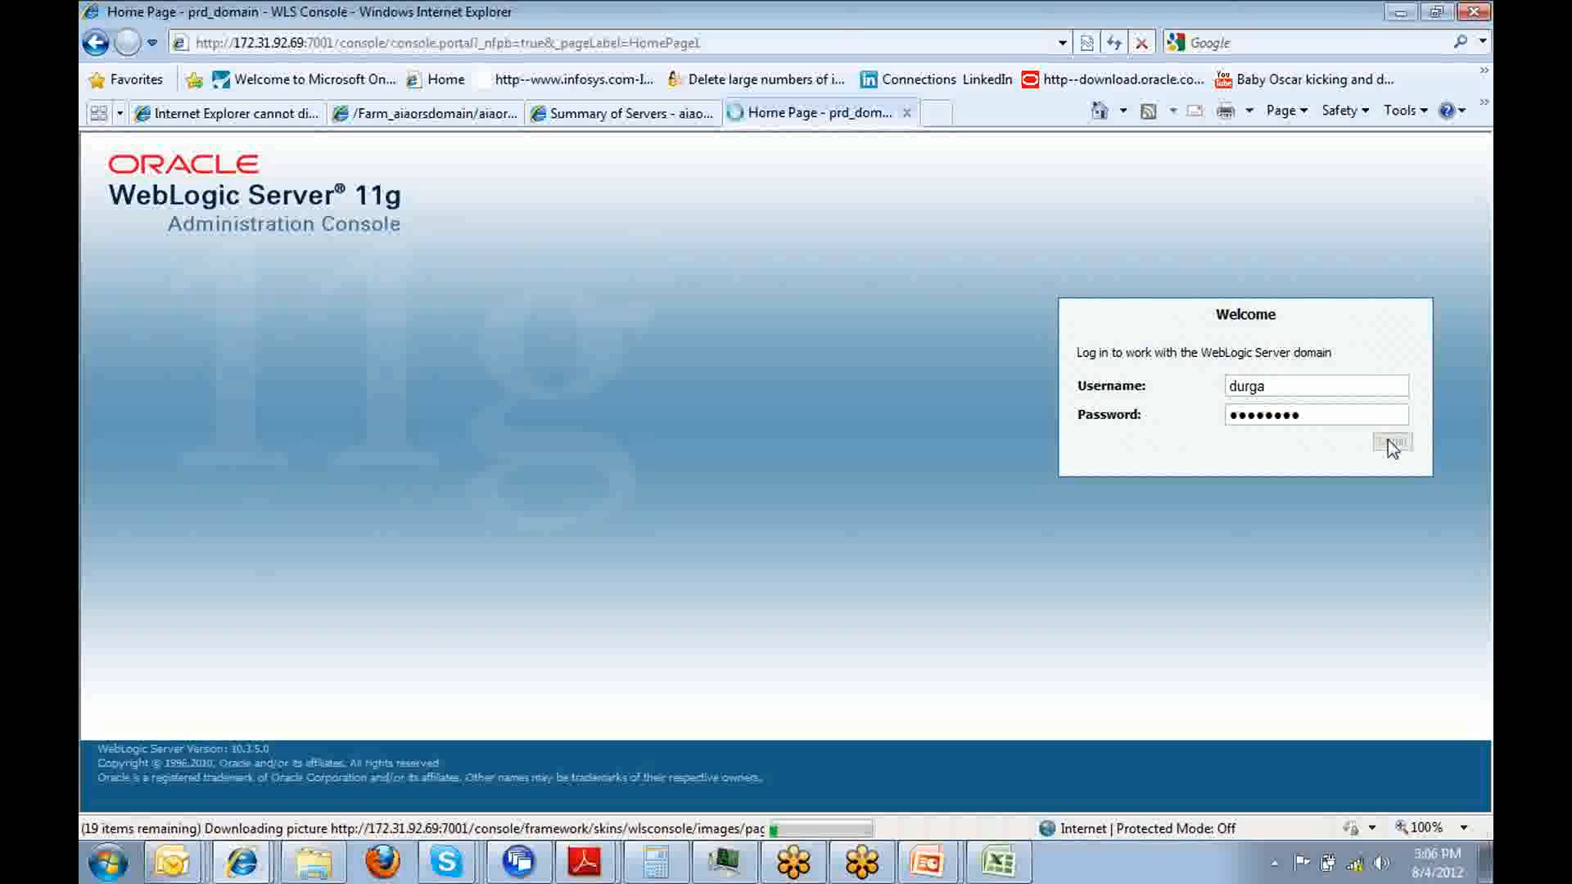
{"action": "left_click", "coordinate": [1398, 442]}
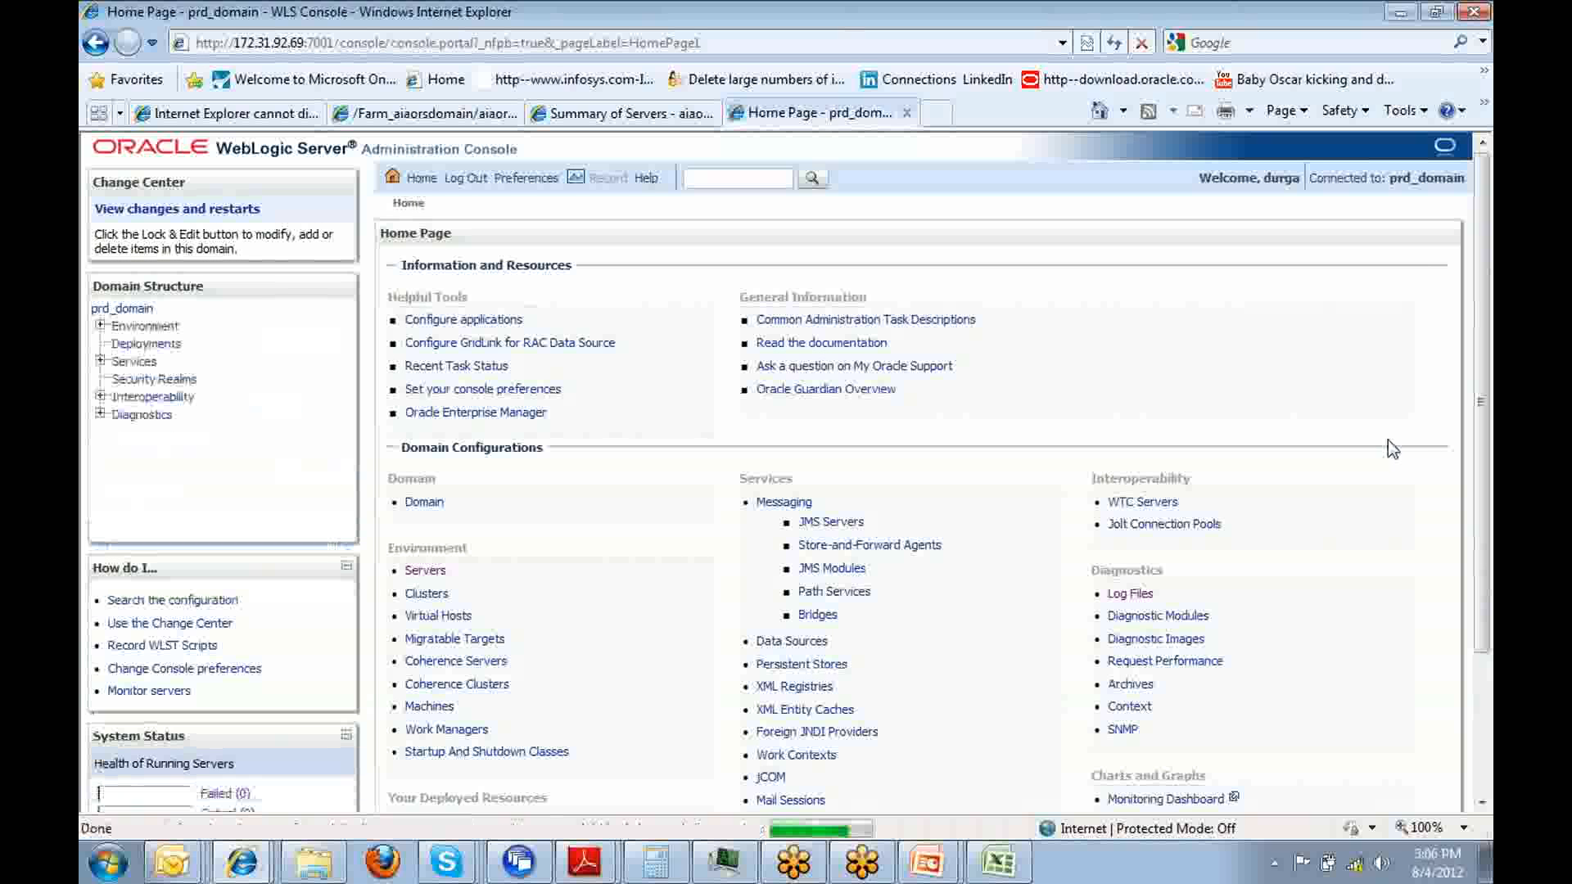
{"action": "mouse_move", "coordinate": [152, 344]}
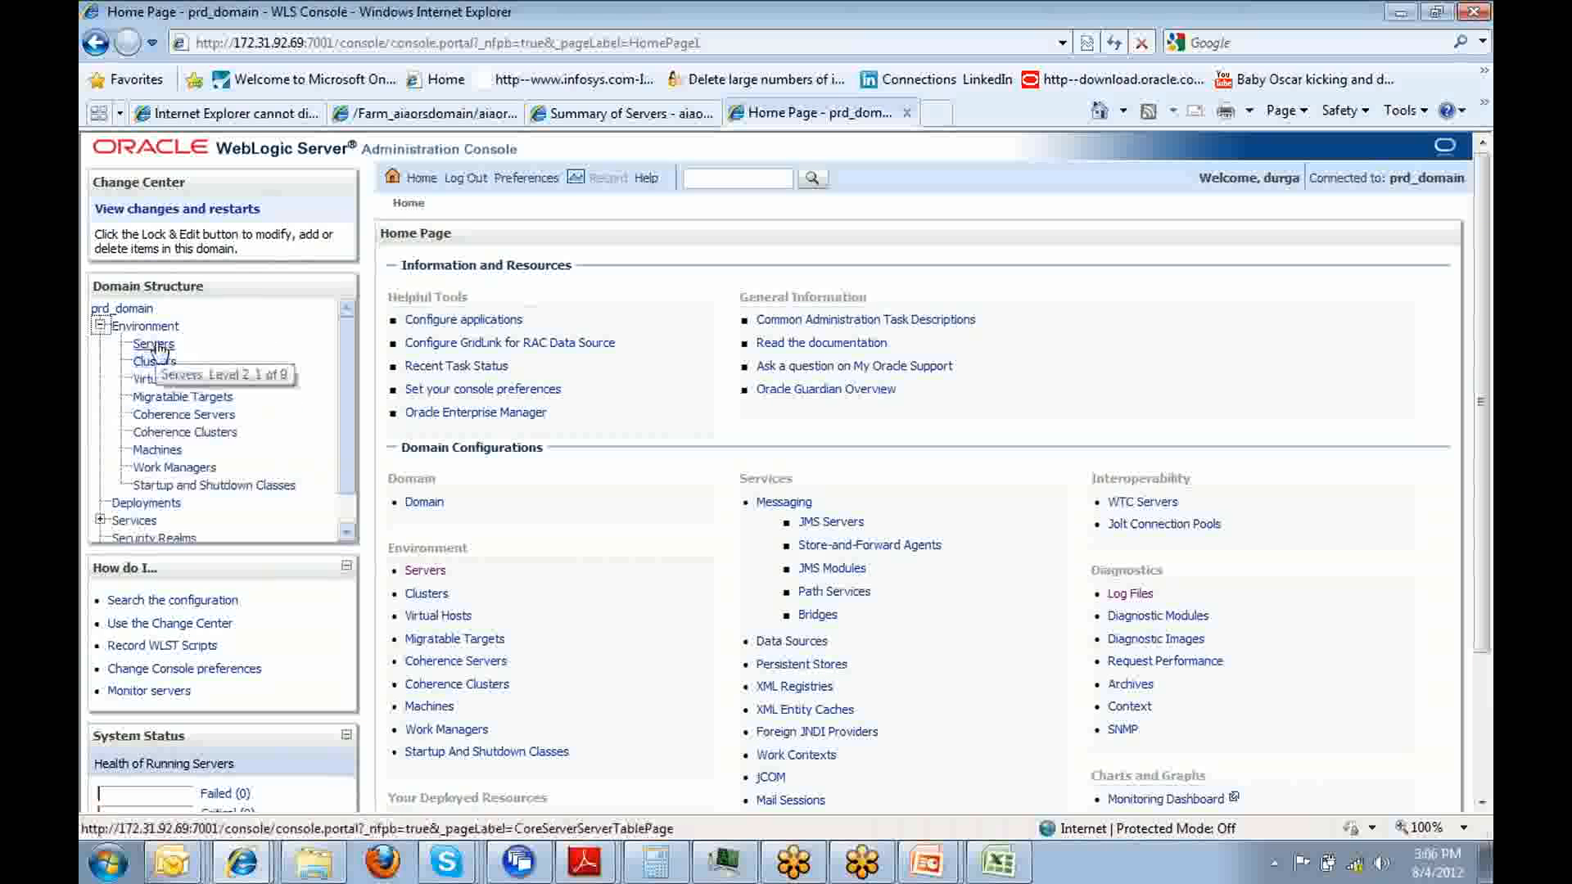
Show prd_domain's Summary of Servers from the Environment tree.
{"action": "left_click", "coordinate": [153, 344]}
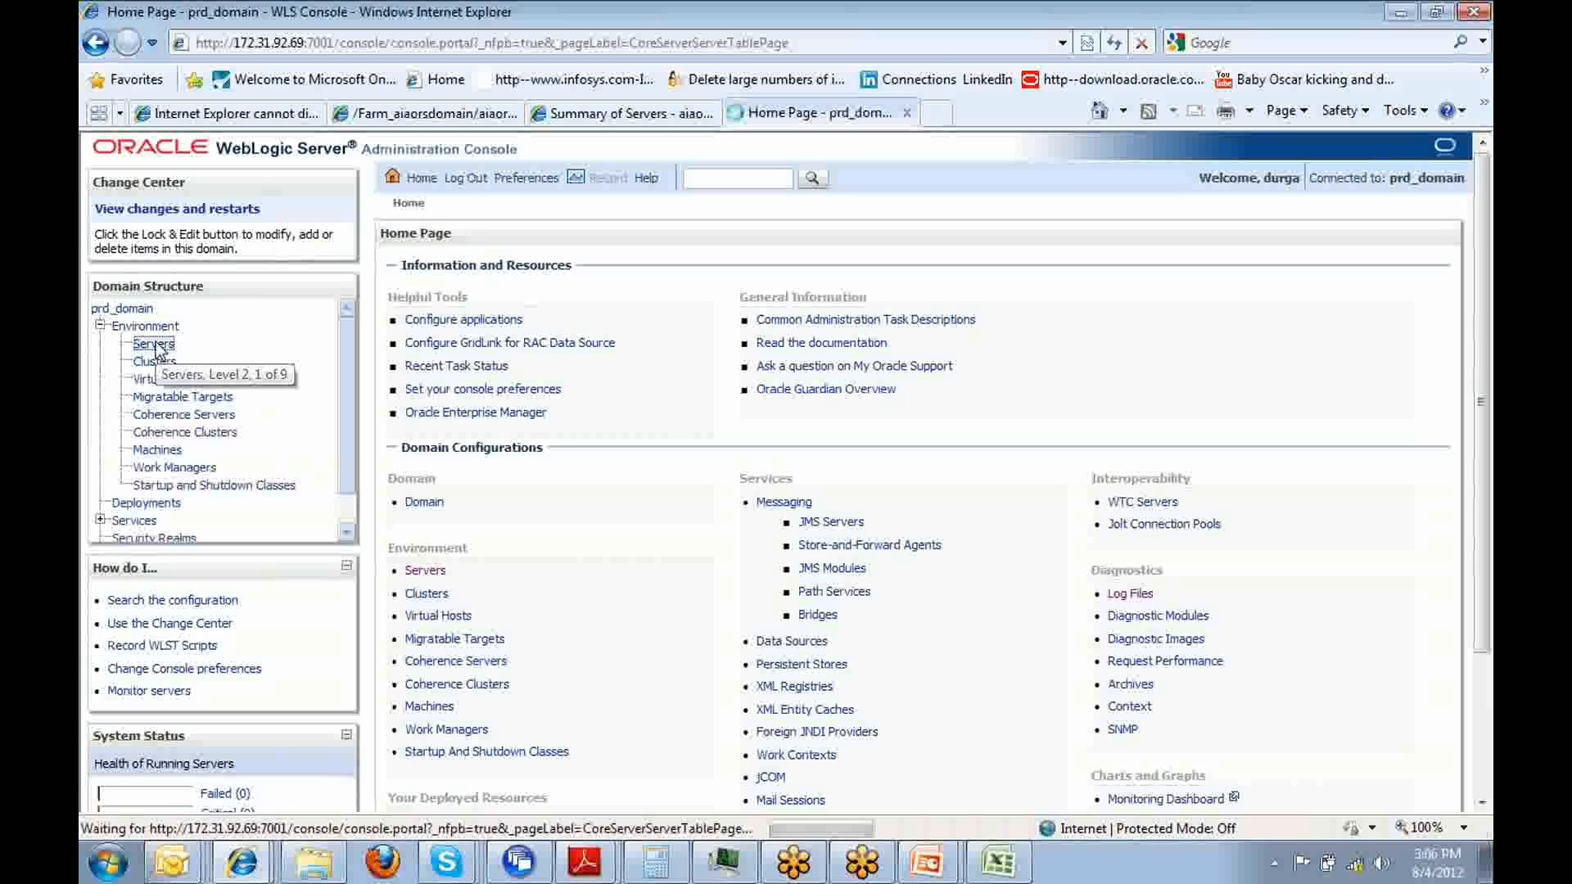
{"action": "left_click", "coordinate": [154, 344]}
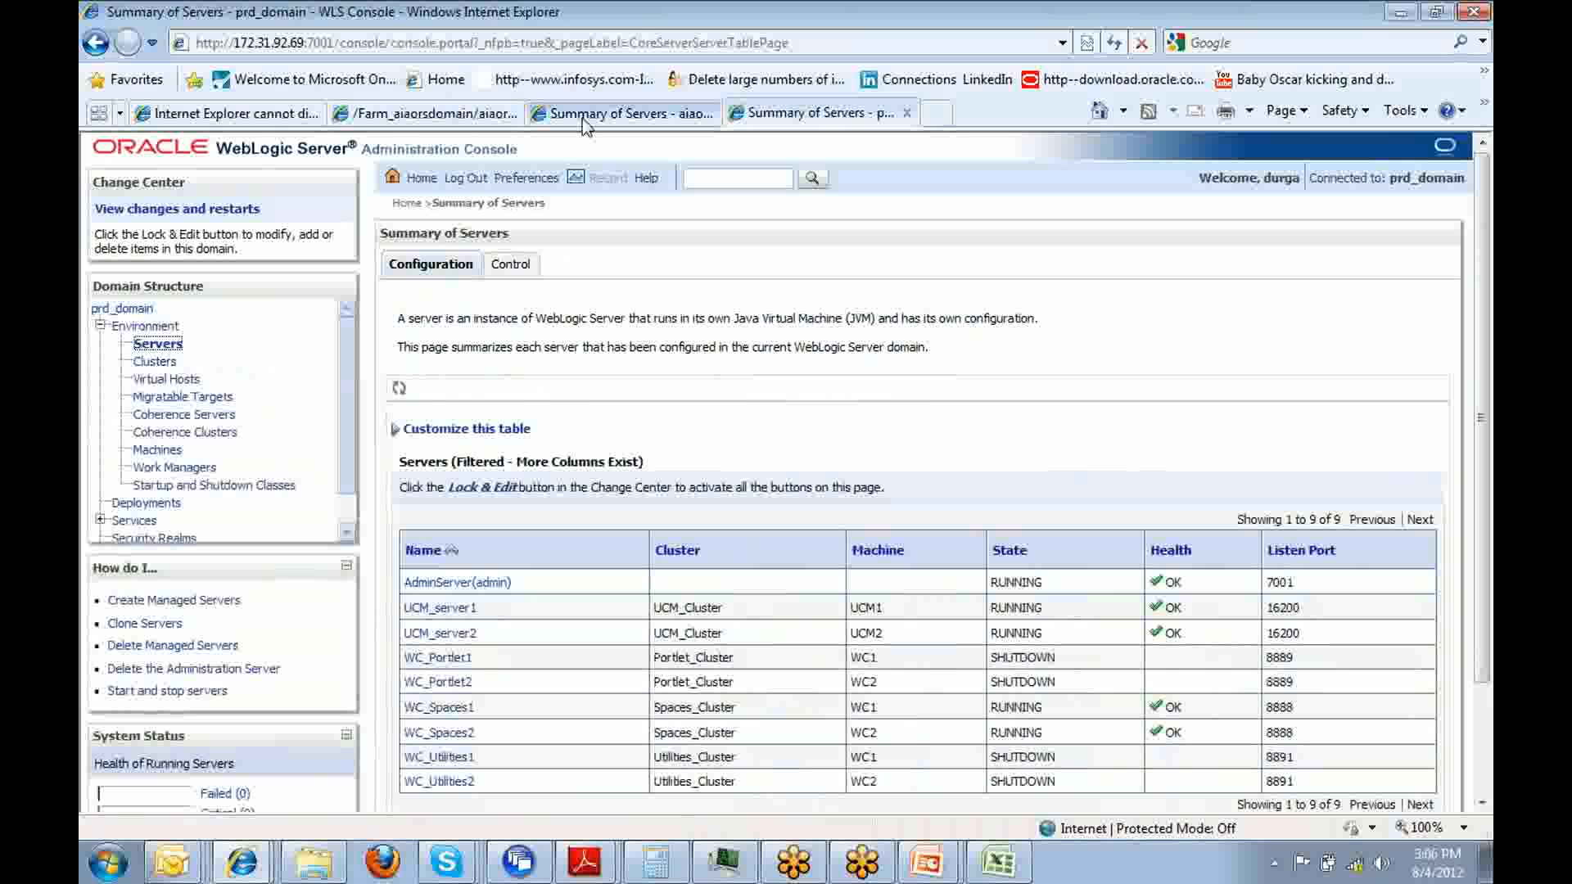
Compare aiaorsdomain's three servers with prd_domain's nine across the two console tabs.
{"action": "left_click", "coordinate": [425, 113]}
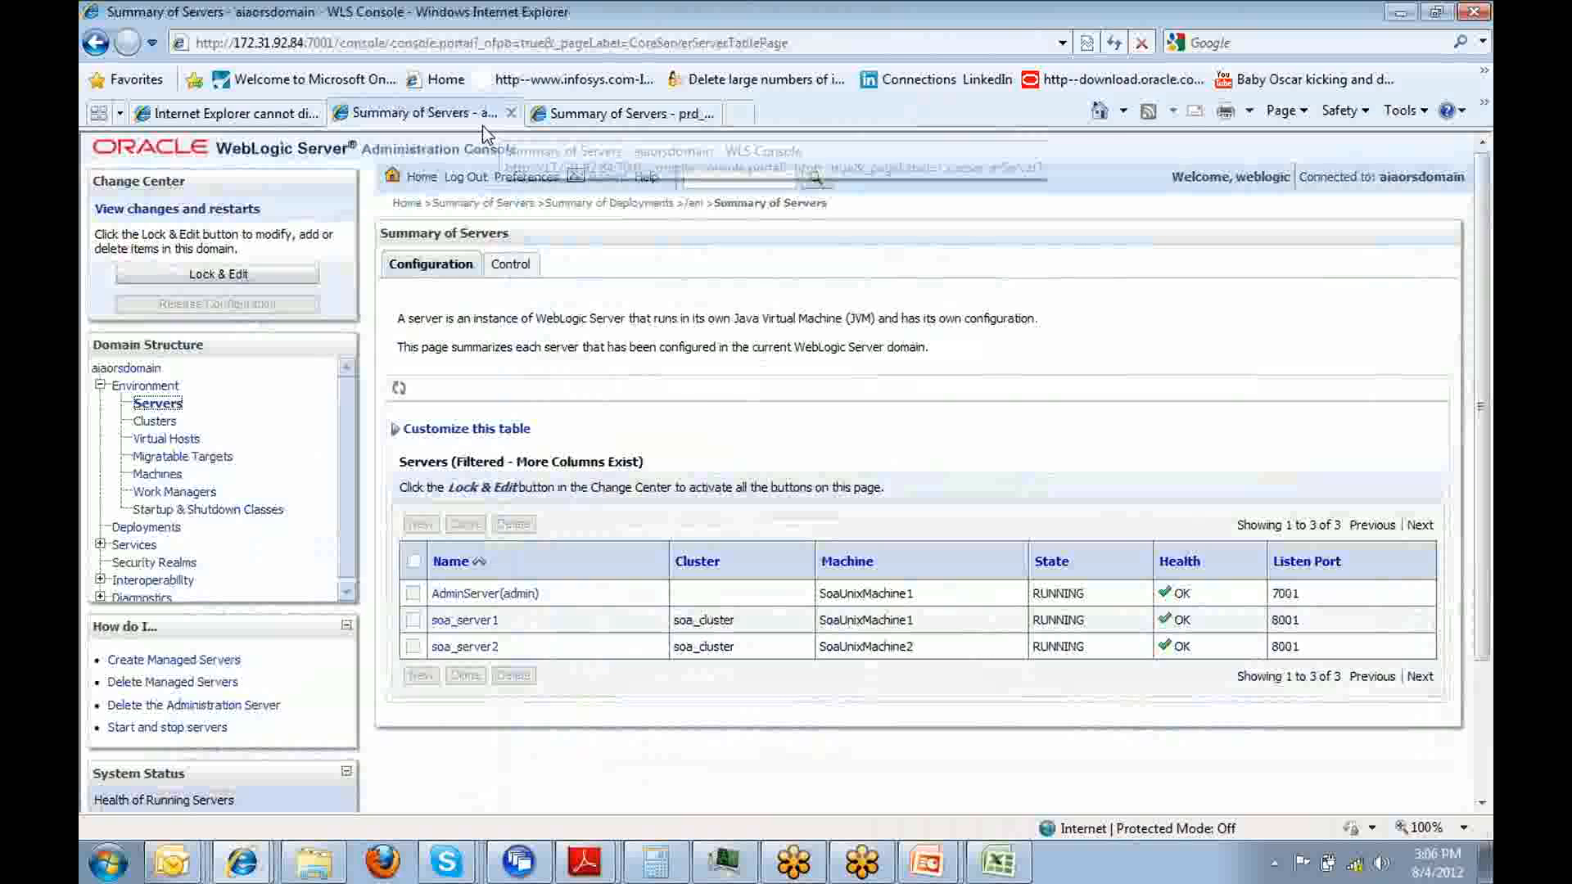
{"action": "mouse_move", "coordinate": [458, 123]}
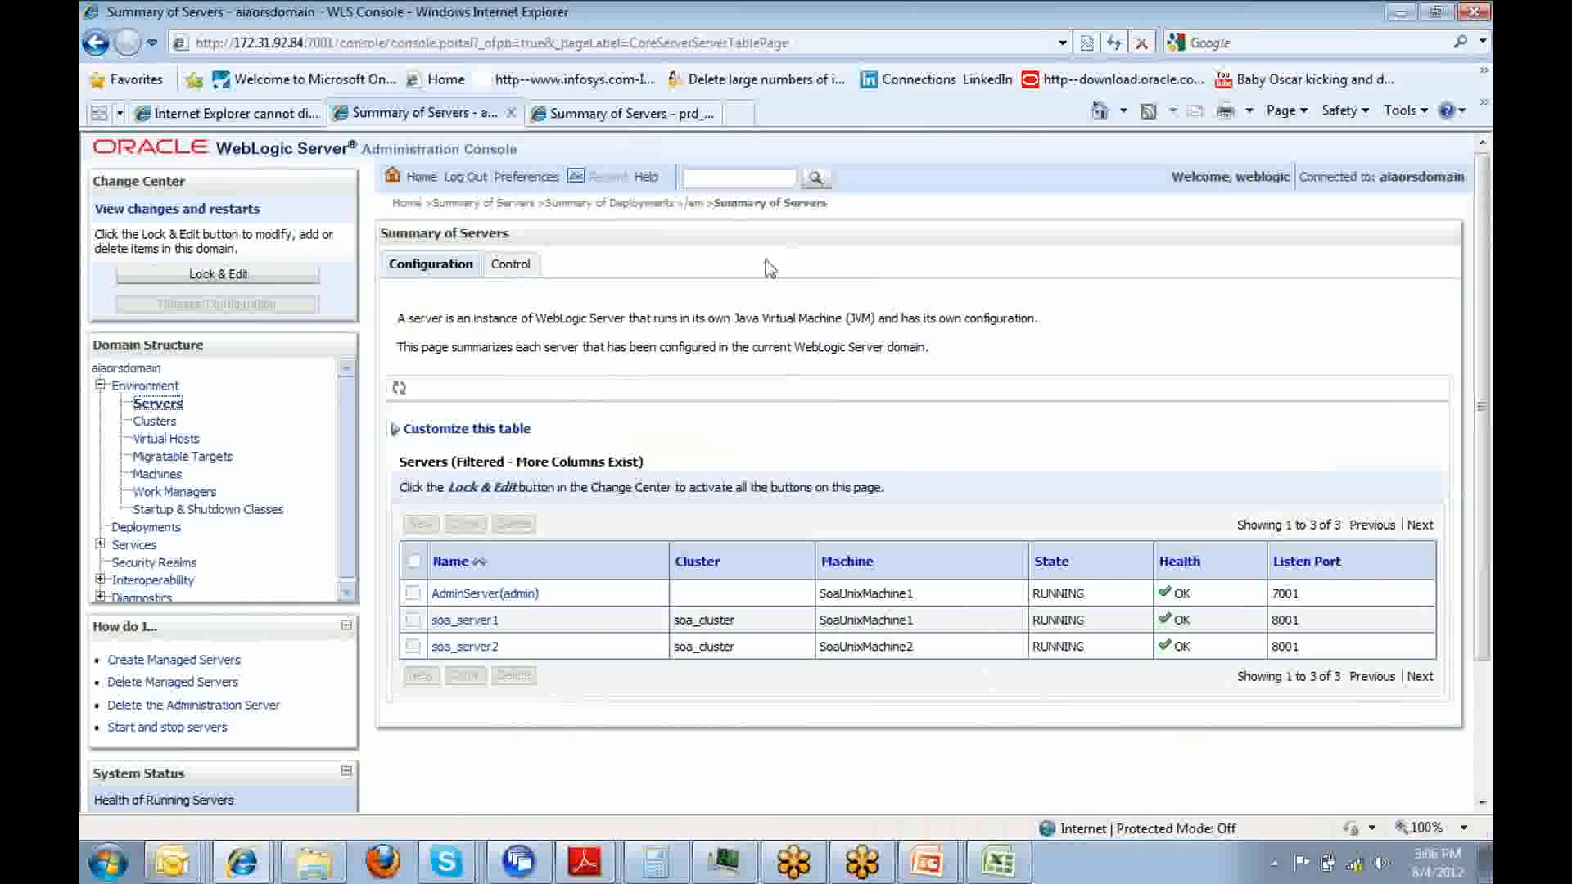
{"action": "left_click", "coordinate": [623, 113]}
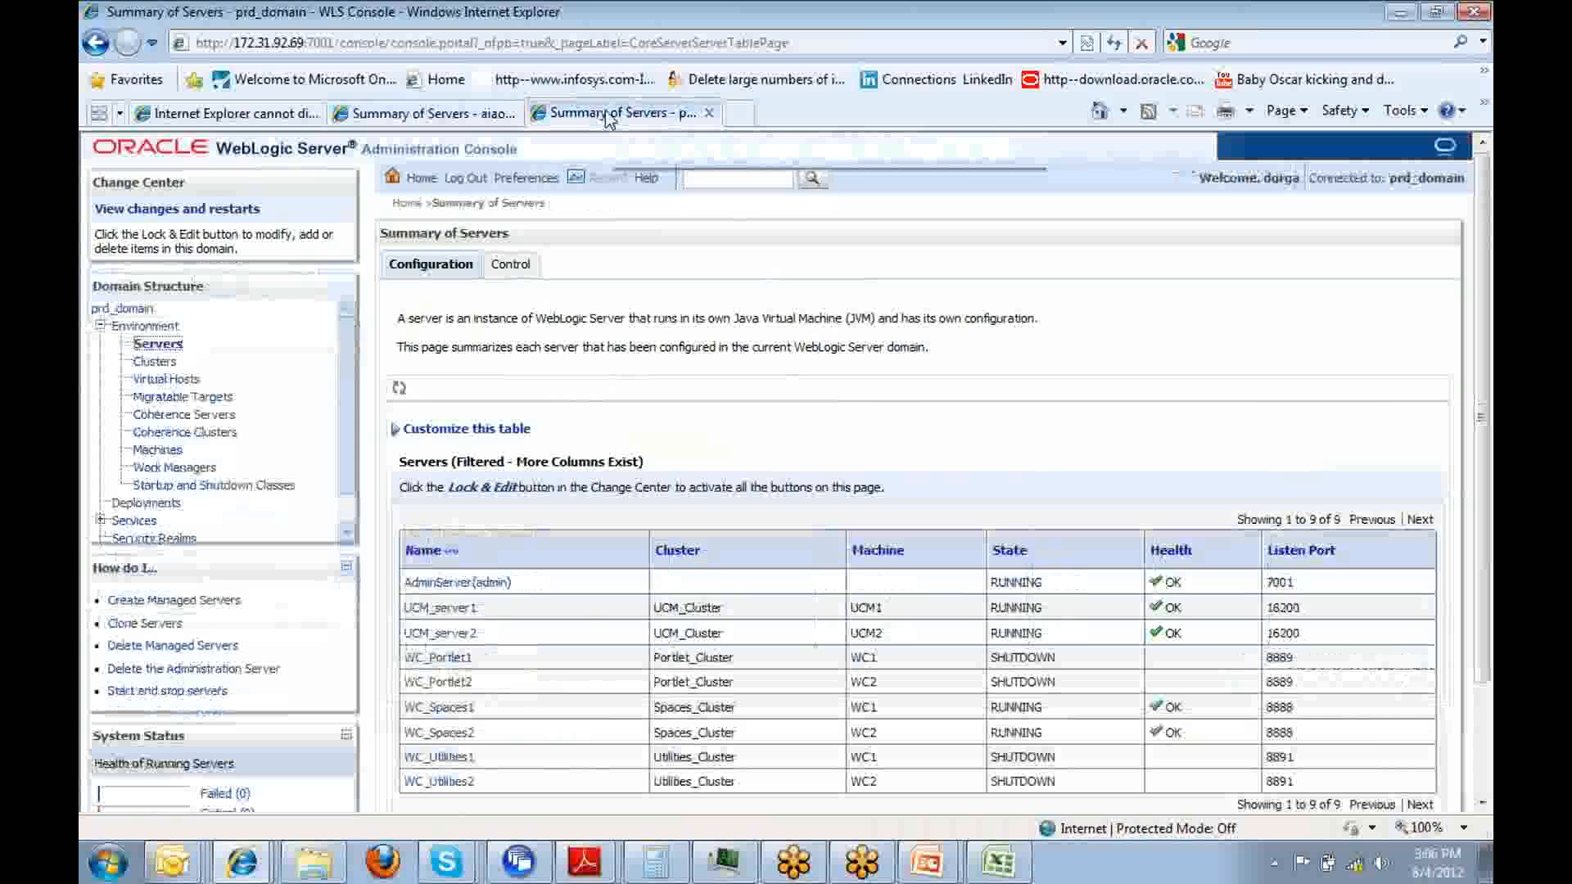
{"action": "mouse_move", "coordinate": [524, 270]}
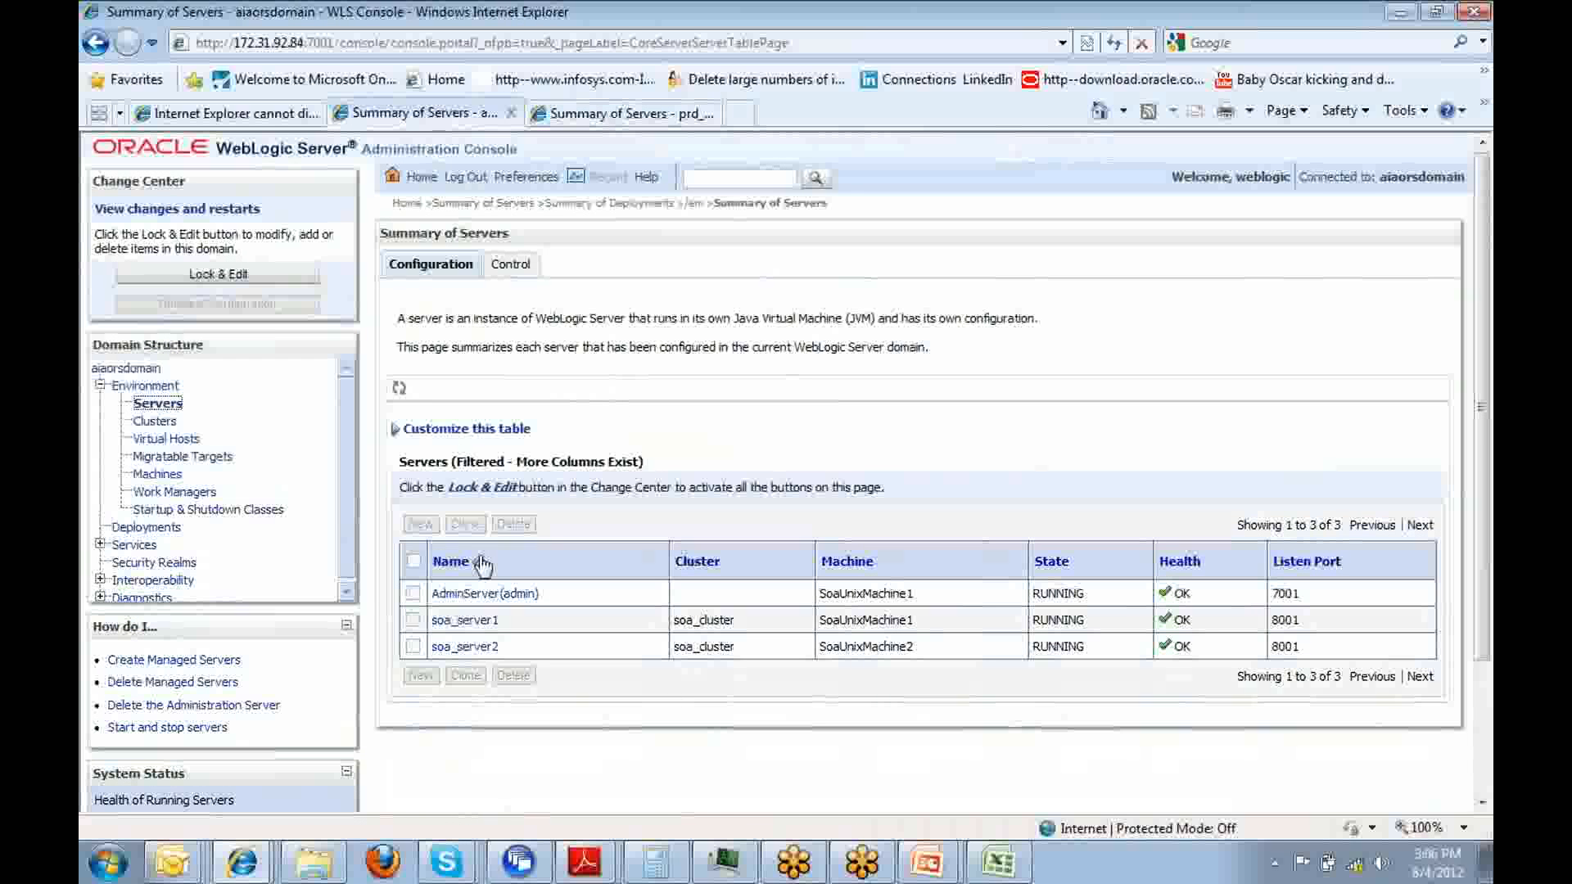
{"action": "mouse_move", "coordinate": [481, 564]}
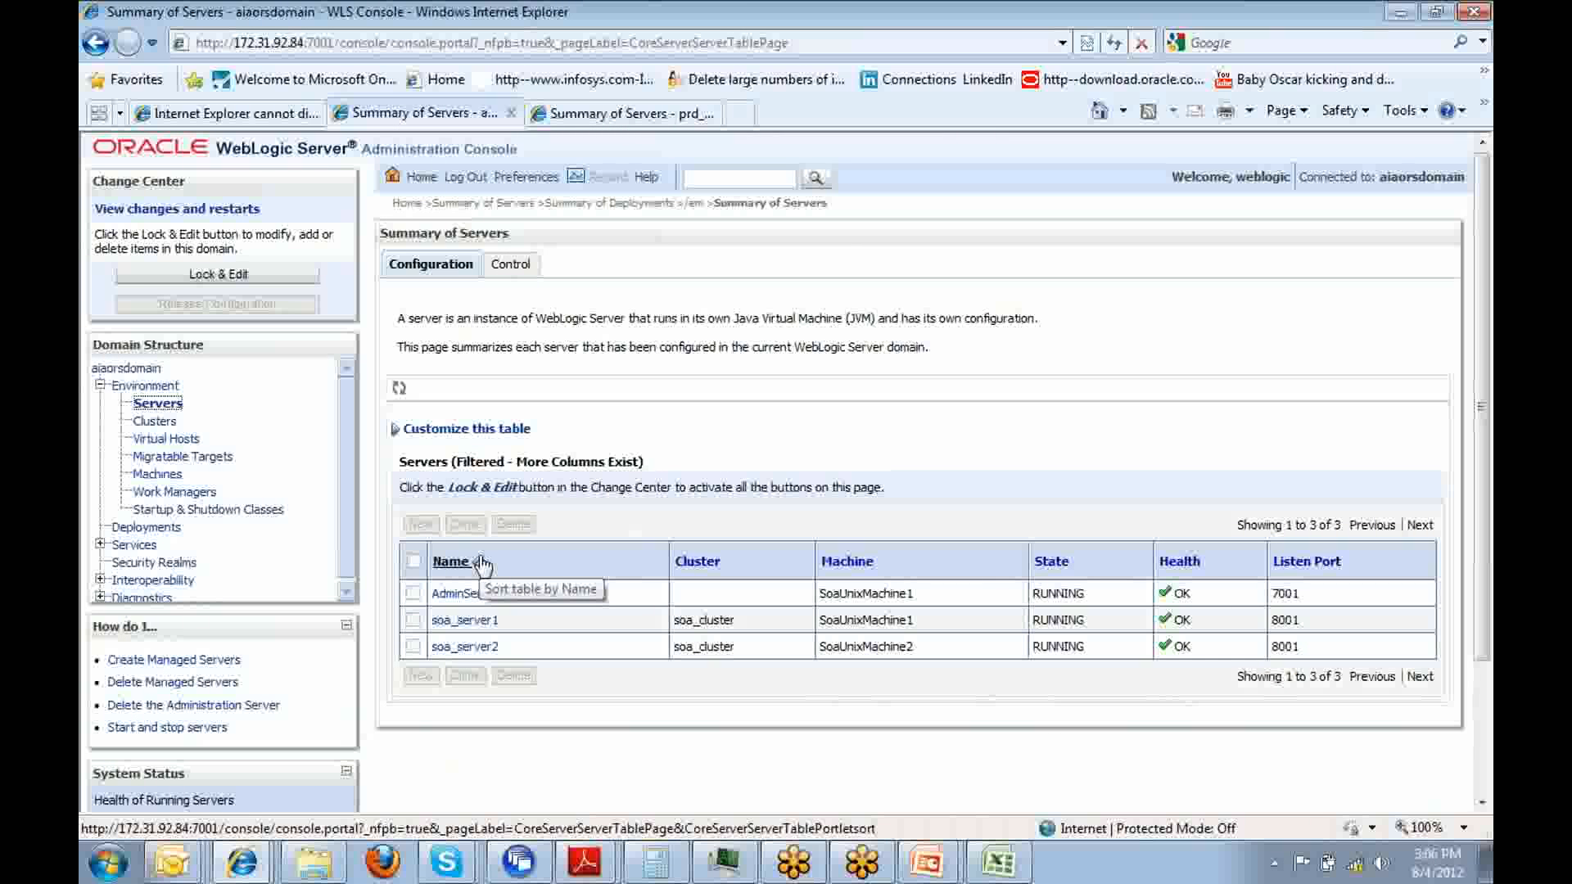
{"action": "left_click", "coordinate": [622, 113]}
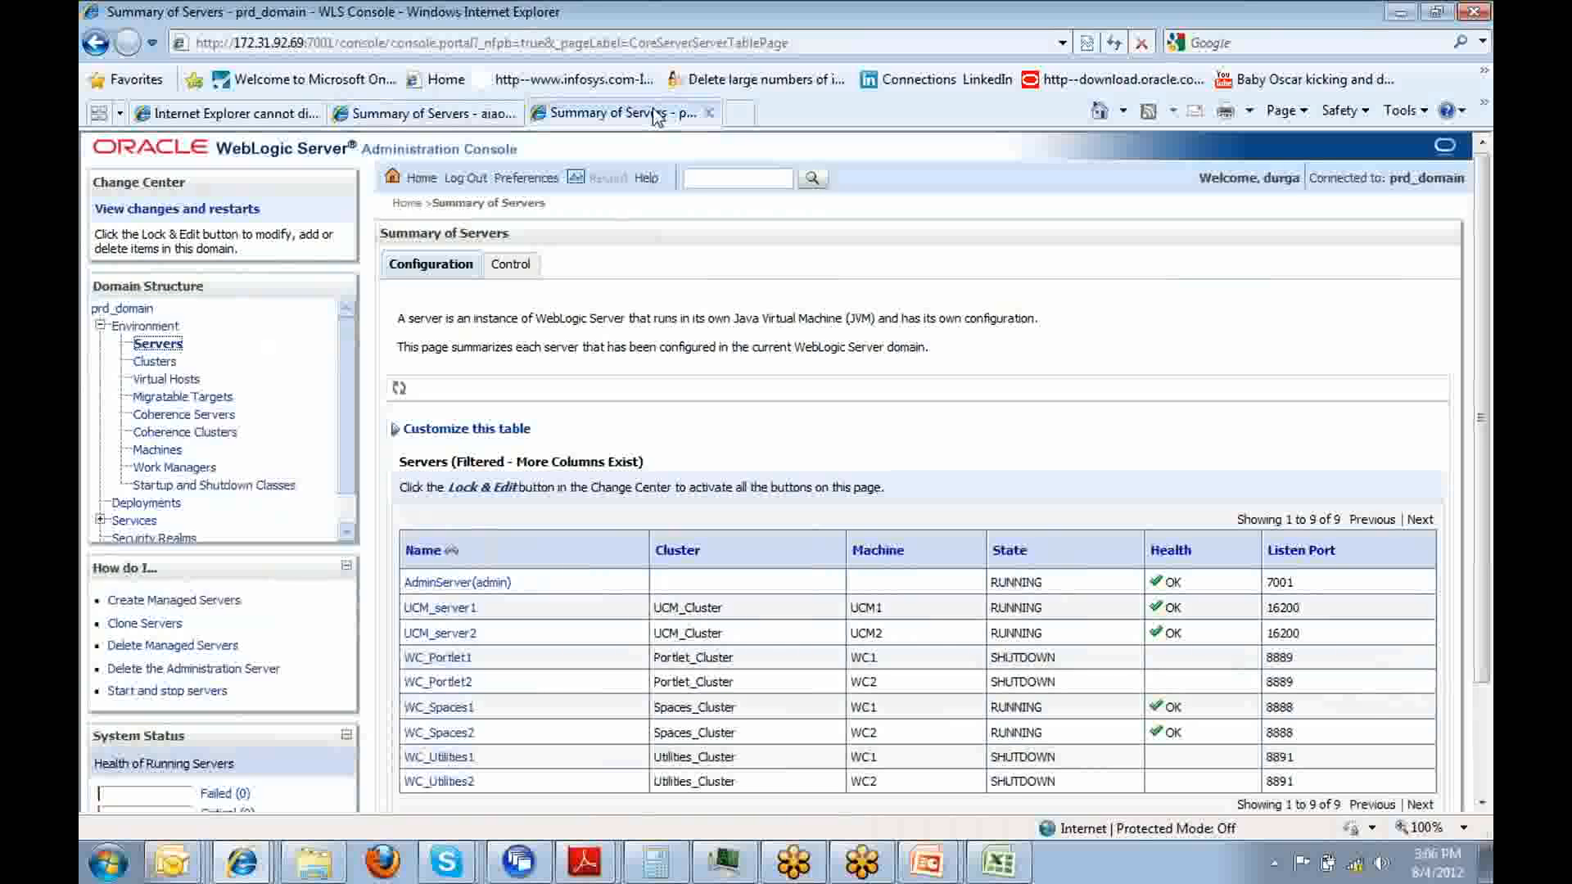
{"action": "mouse_move", "coordinate": [1175, 292]}
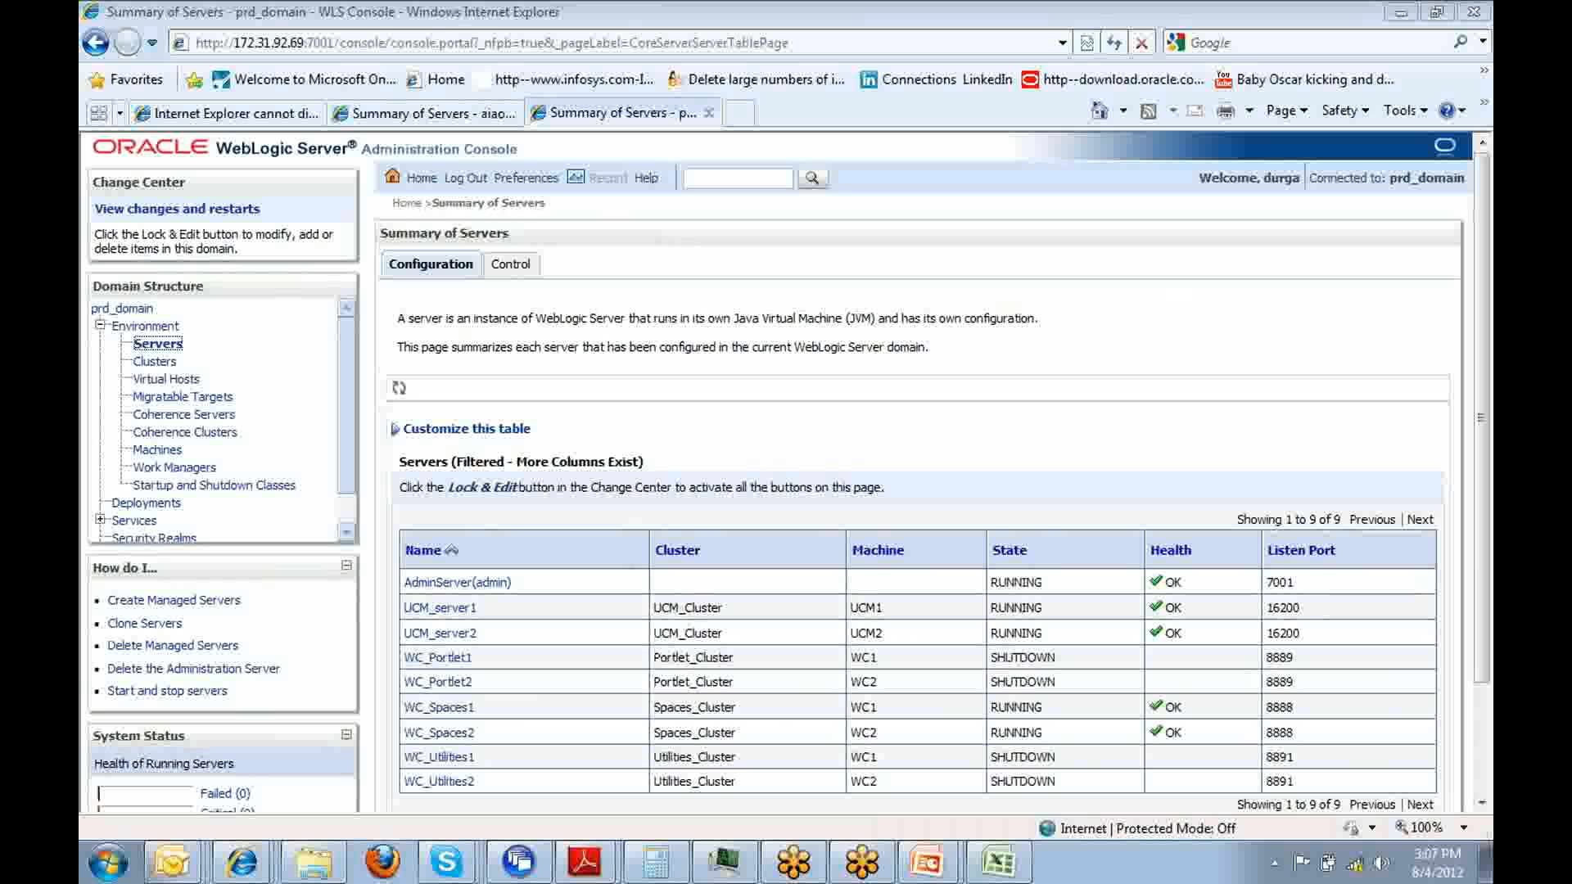
{"action": "mouse_move", "coordinate": [1178, 292]}
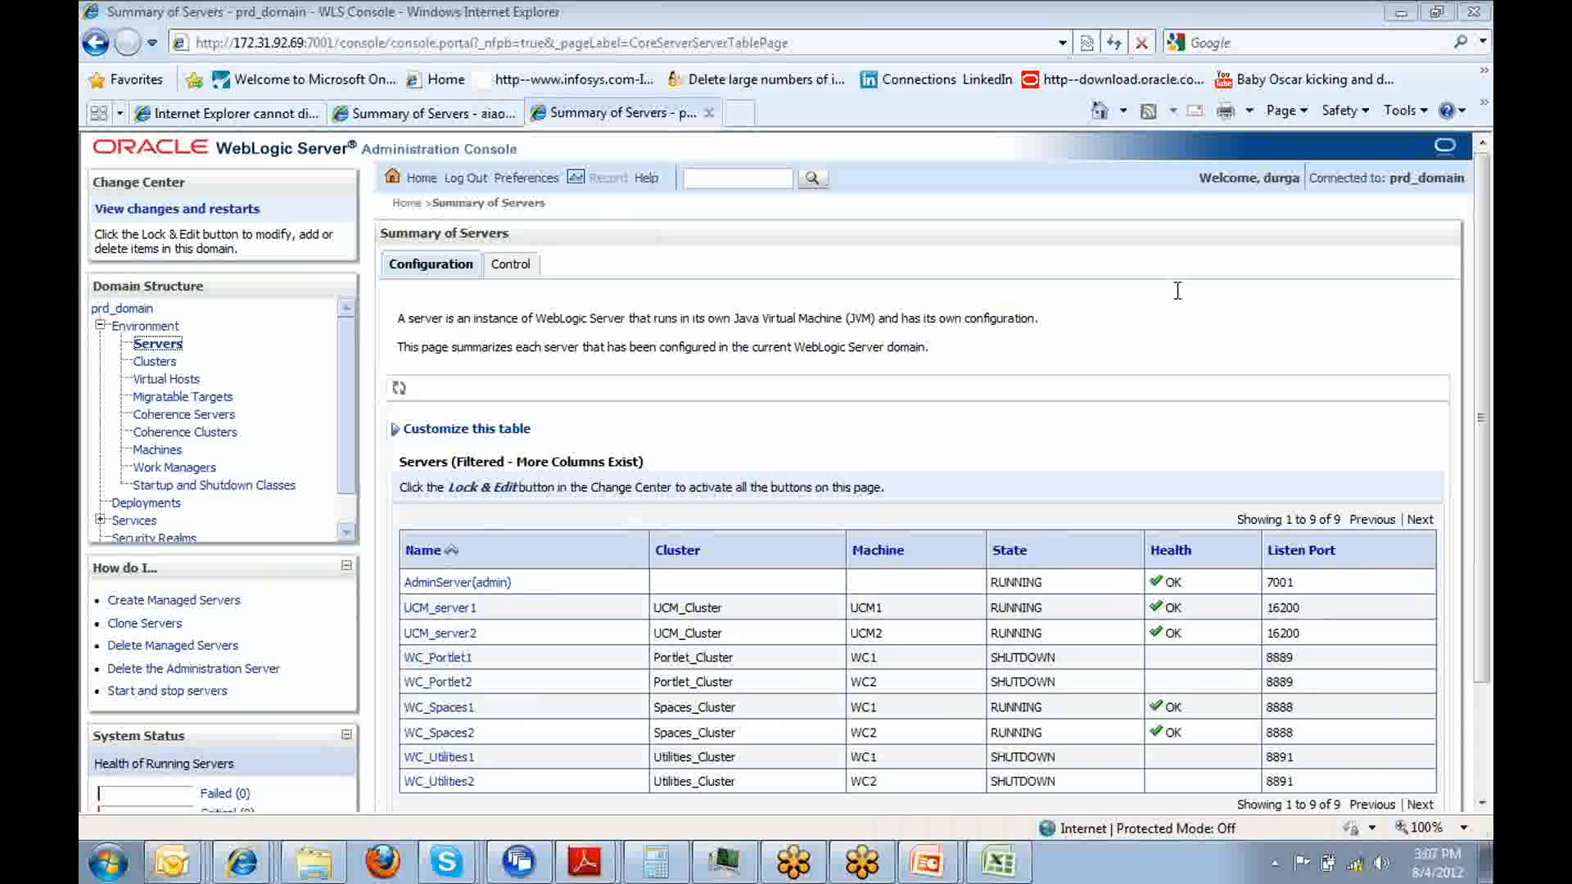
{"action": "mouse_move", "coordinate": [871, 277]}
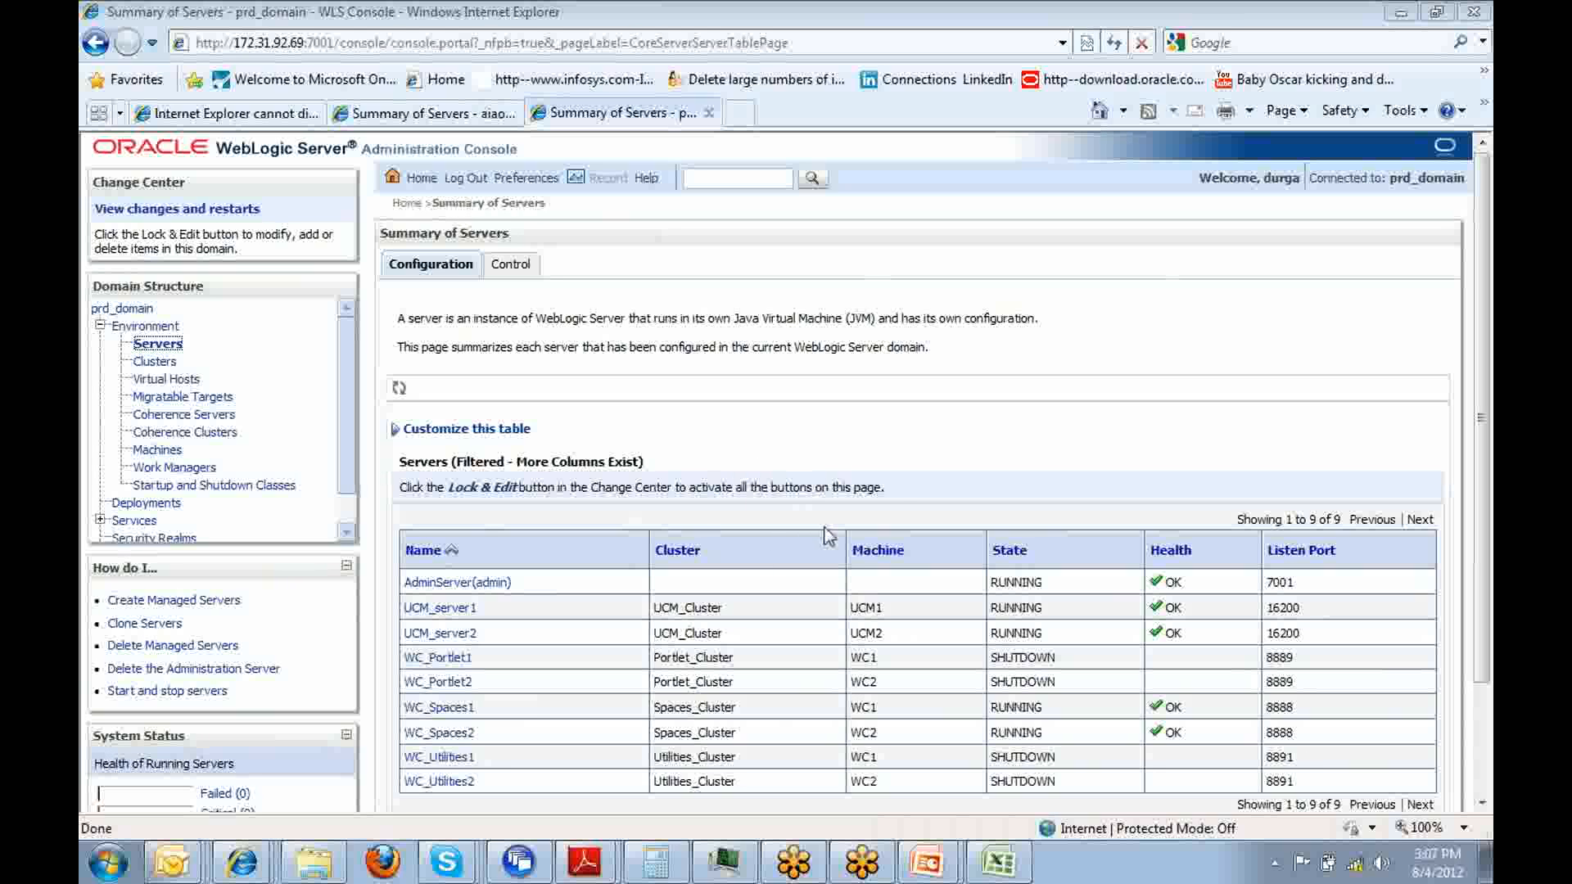
{"action": "mouse_move", "coordinate": [737, 594]}
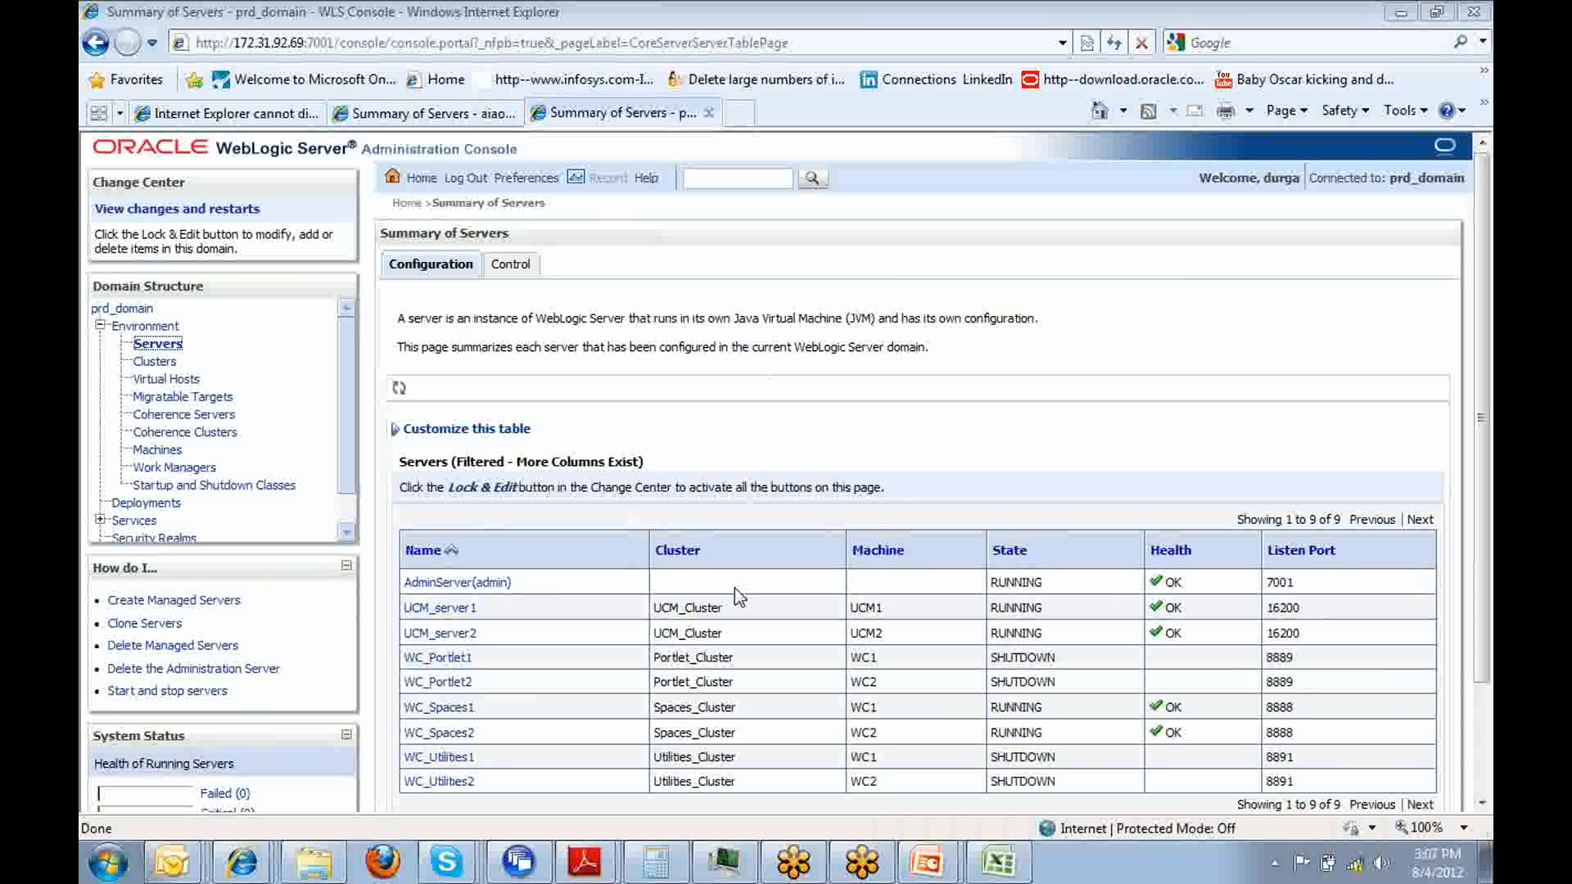
{"action": "mouse_move", "coordinate": [456, 619]}
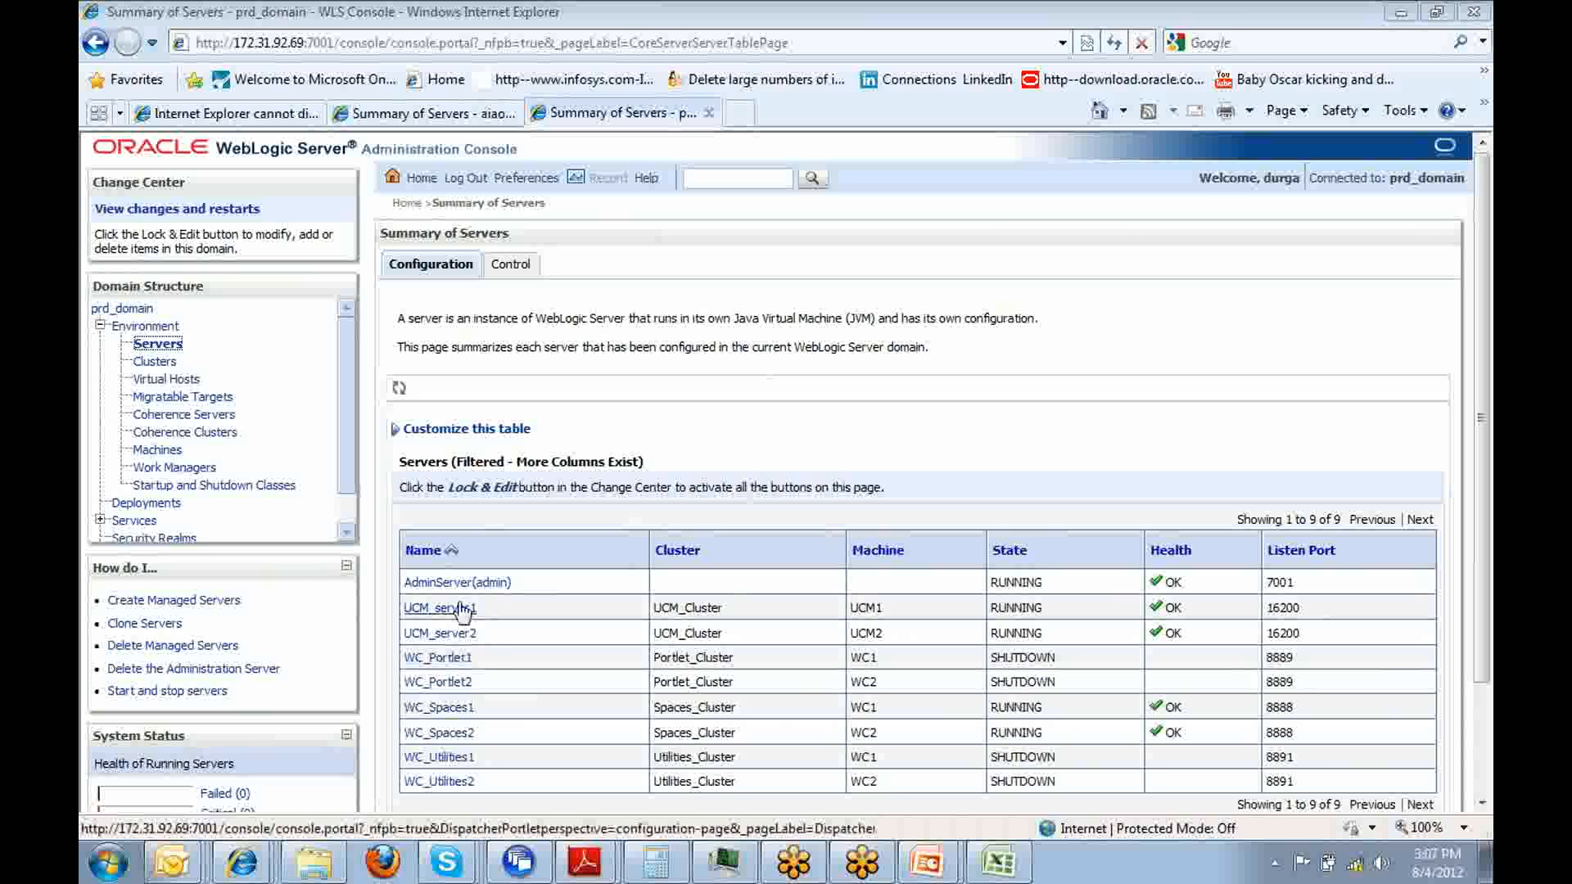
{"action": "mouse_move", "coordinate": [451, 629]}
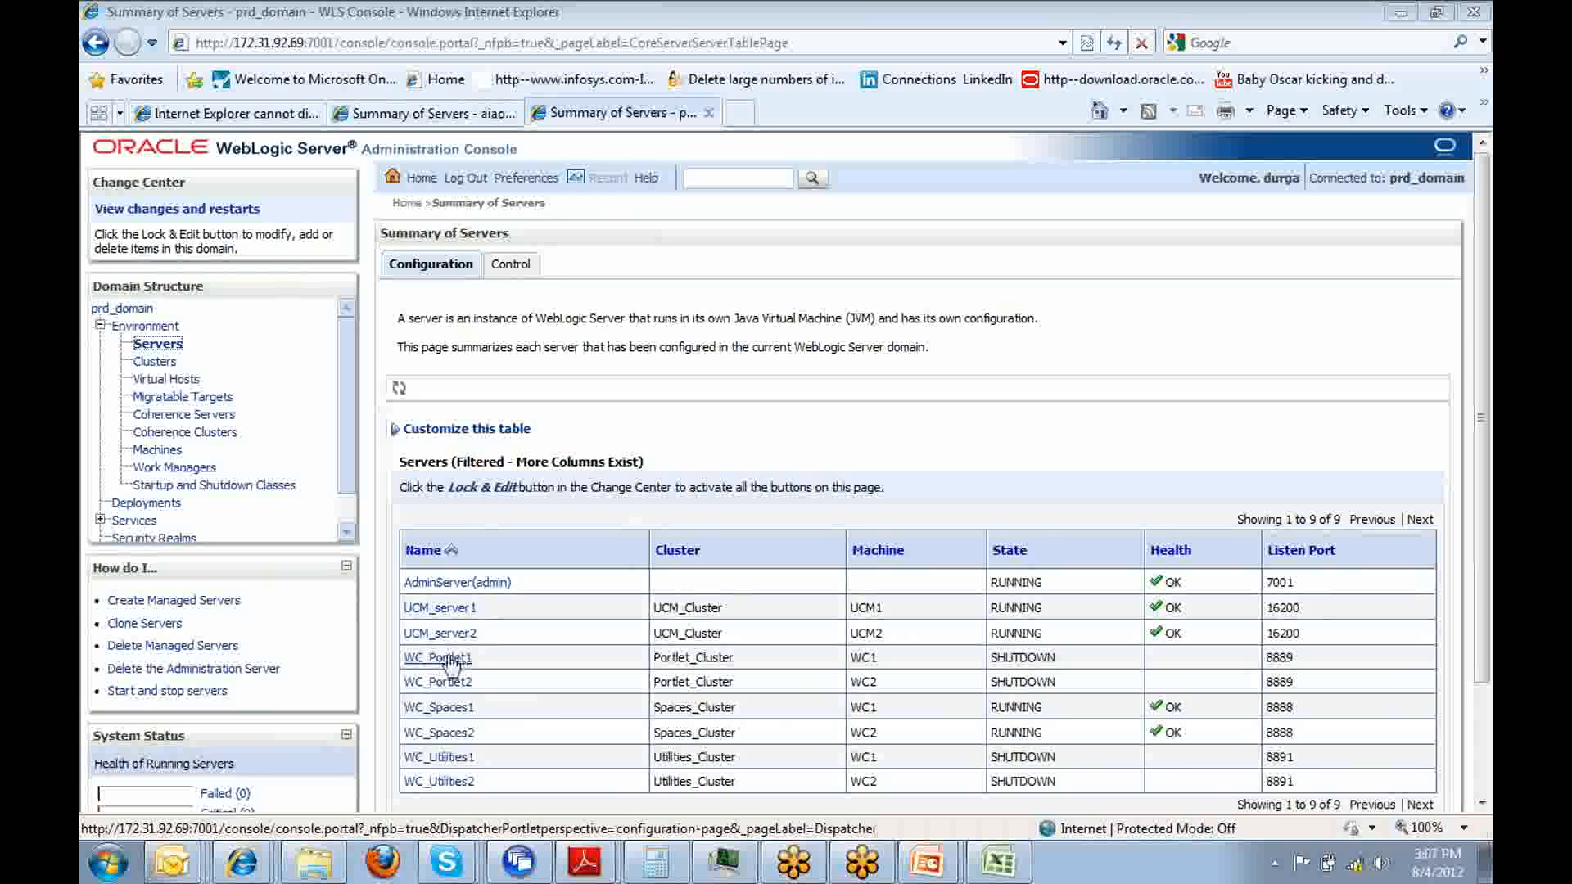
{"action": "mouse_move", "coordinate": [468, 678]}
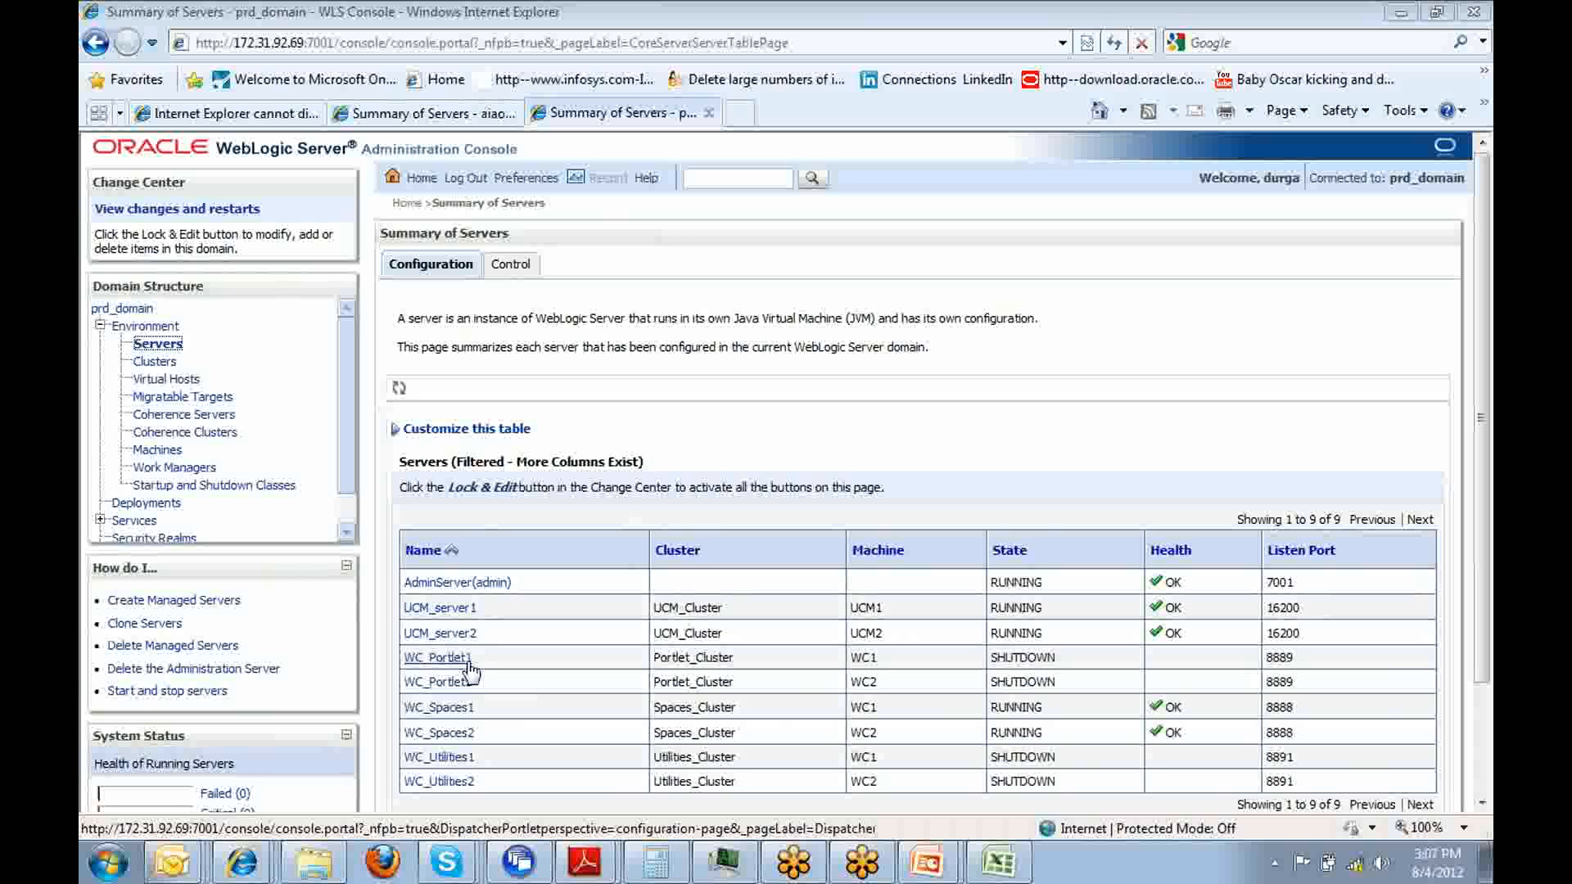
{"action": "mouse_move", "coordinate": [477, 673]}
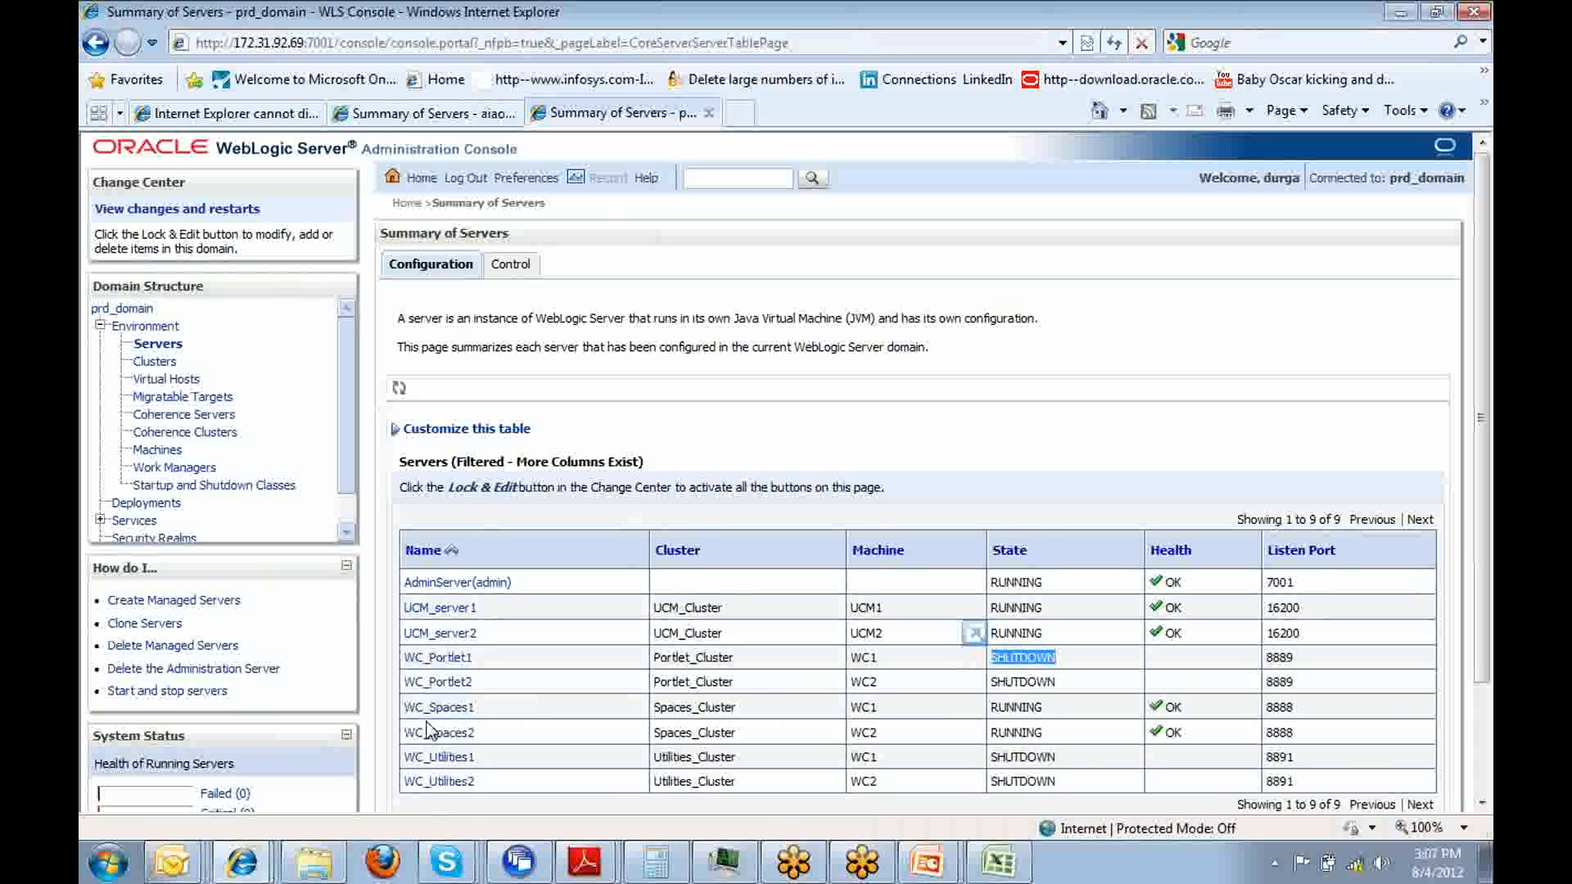
{"action": "mouse_move", "coordinate": [472, 724]}
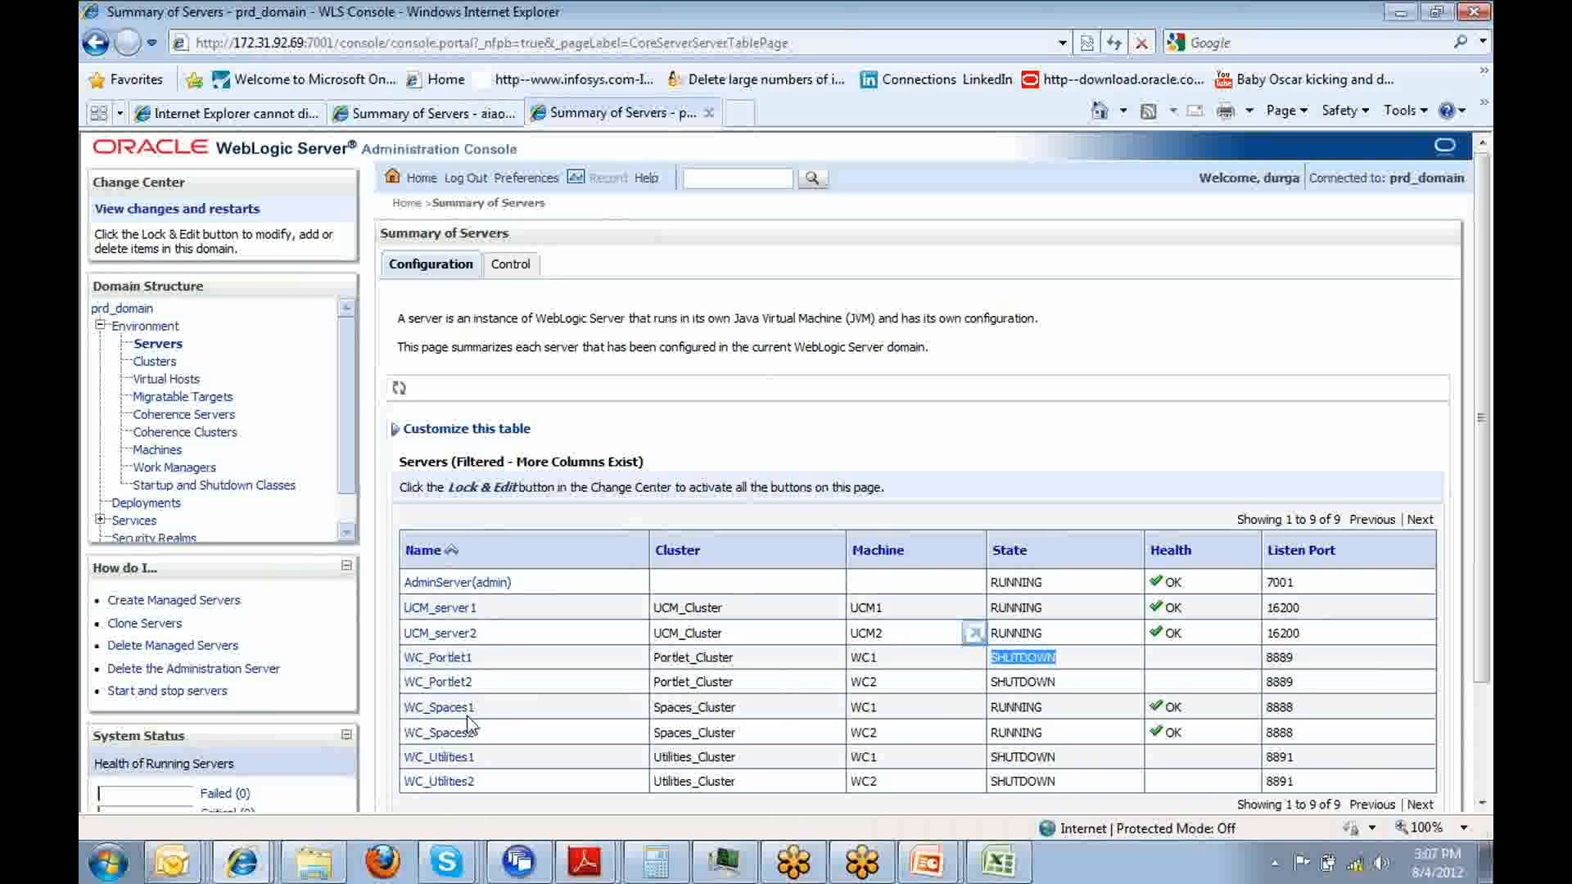
{"action": "mouse_move", "coordinate": [1091, 809]}
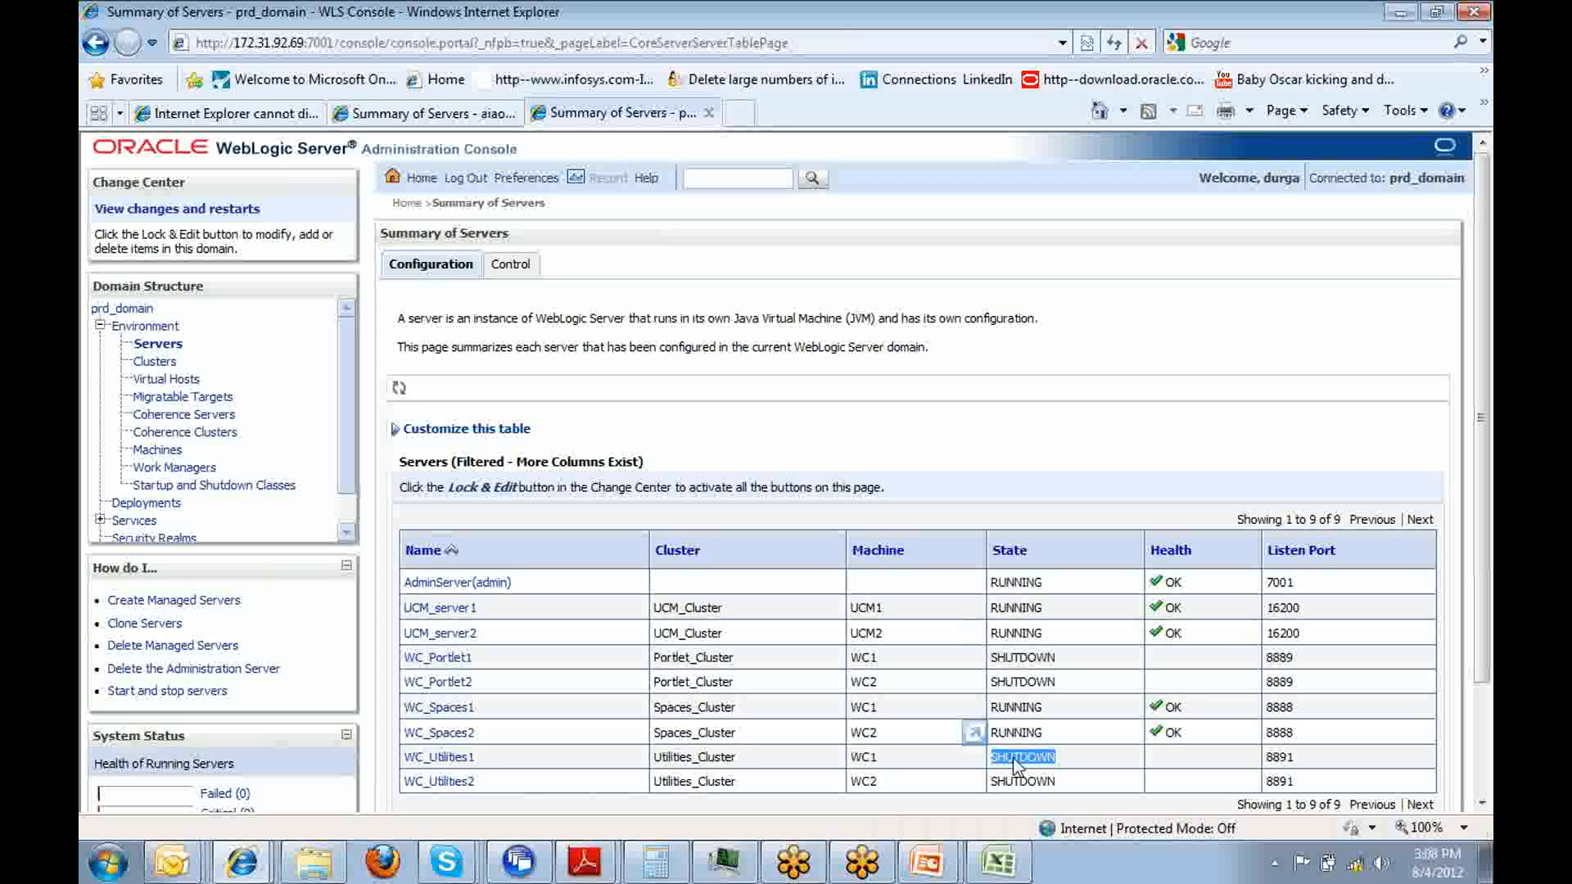
{"action": "mouse_move", "coordinate": [632, 772]}
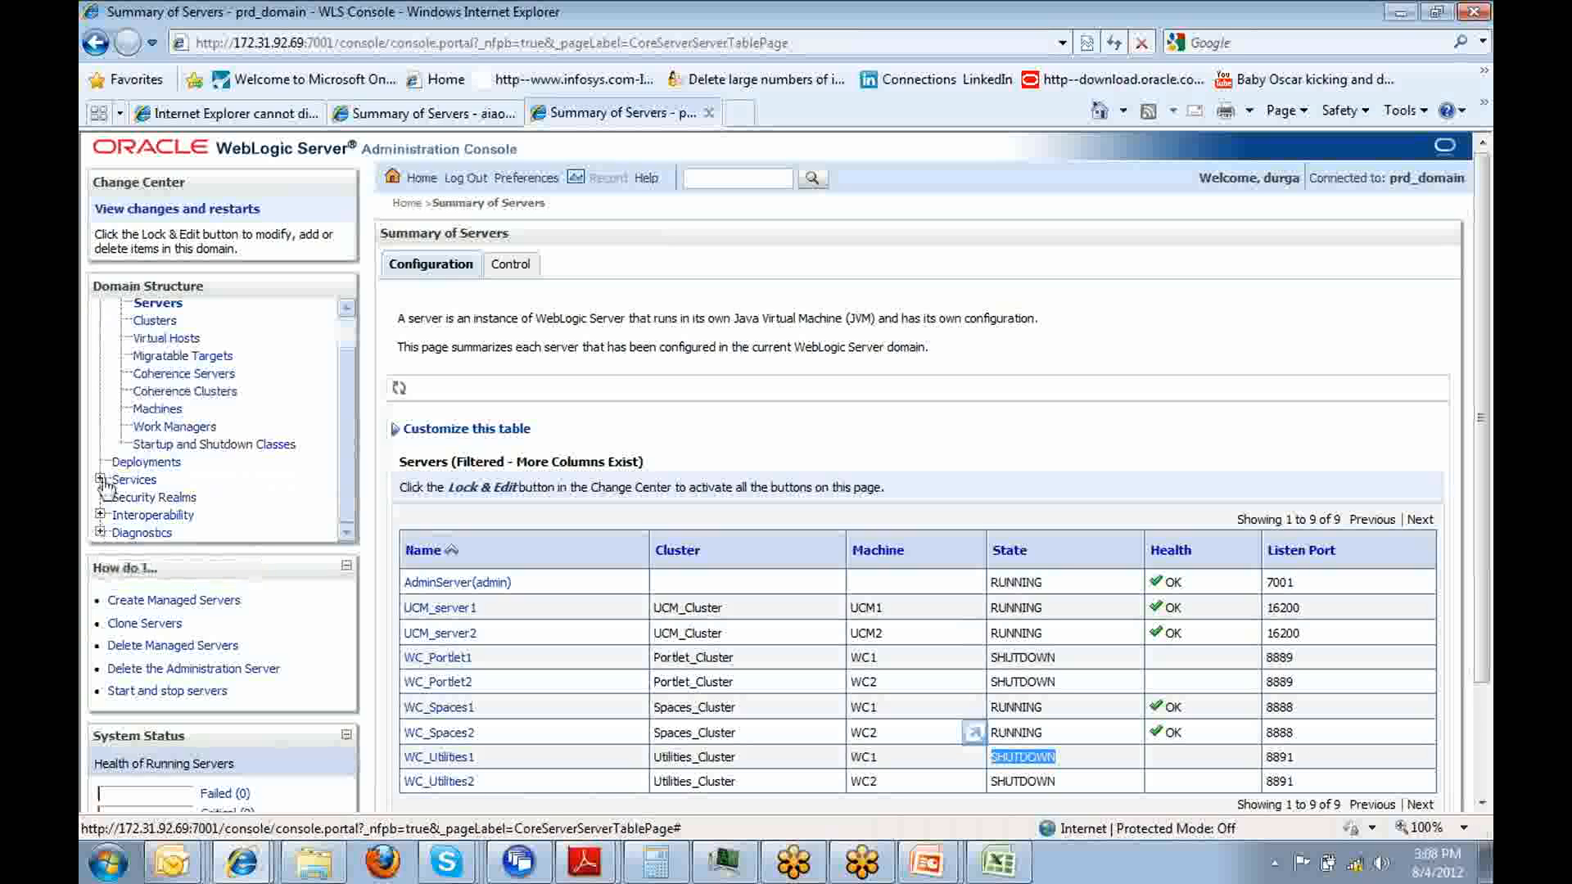
Expand prd_domain's Services branch to list messaging, data sources and persistent stores.
{"action": "left_click", "coordinate": [98, 479]}
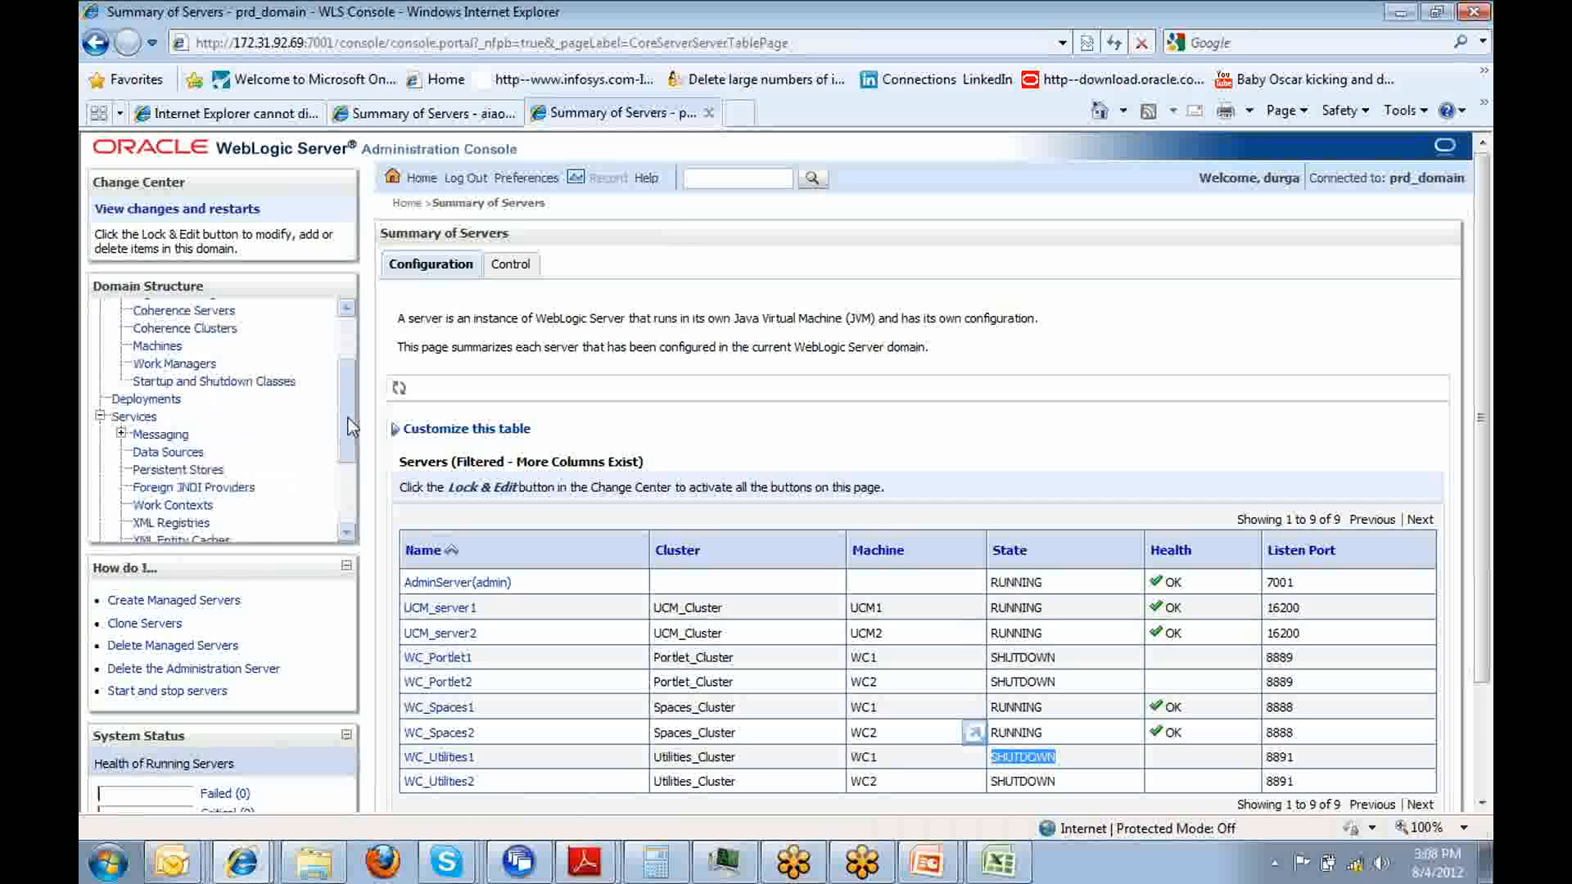
{"action": "scroll", "scroll_direction": "down", "scroll_amount": 3}
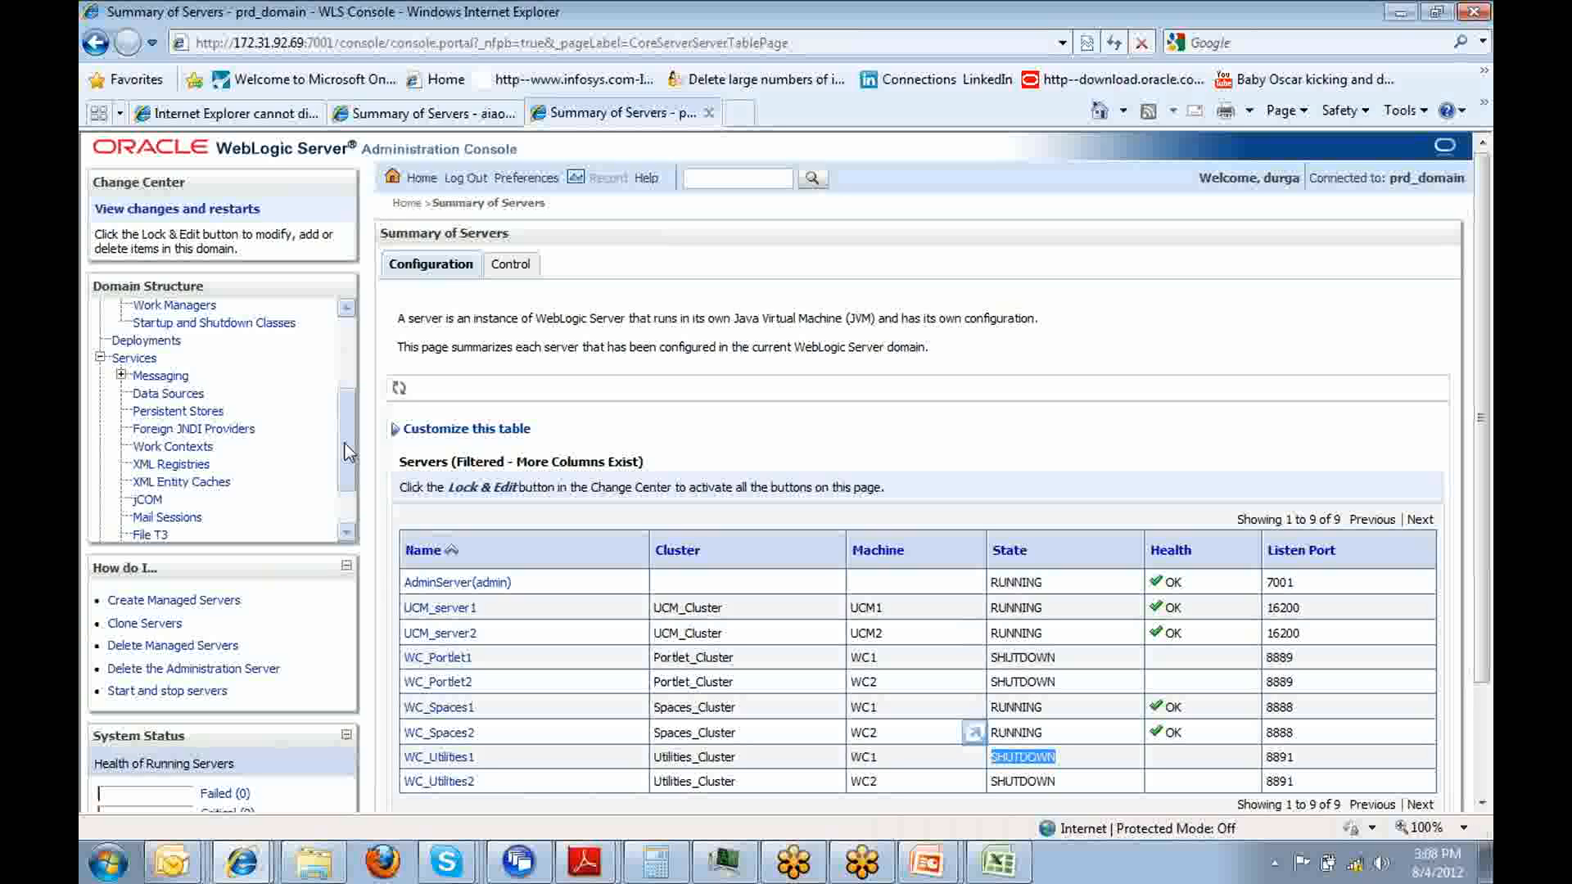
{"action": "mouse_move", "coordinate": [295, 495]}
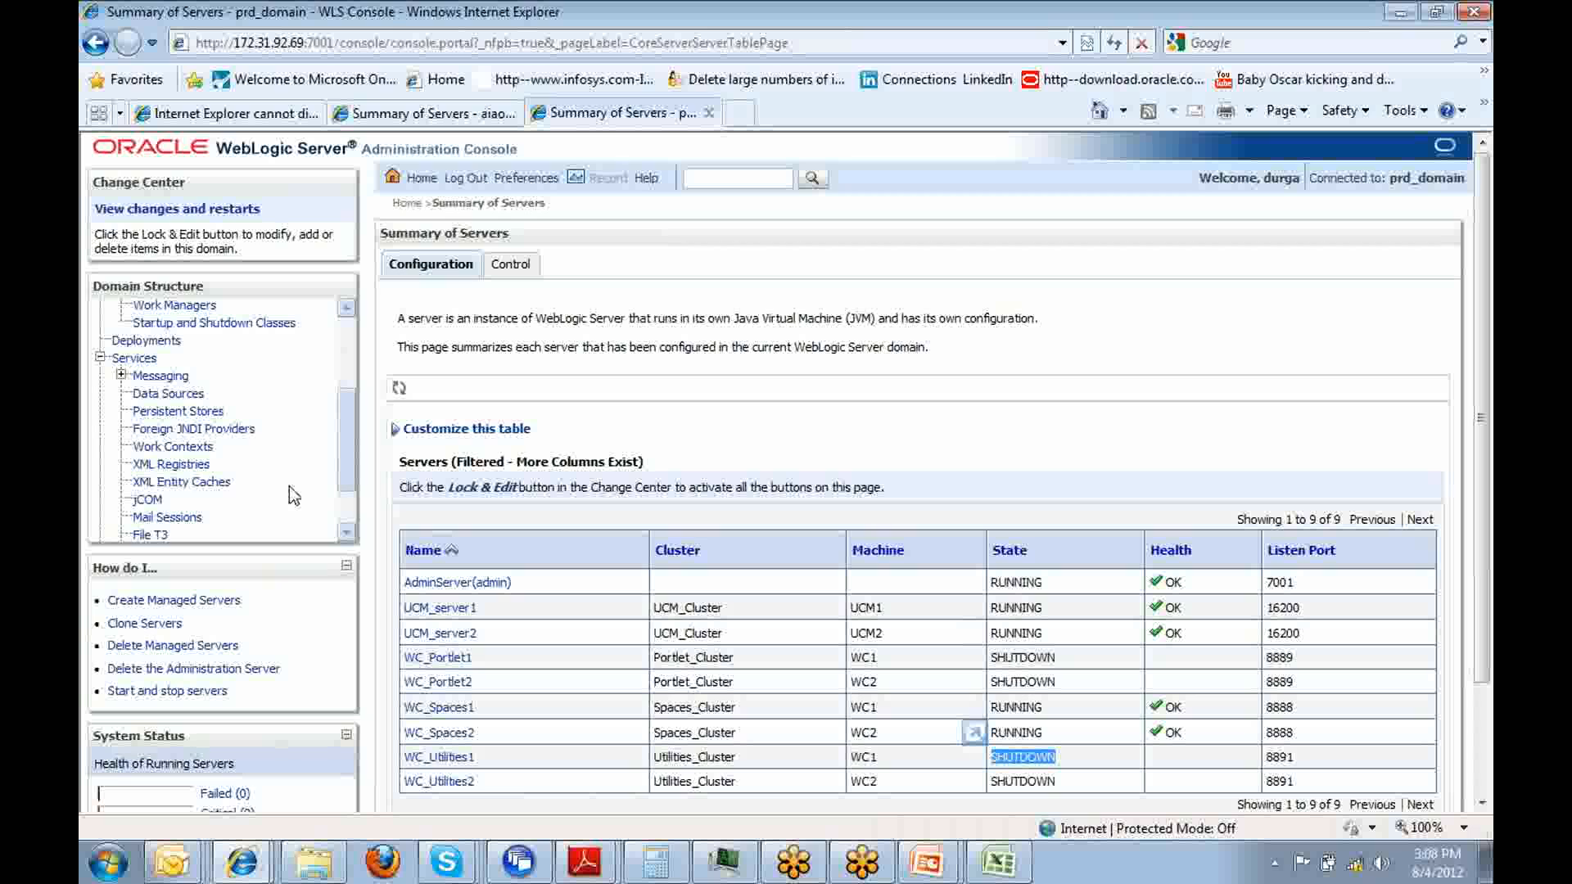
{"action": "mouse_move", "coordinate": [167, 398]}
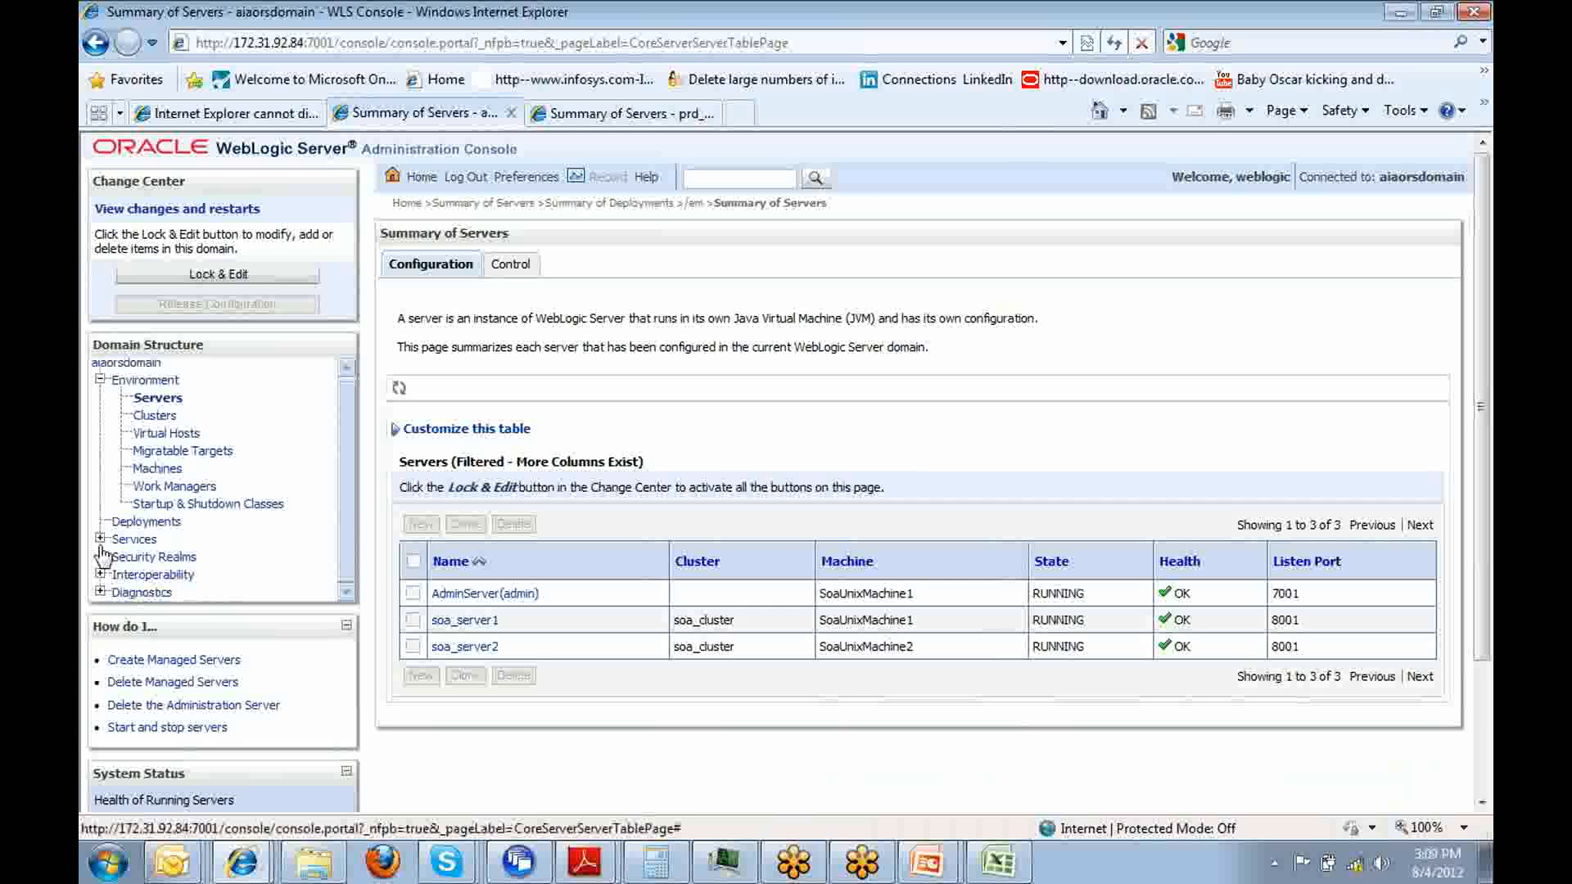
Reach SOADataSource's settings via aiaorsdomain's Services > JDBC data sources list.
{"action": "left_click", "coordinate": [98, 539]}
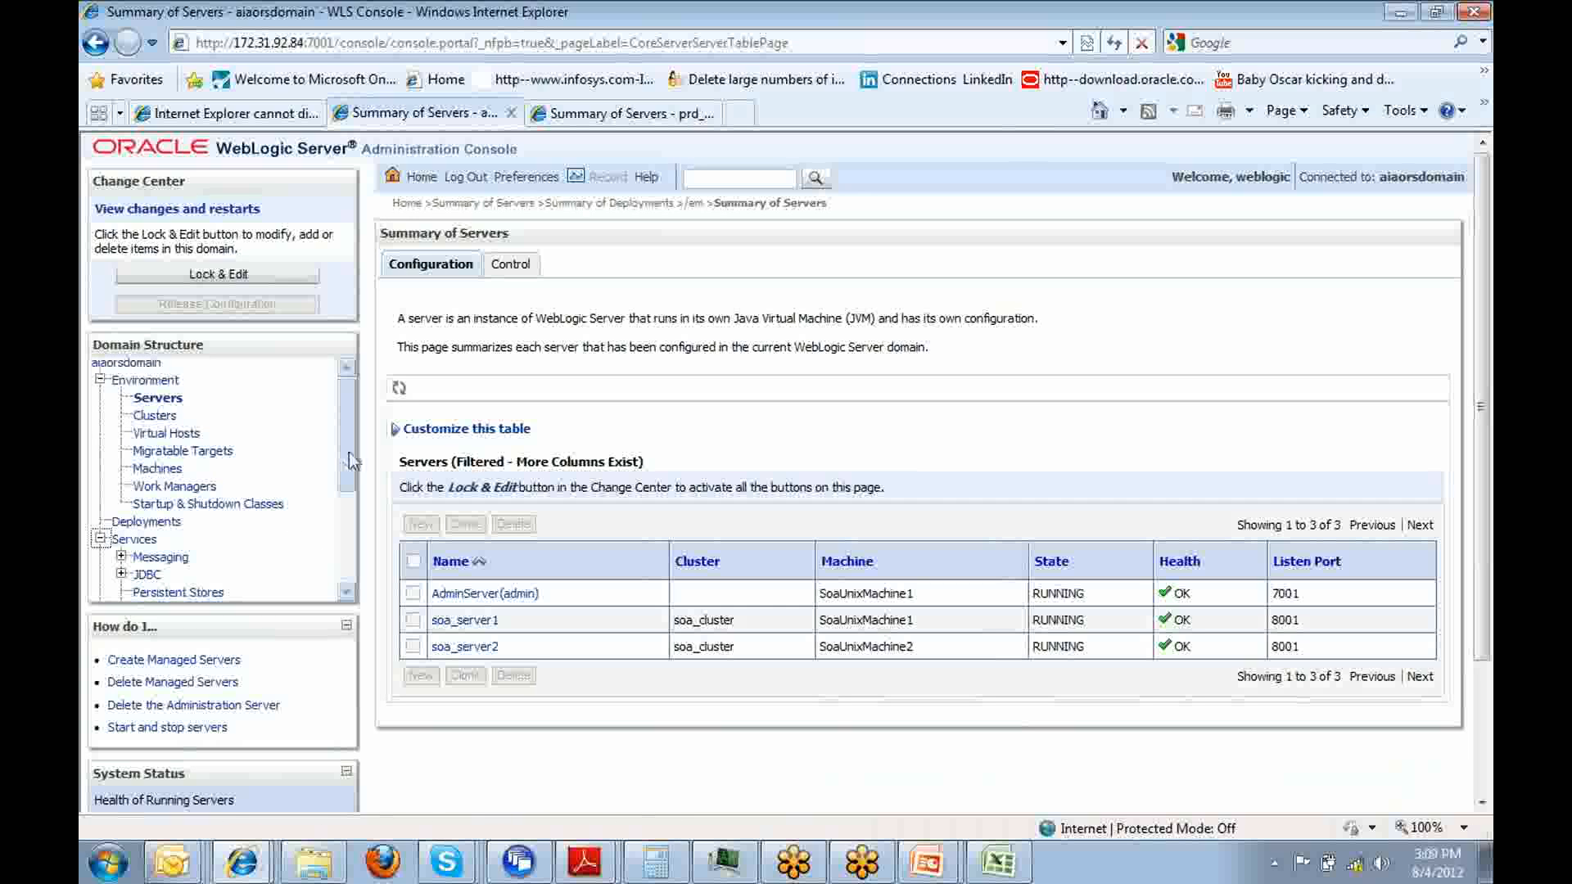
{"action": "scroll", "scroll_direction": "down", "scroll_amount": 3}
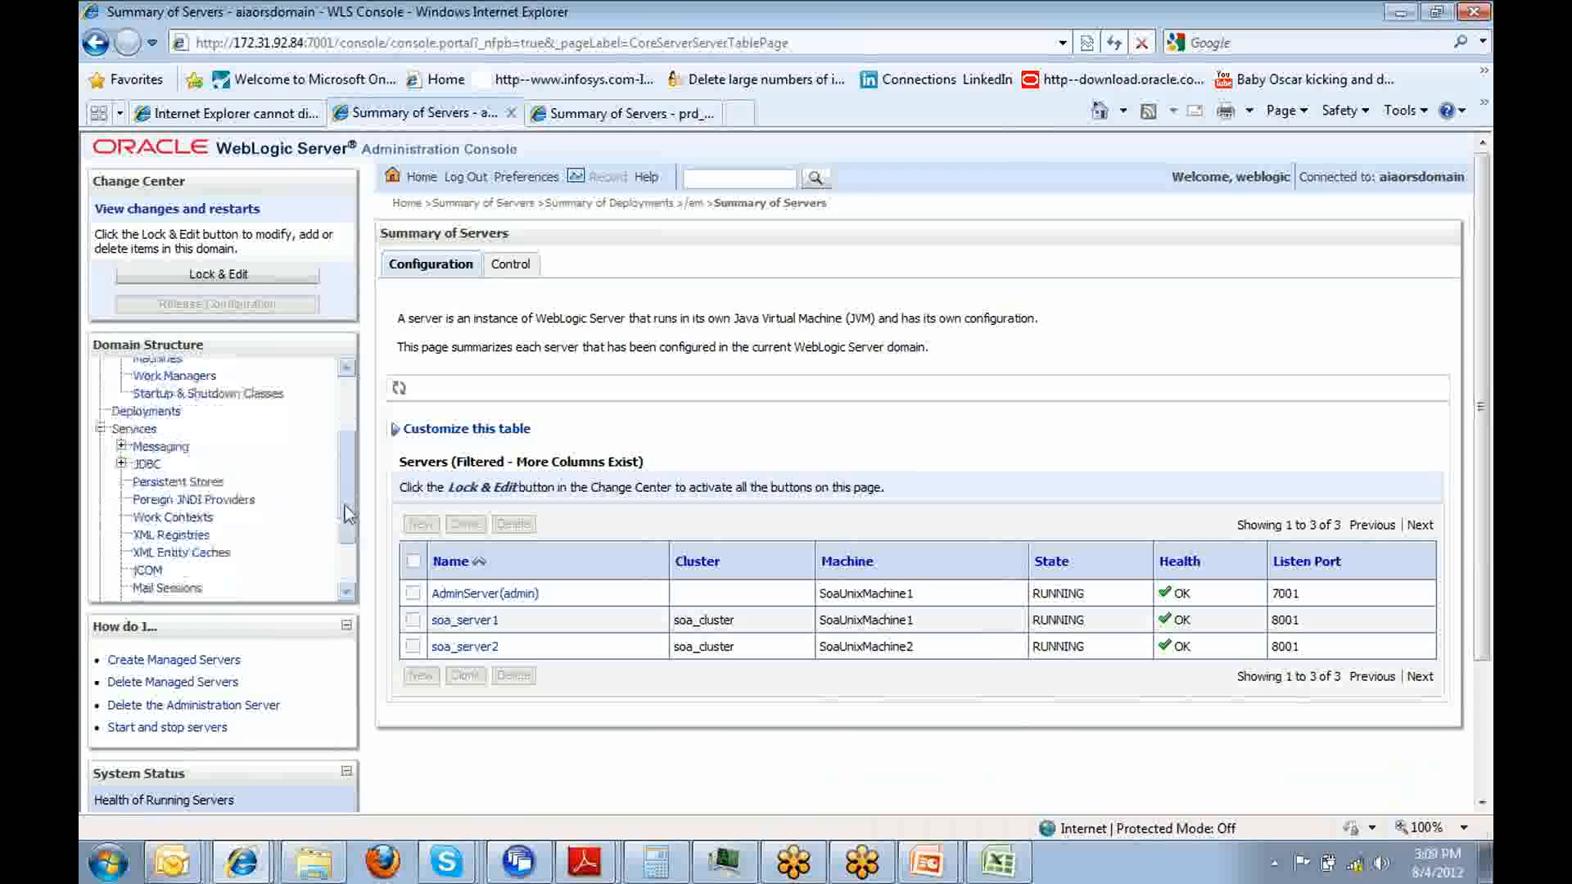
{"action": "mouse_move", "coordinate": [188, 475]}
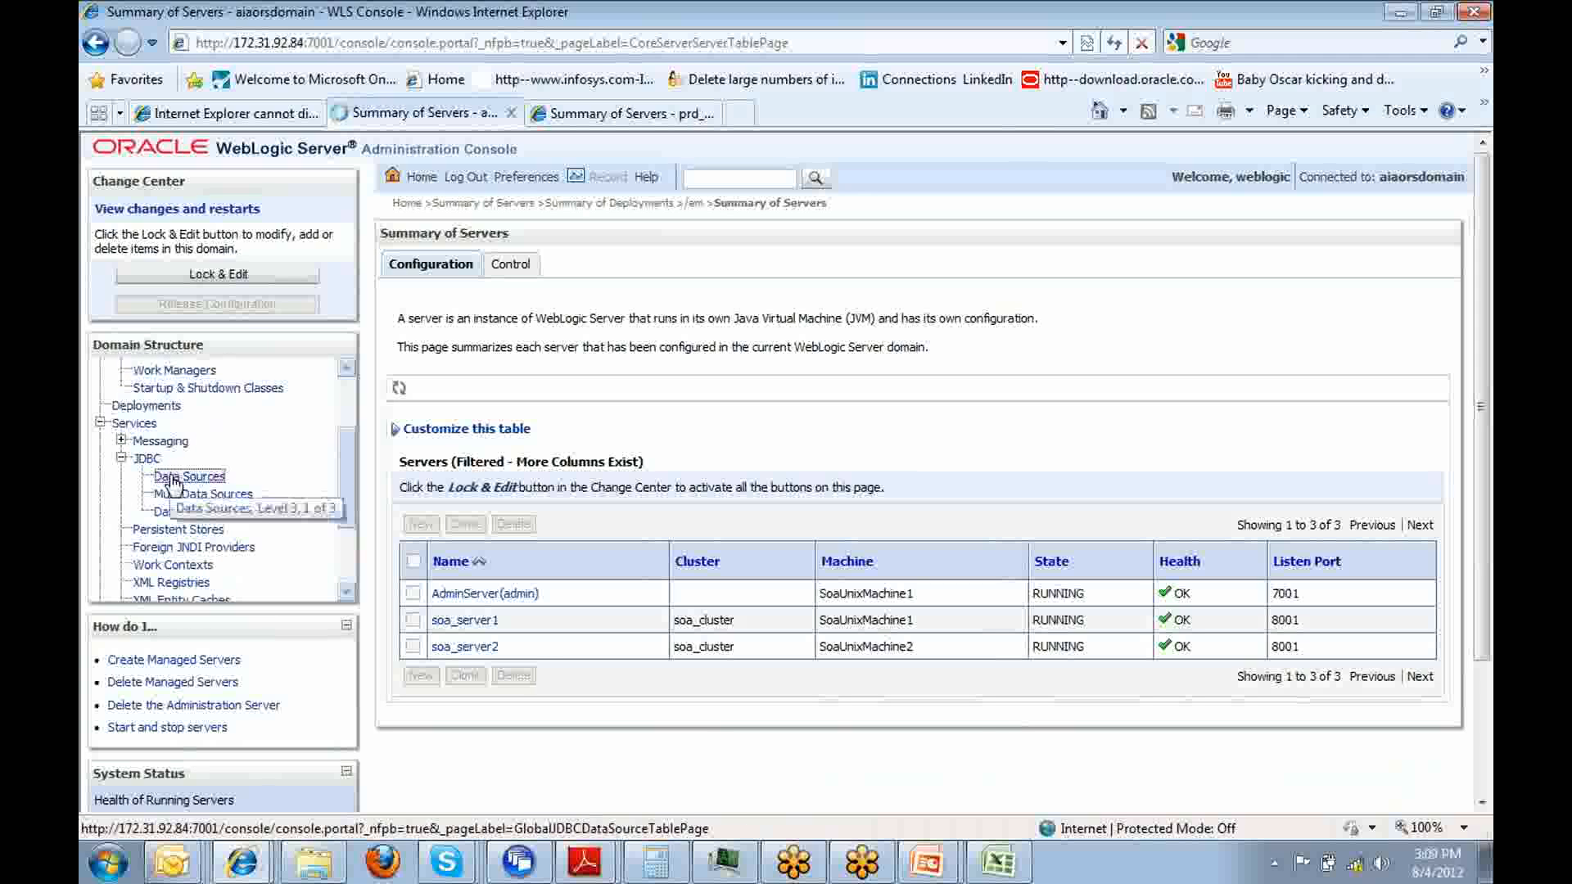
{"action": "left_click", "coordinate": [188, 477]}
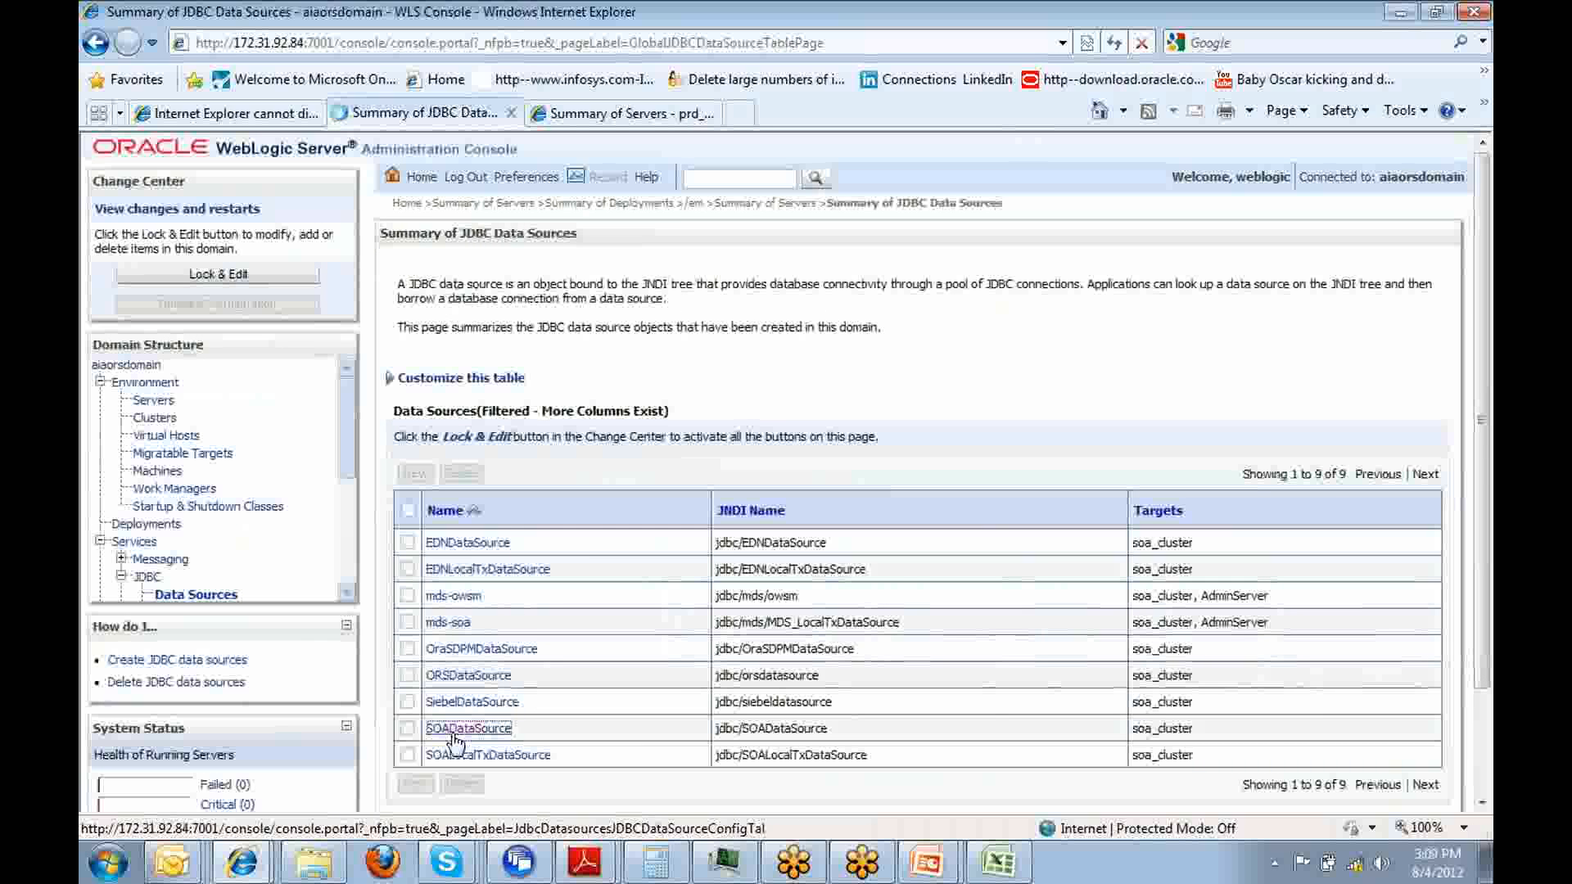
{"action": "left_click", "coordinate": [468, 727]}
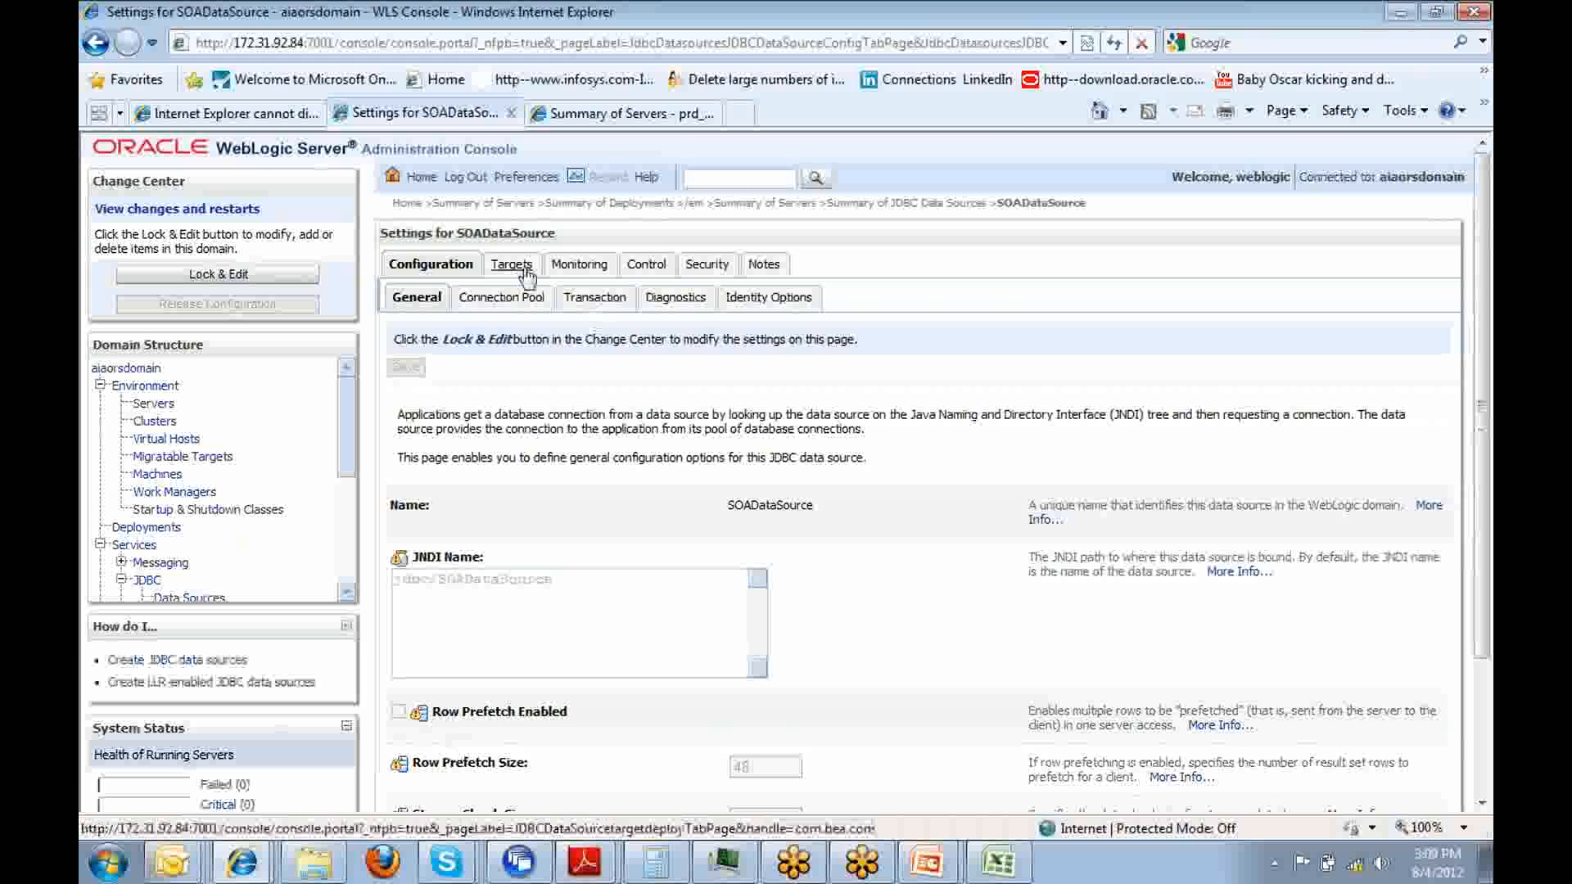
{"action": "left_click", "coordinate": [513, 264]}
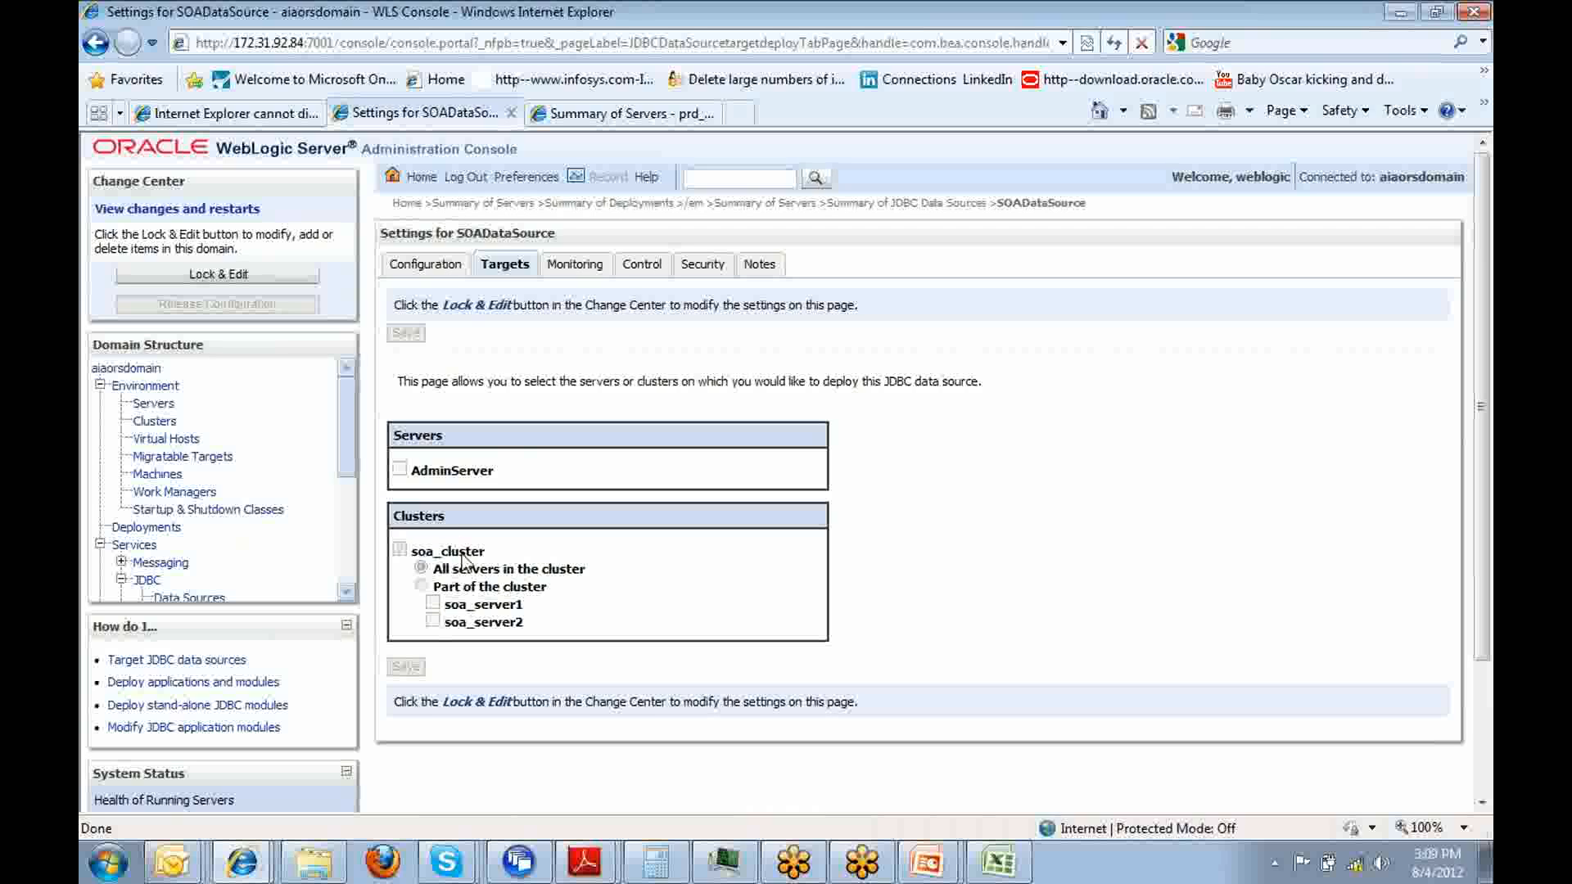
{"action": "mouse_move", "coordinate": [504, 606]}
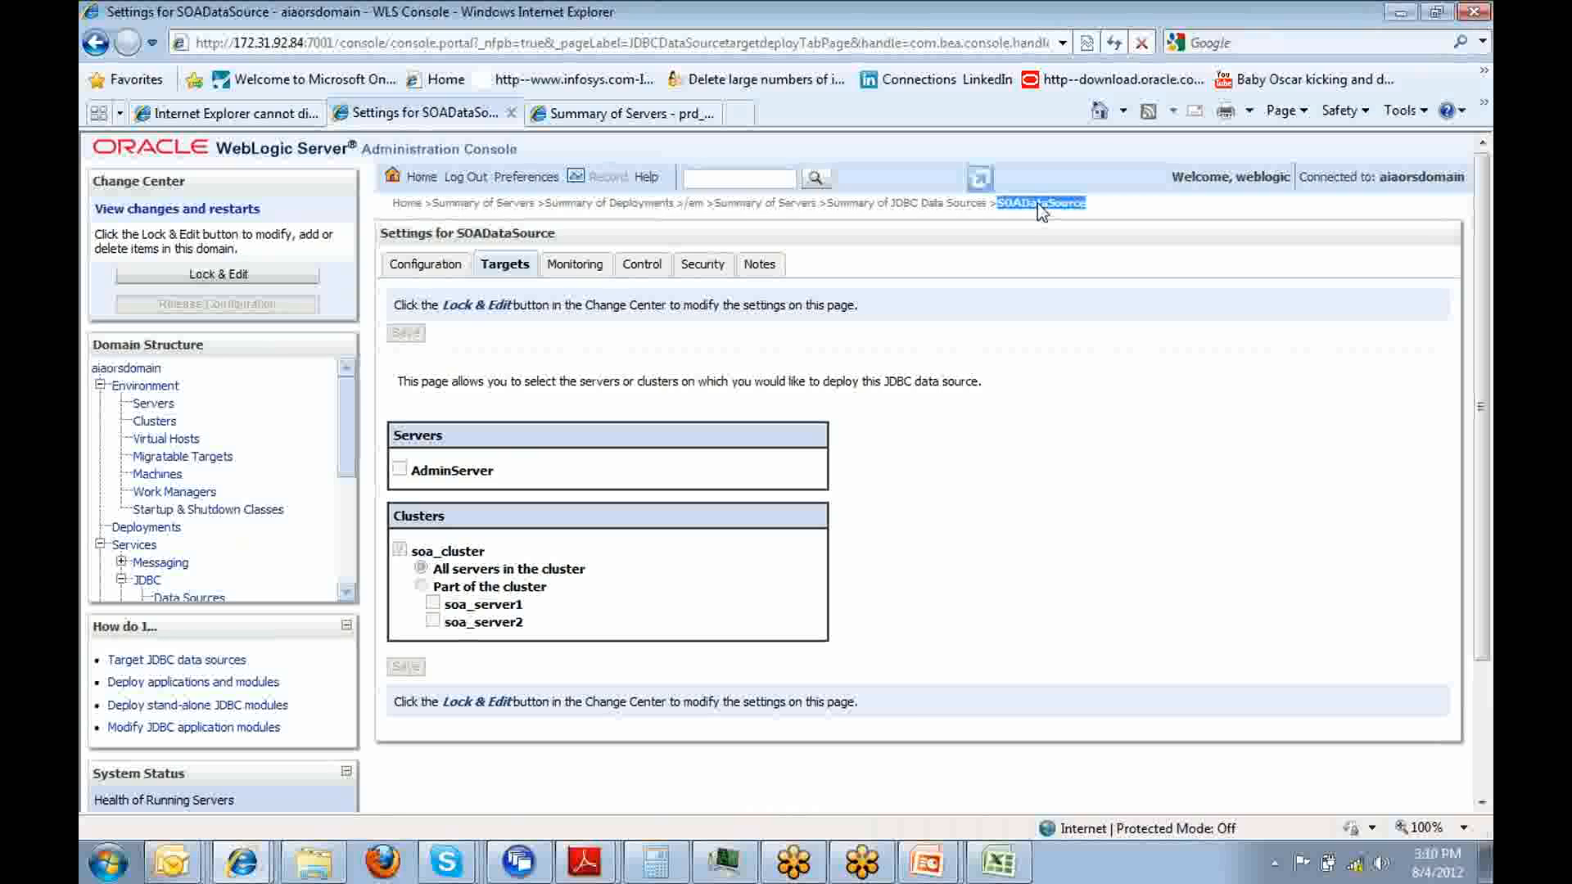
{"action": "mouse_move", "coordinate": [1074, 293]}
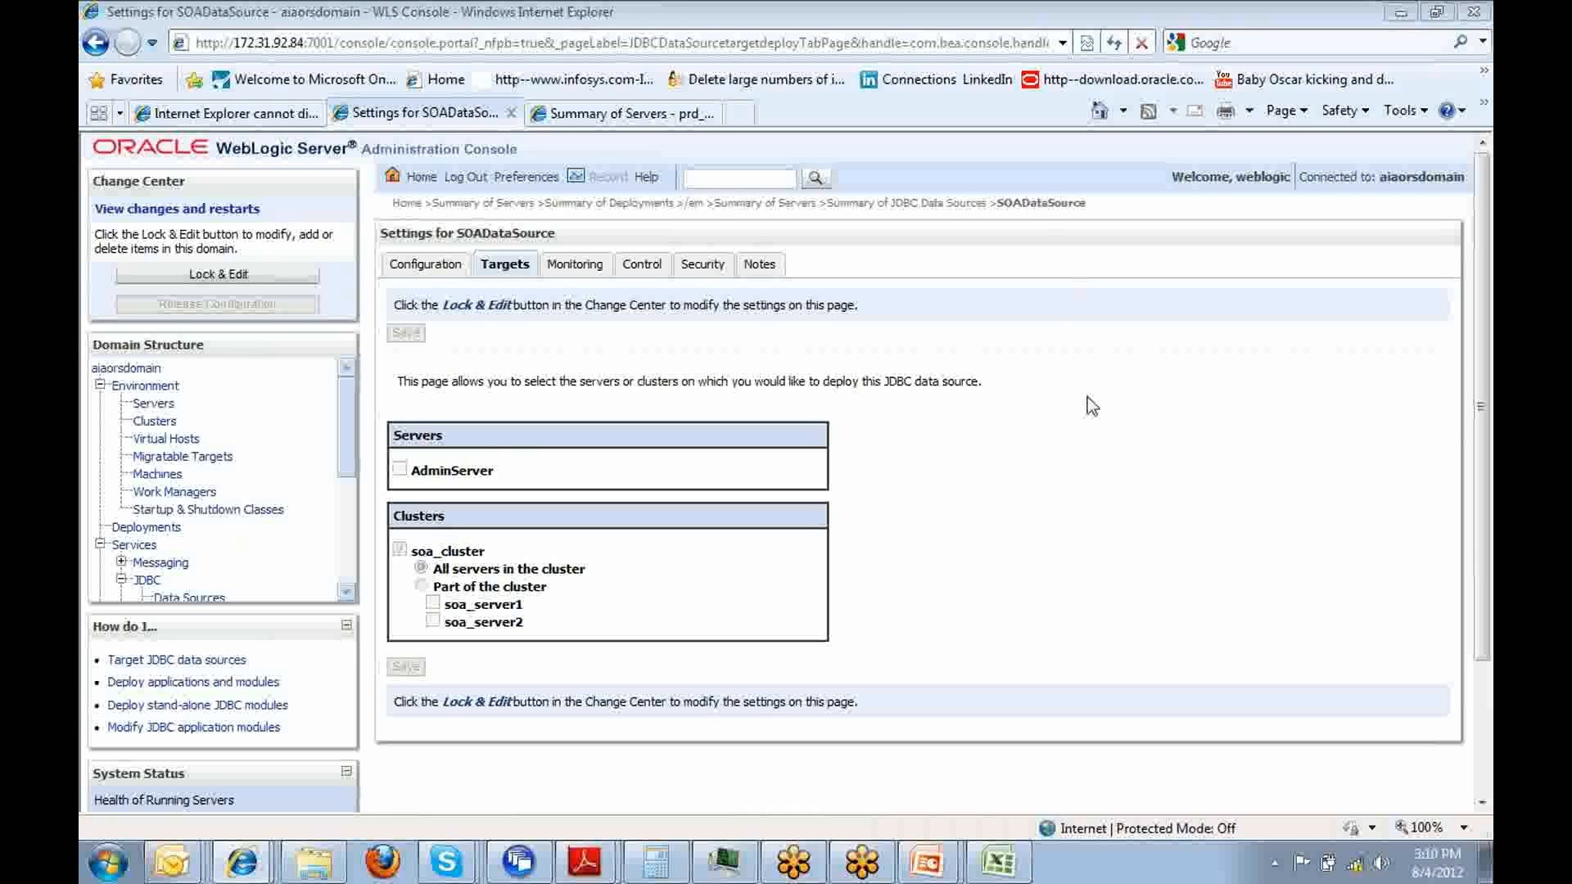
{"action": "mouse_move", "coordinate": [1149, 421]}
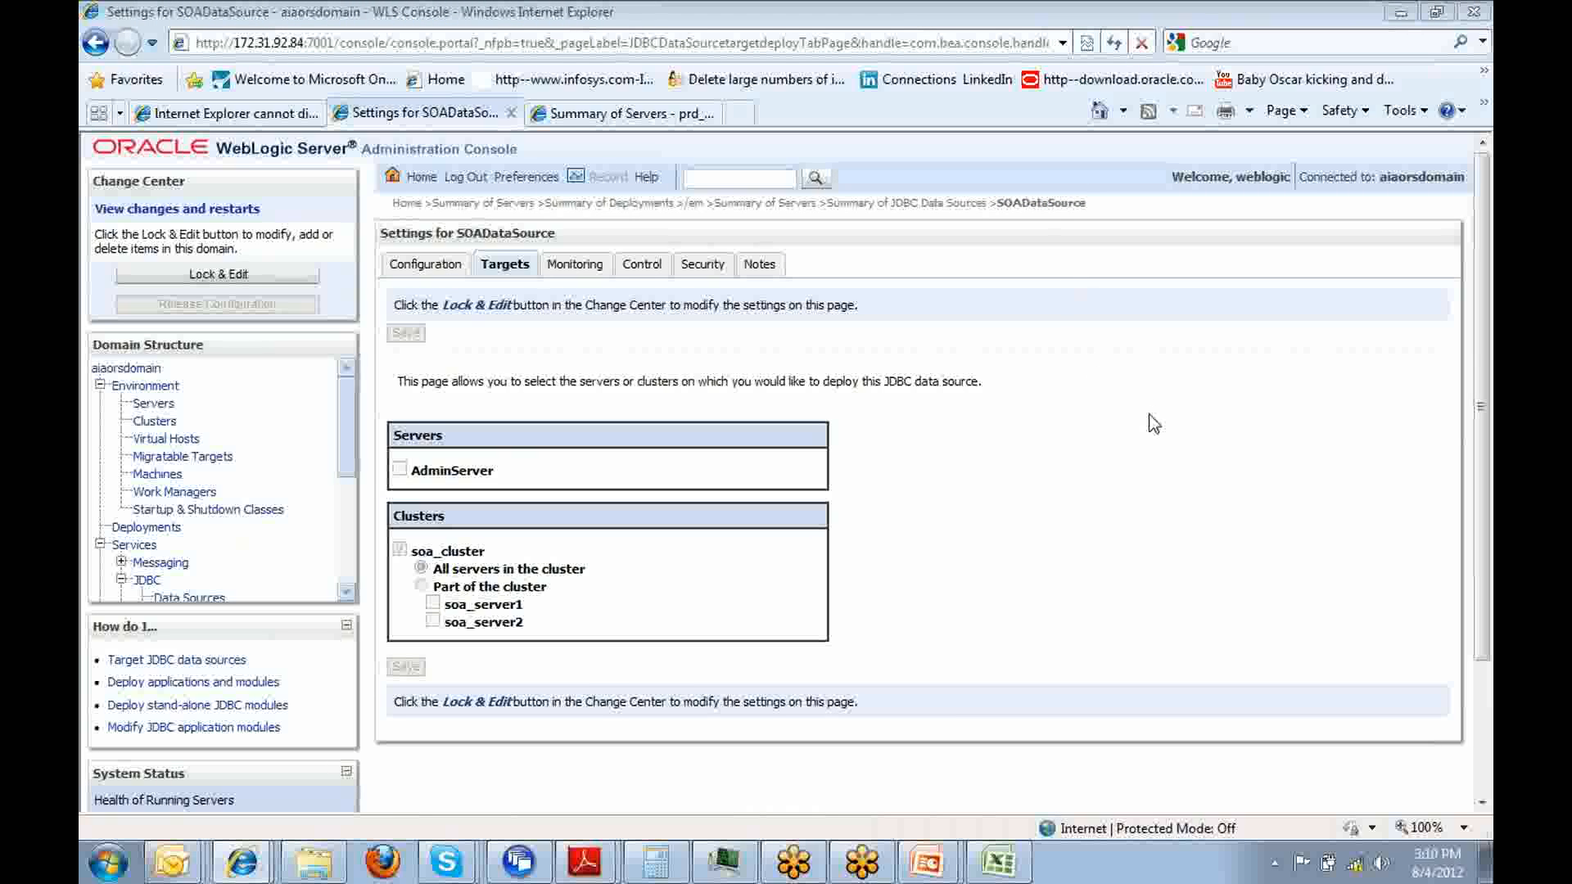
{"action": "mouse_move", "coordinate": [1077, 384]}
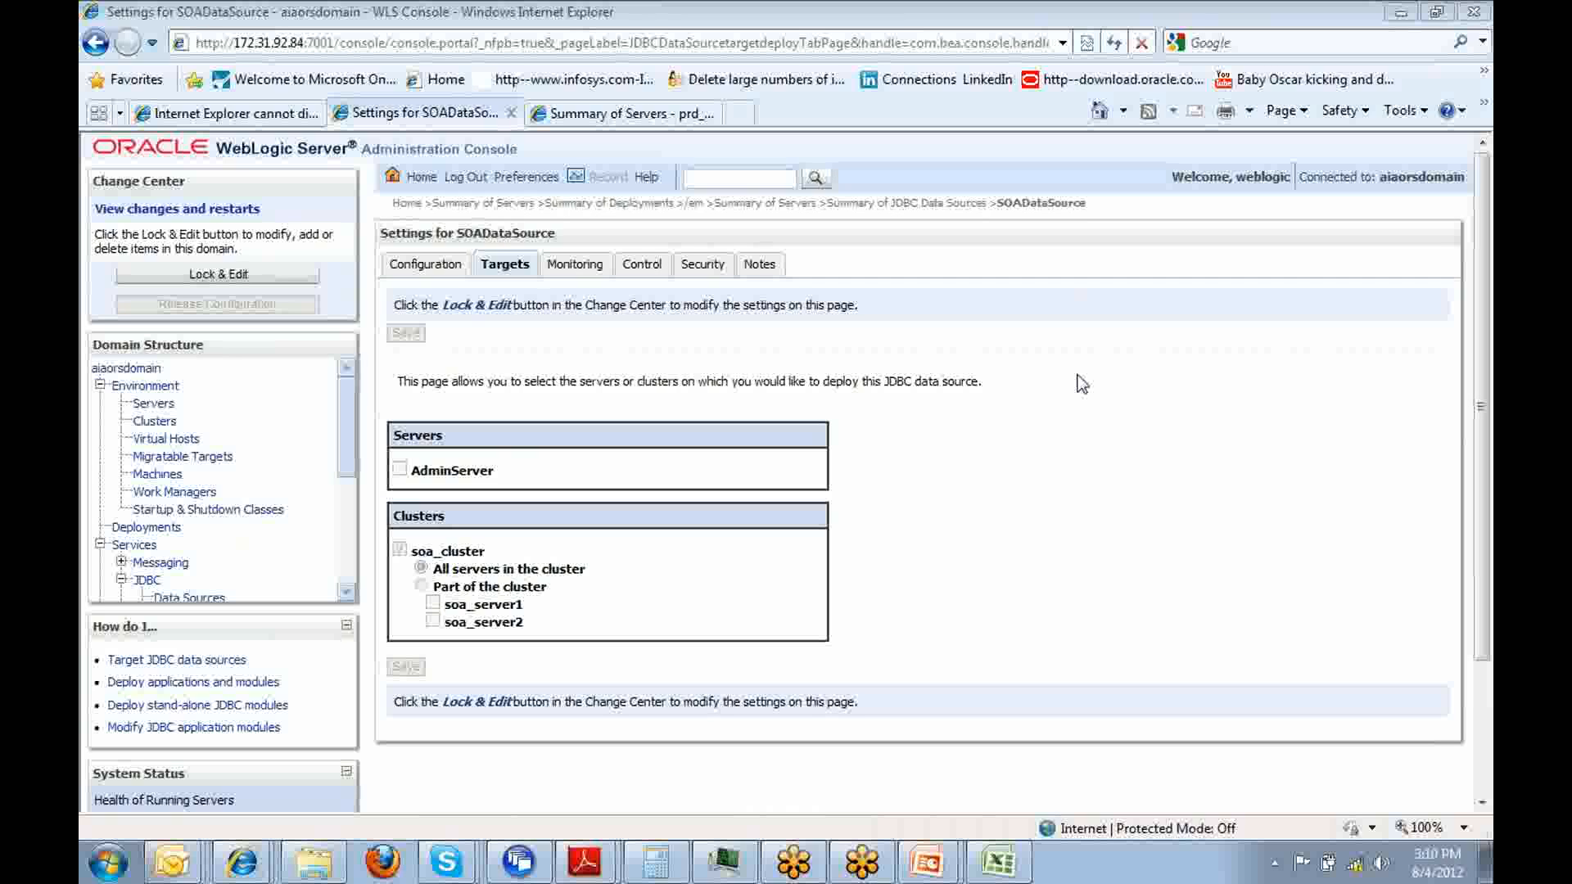
{"action": "mouse_move", "coordinate": [1343, 380]}
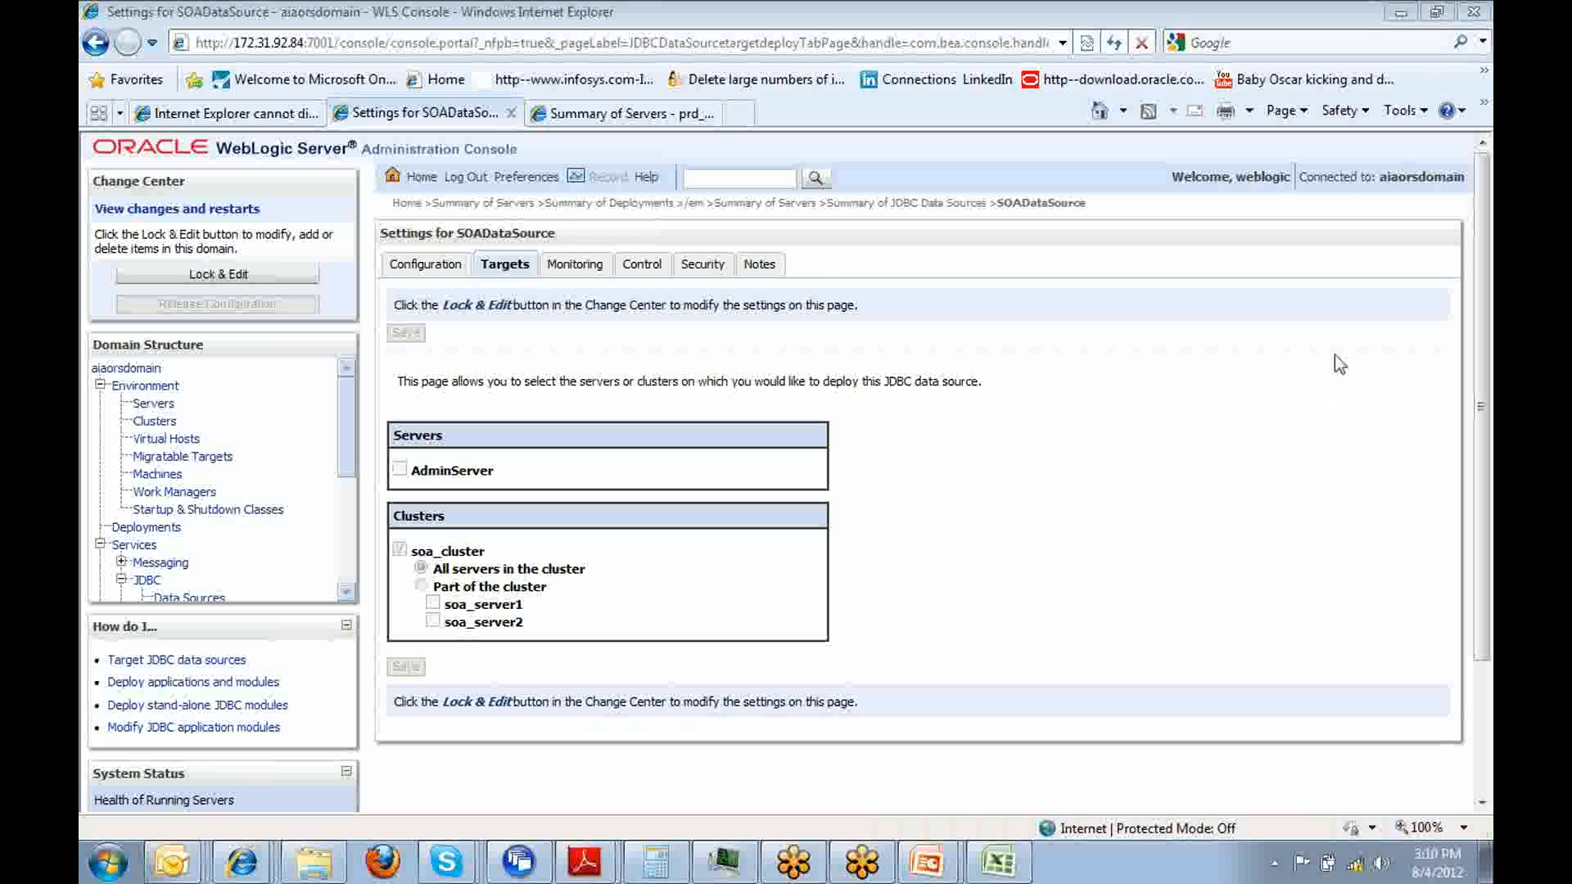
{"action": "mouse_move", "coordinate": [1166, 439]}
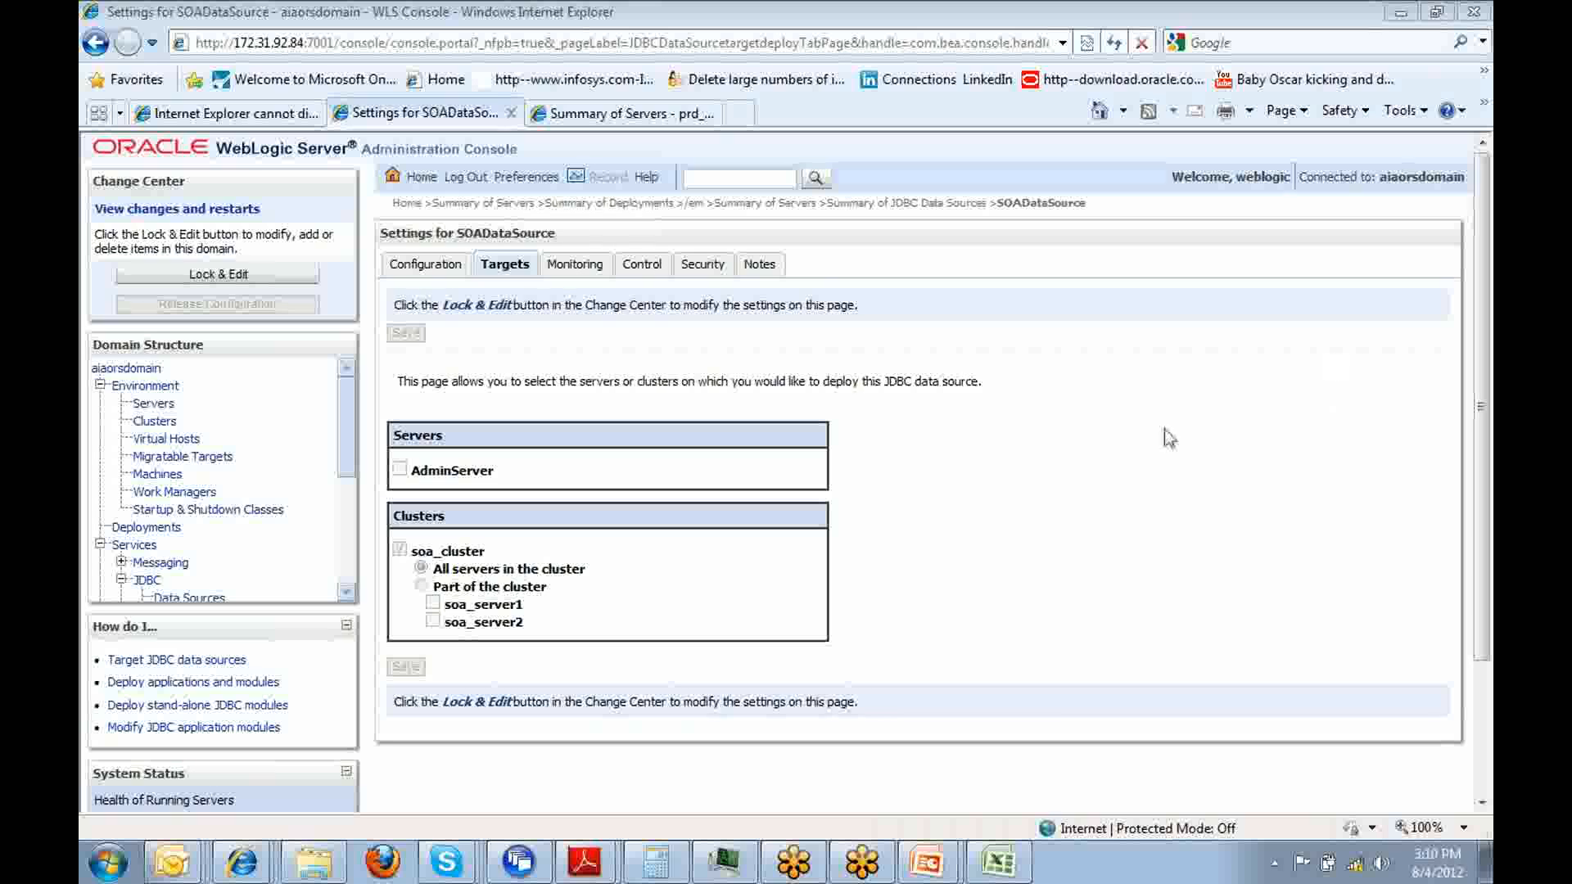
{"action": "mouse_move", "coordinate": [1229, 399]}
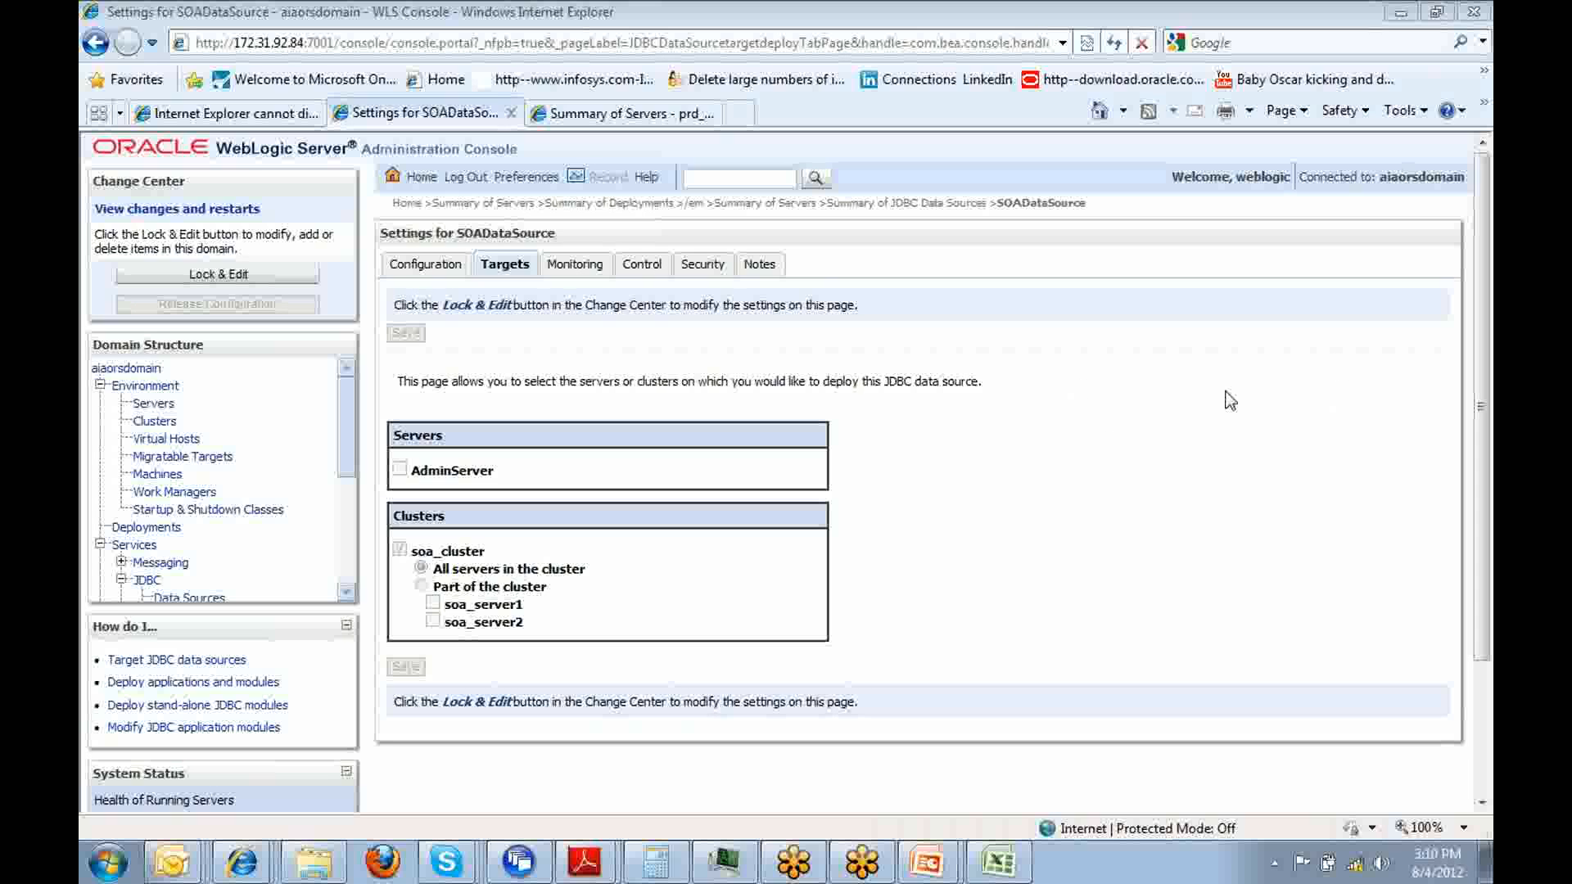
{"action": "mouse_move", "coordinate": [1082, 386]}
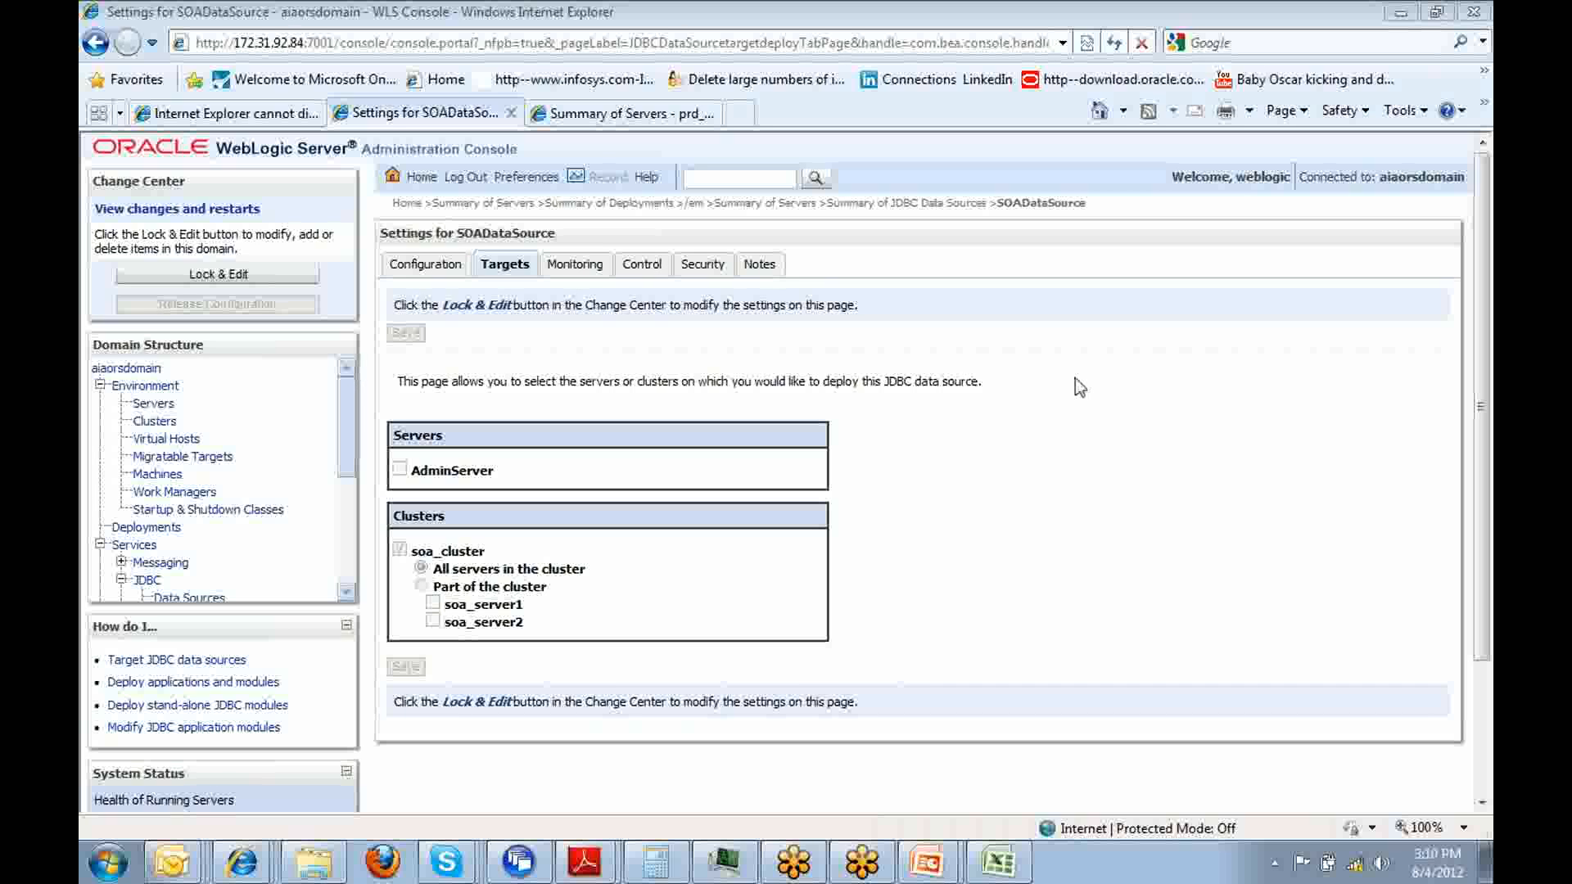
Show SOADataSource's Connection Pool configuration with its URL, driver class and properties.
{"action": "left_click", "coordinate": [424, 264]}
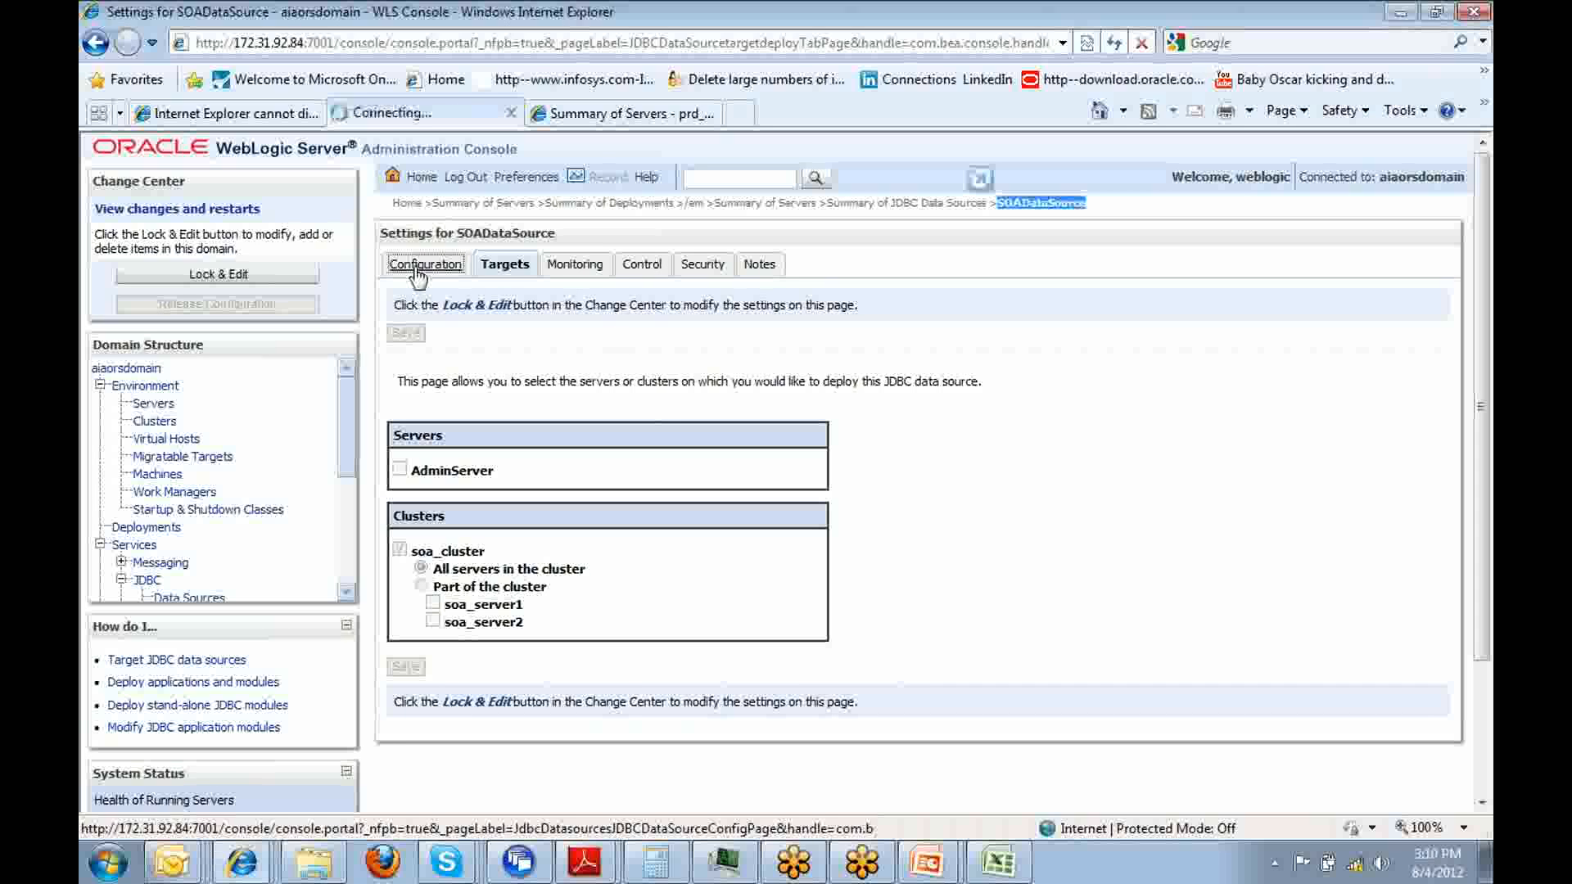
{"action": "left_click", "coordinate": [426, 263]}
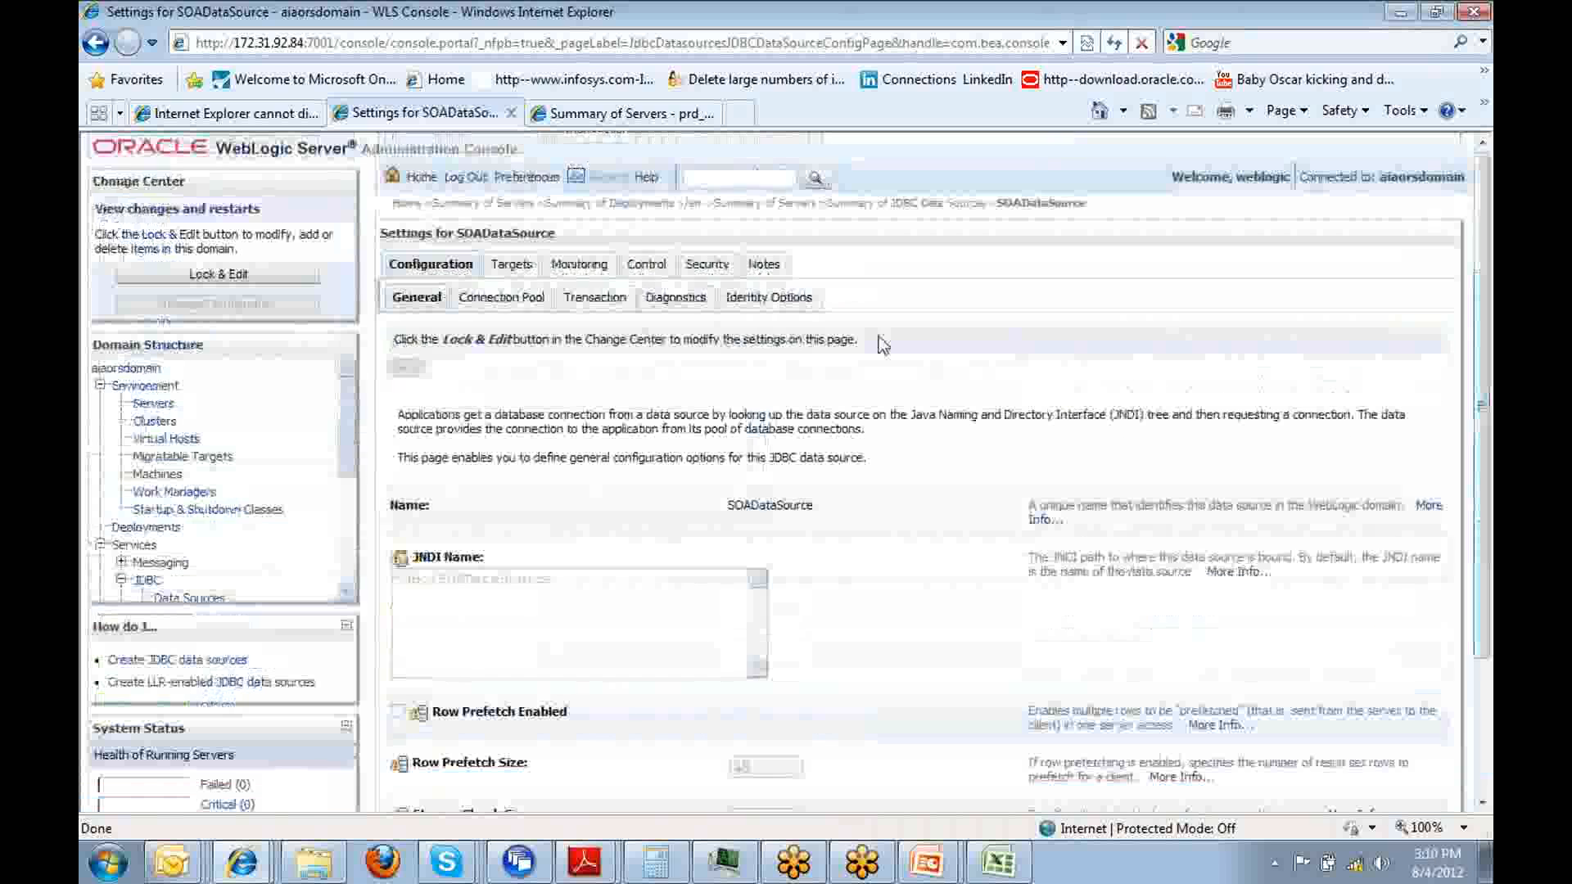
{"action": "left_click", "coordinate": [501, 297]}
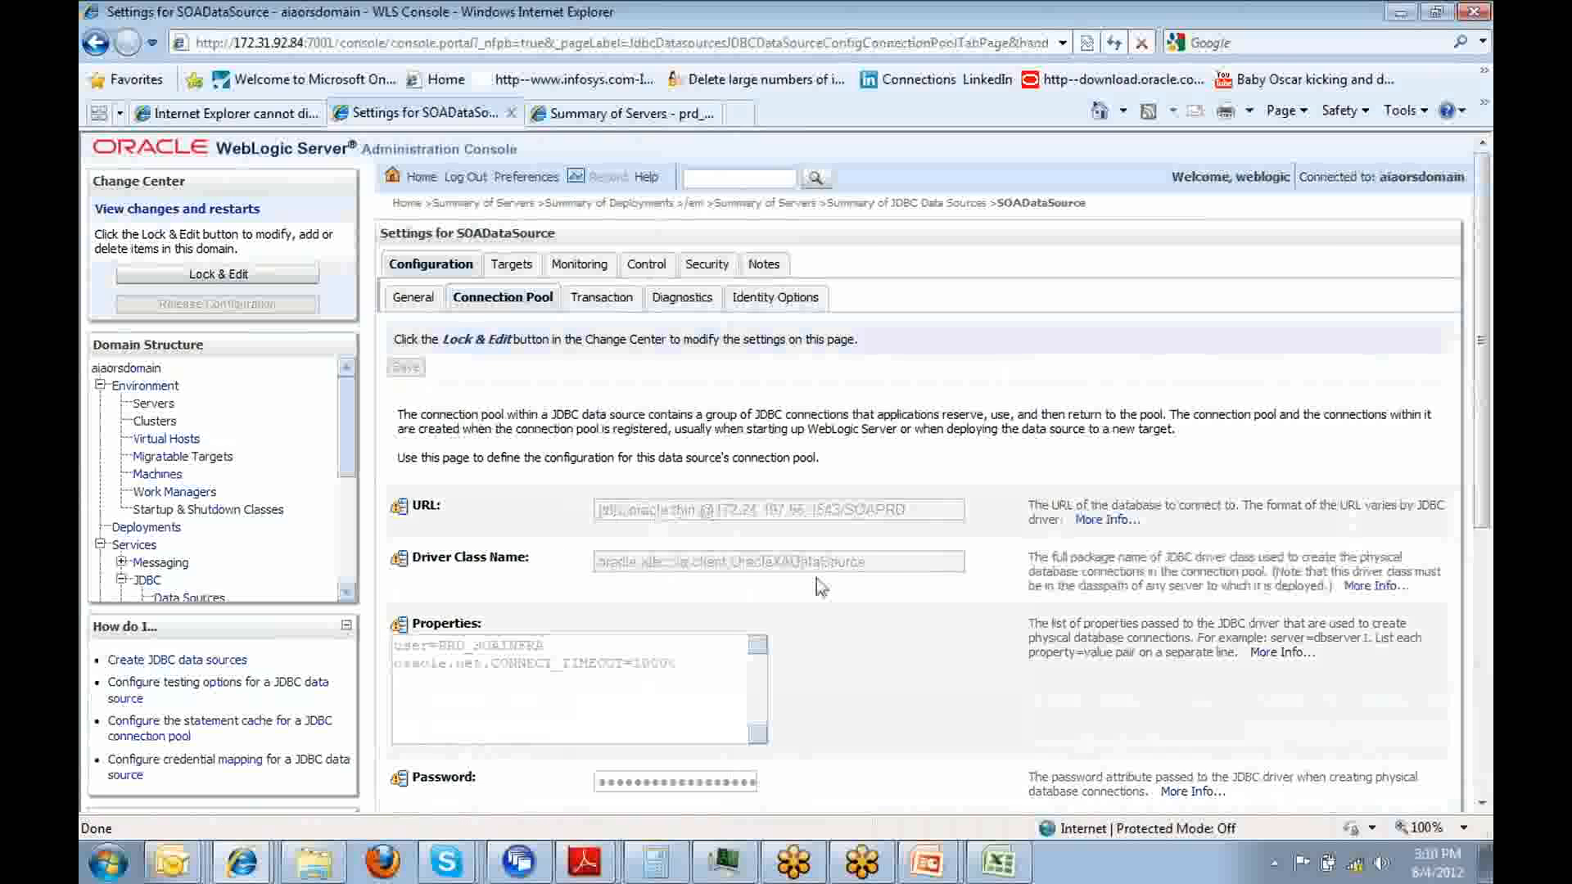
{"action": "mouse_move", "coordinate": [824, 623]}
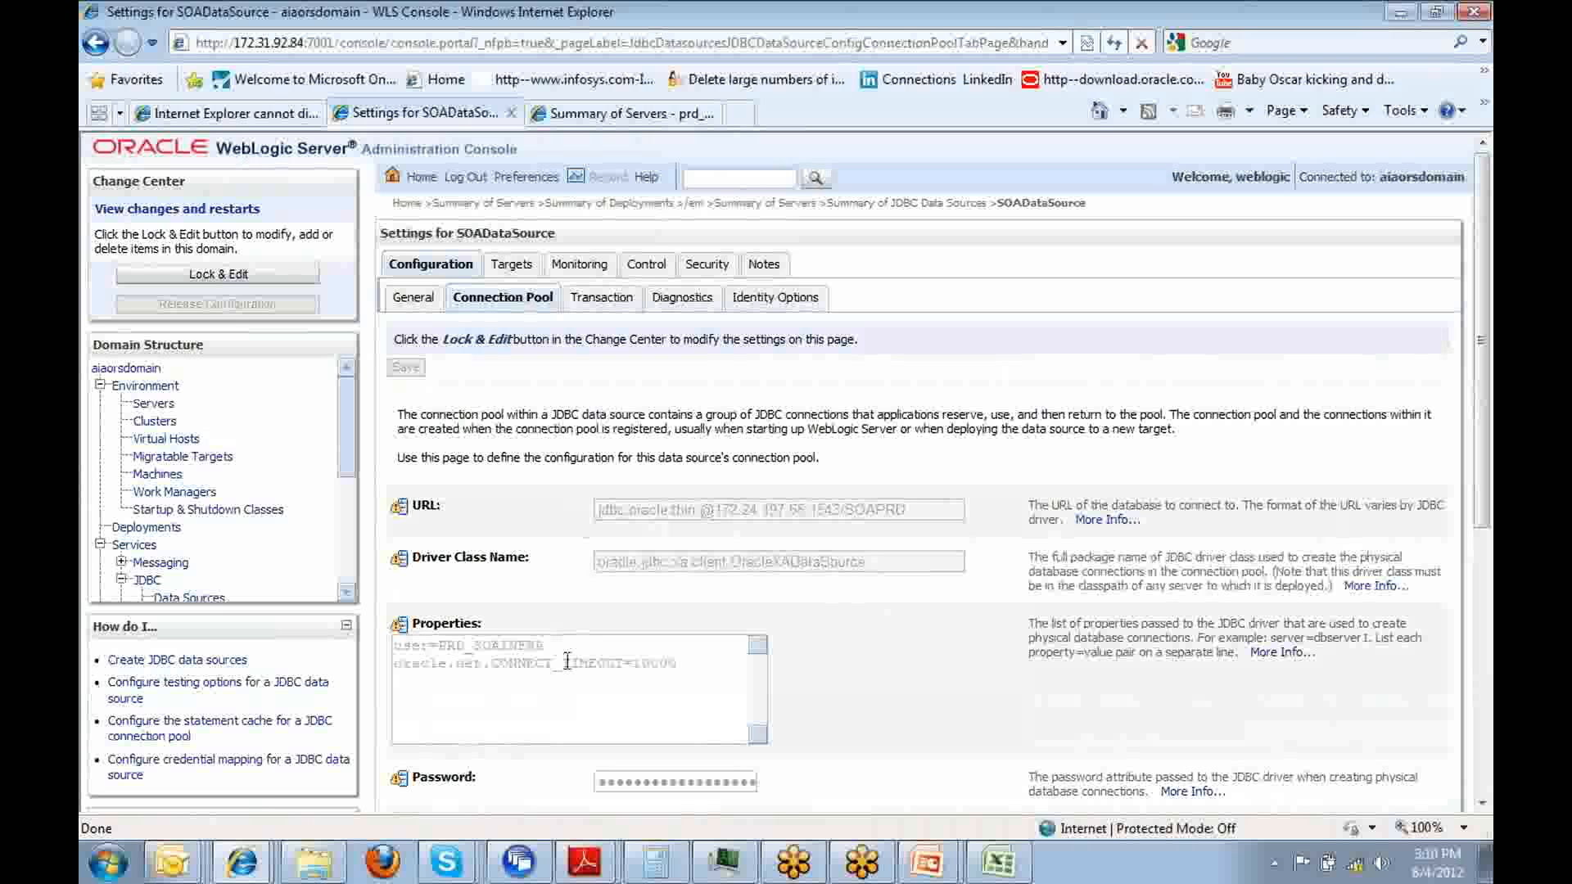
{"action": "mouse_move", "coordinate": [485, 685]}
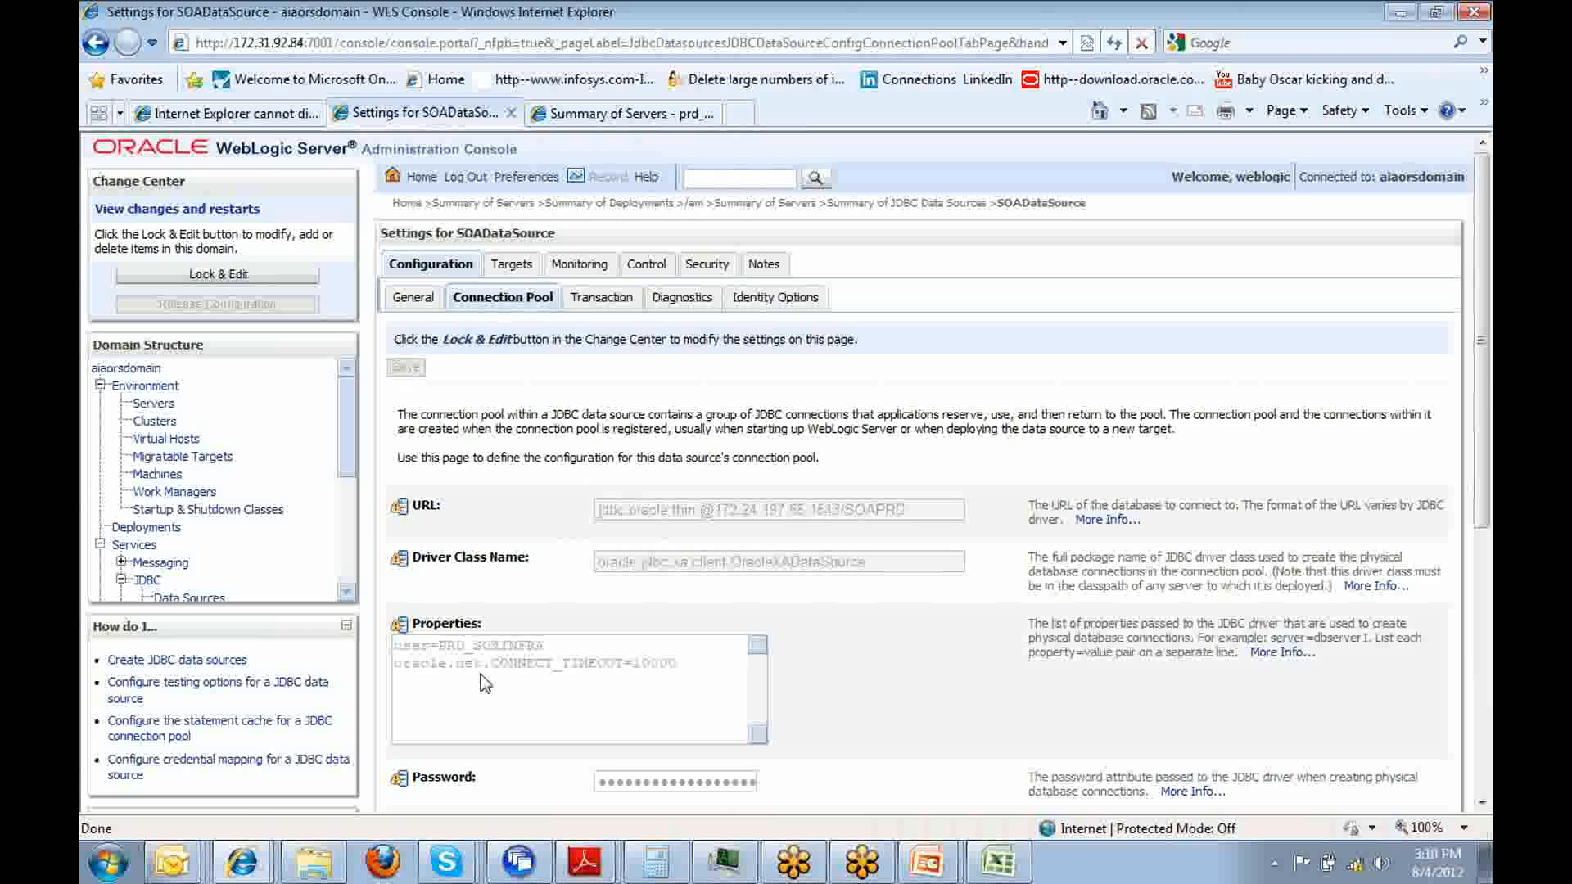
{"action": "mouse_move", "coordinate": [604, 693]}
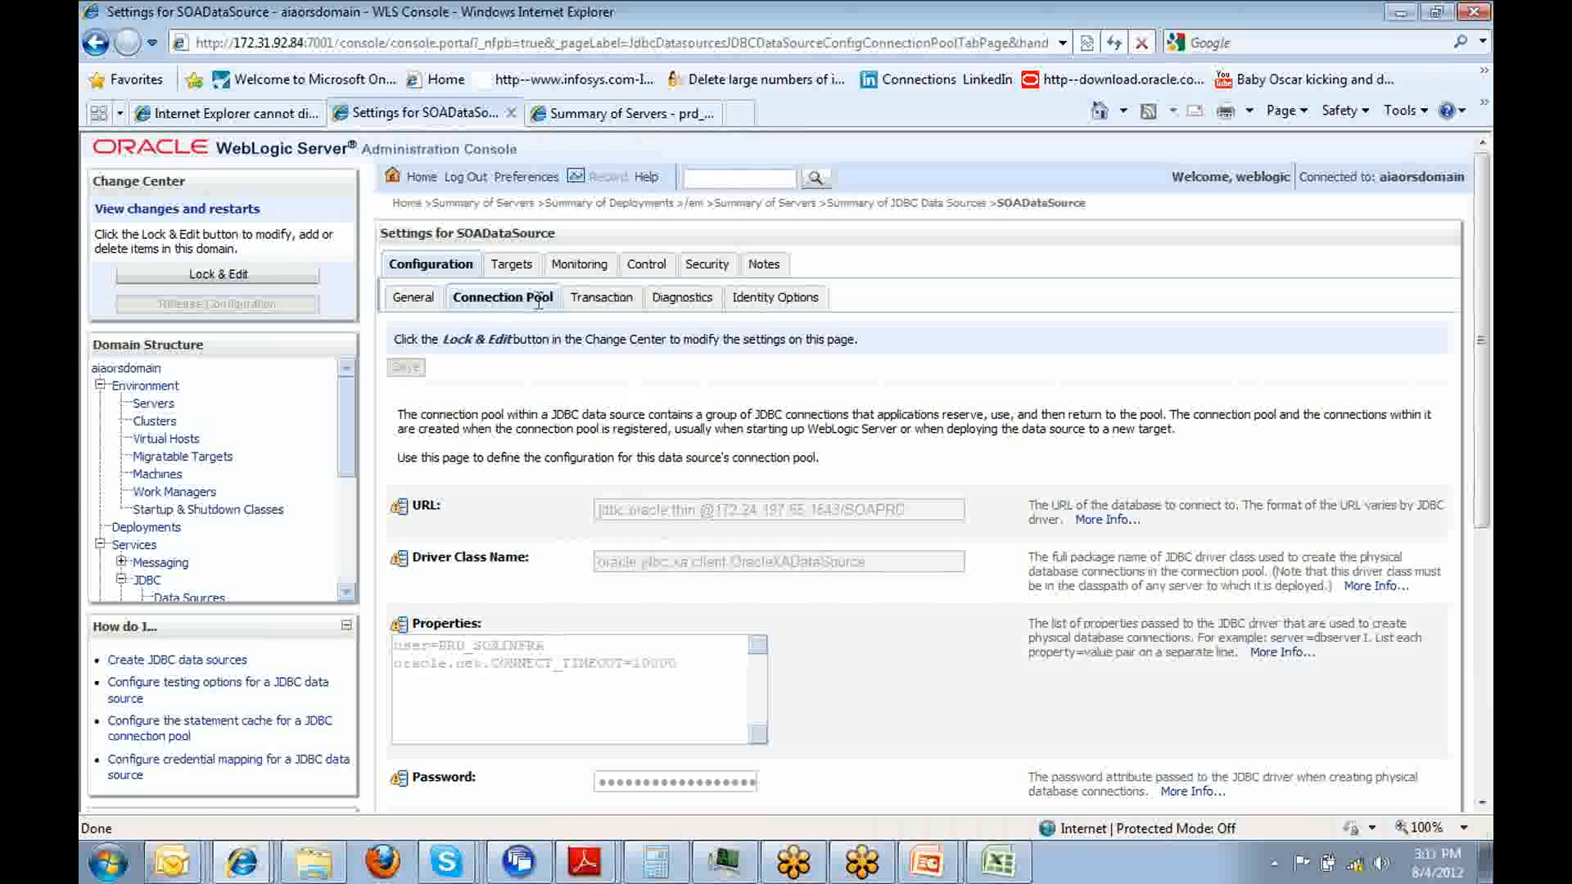
Return to SOADataSource's Targets page listing soa_cluster with all its servers.
{"action": "left_click", "coordinate": [504, 265]}
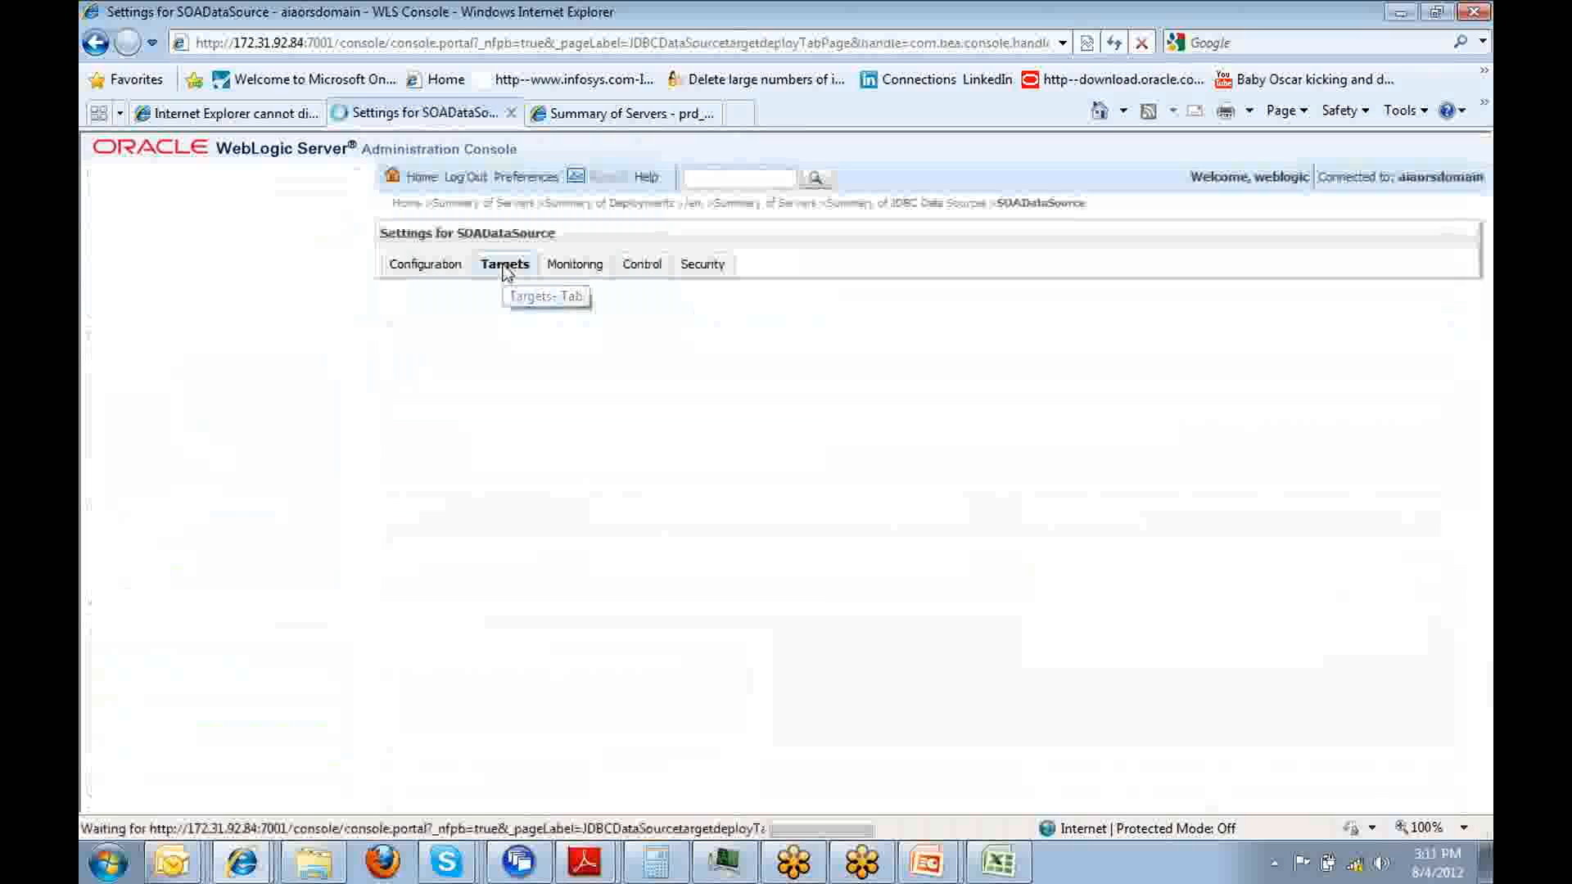
{"action": "left_click", "coordinate": [504, 265]}
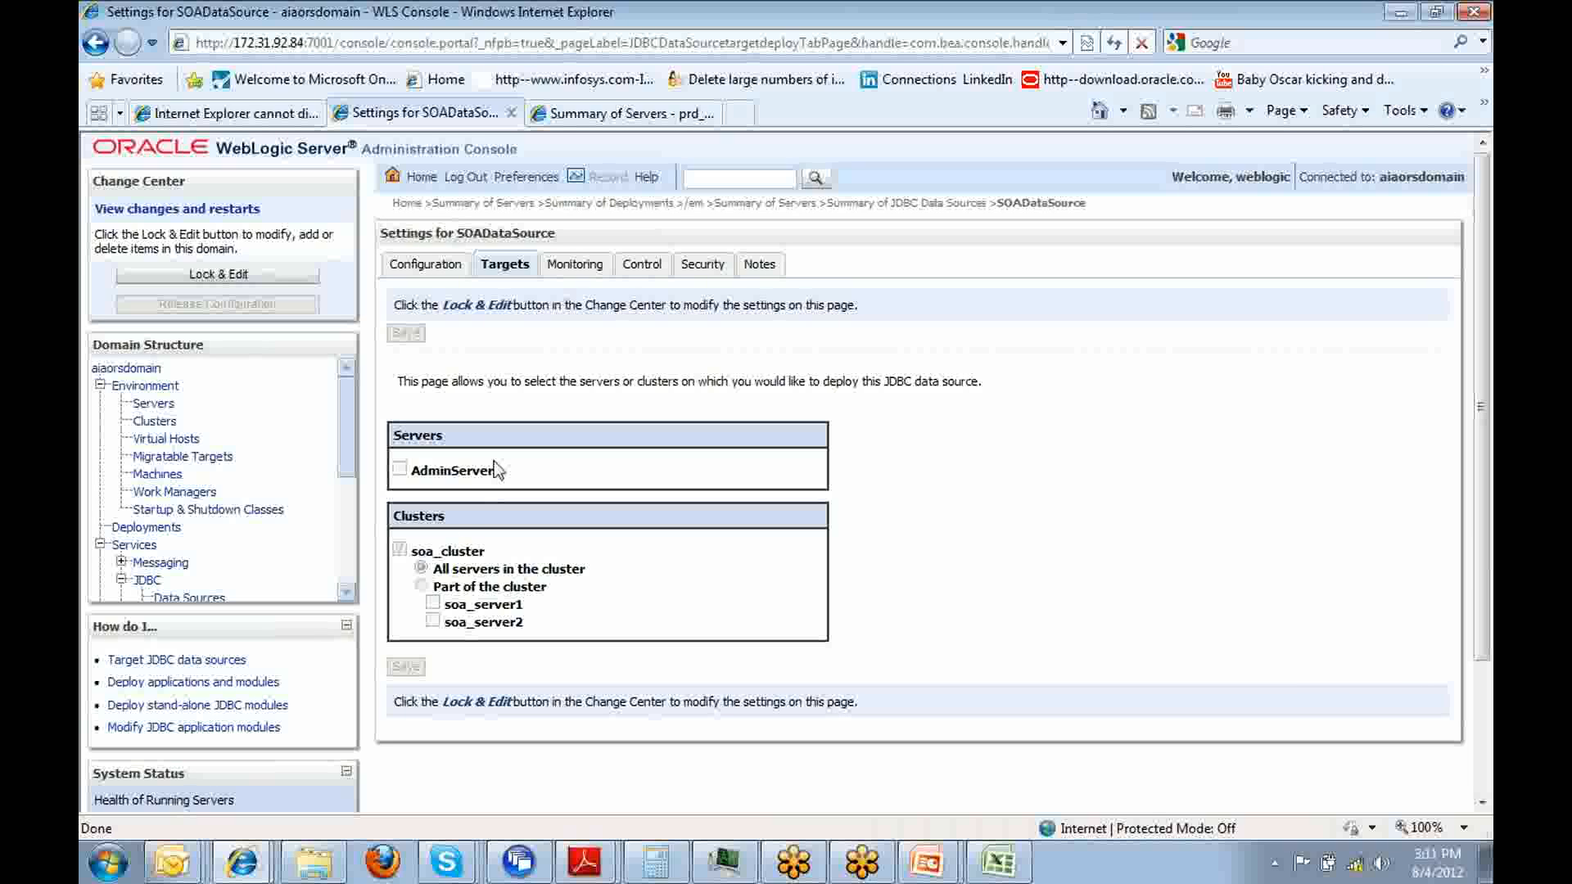
{"action": "mouse_move", "coordinate": [498, 468]}
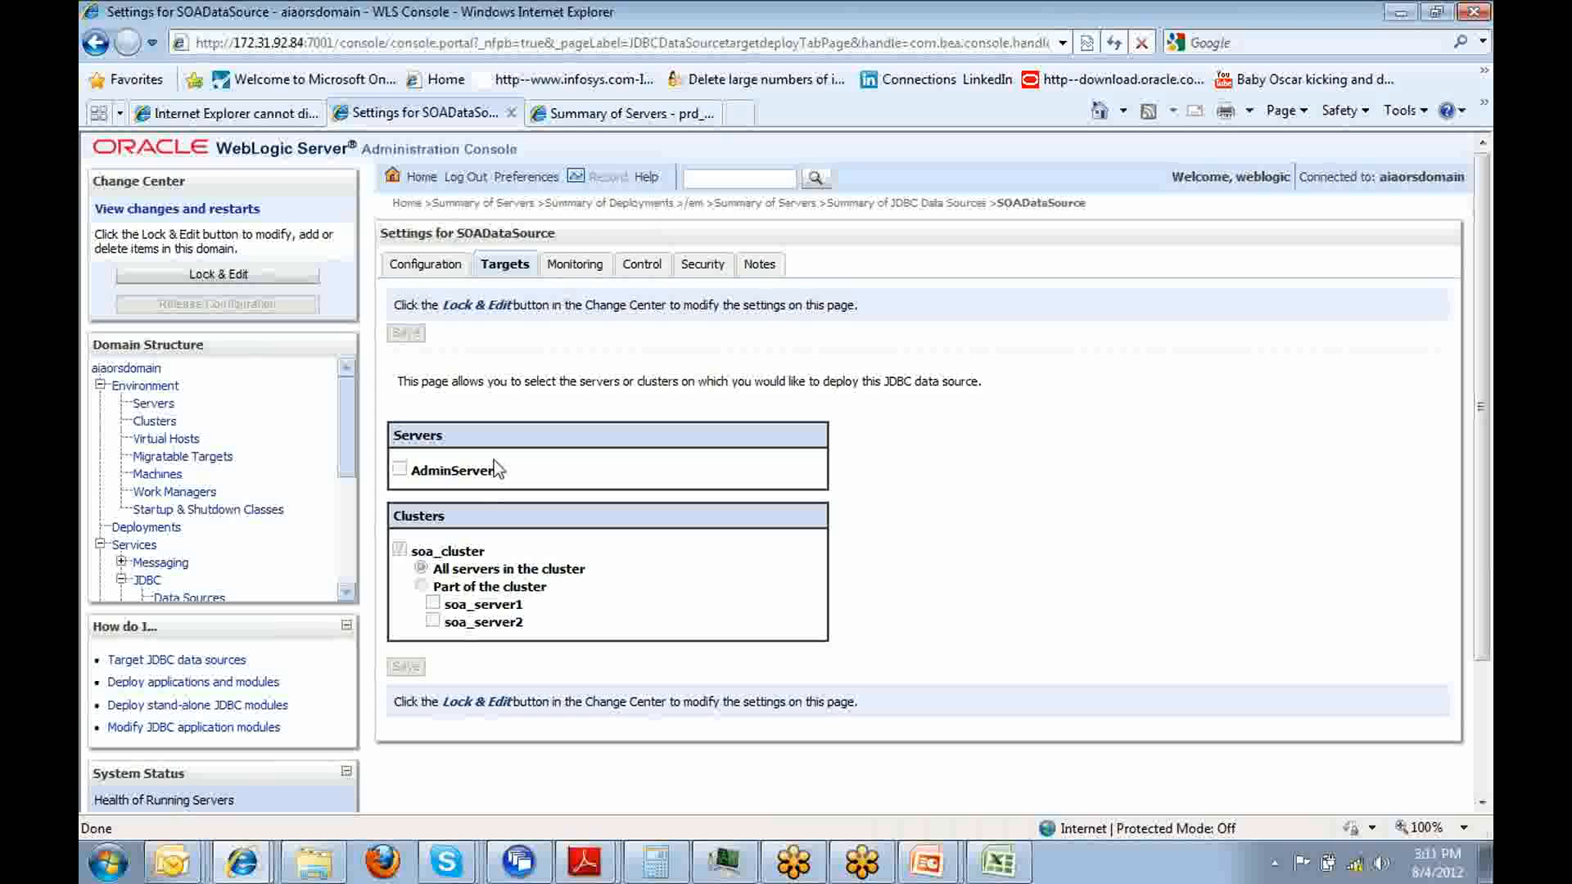
{"action": "mouse_move", "coordinate": [432, 639]}
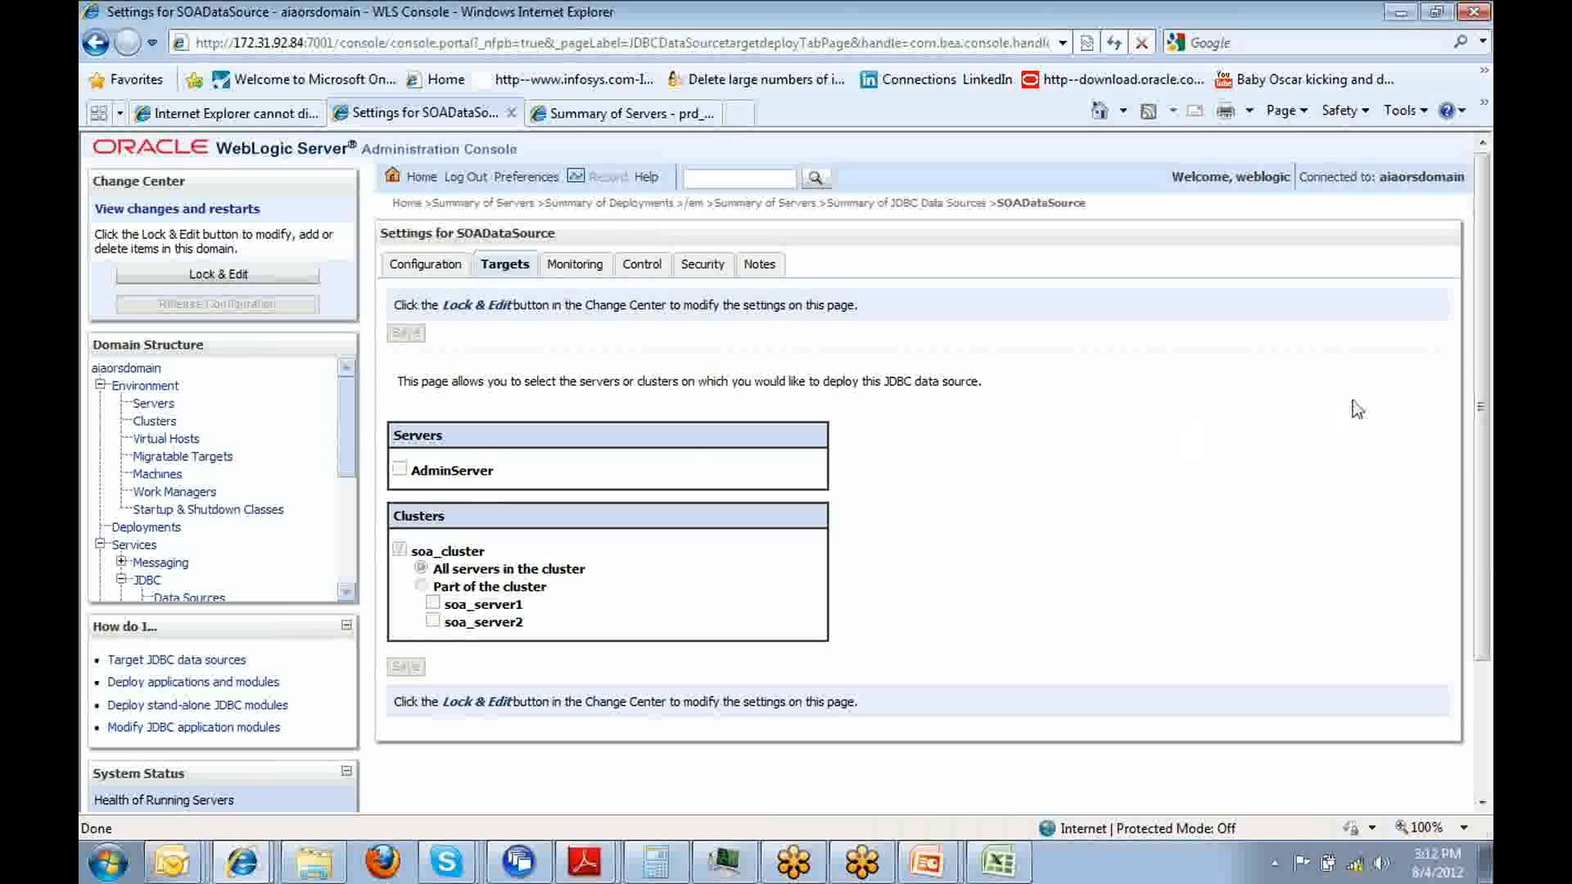
{"action": "mouse_move", "coordinate": [1348, 409]}
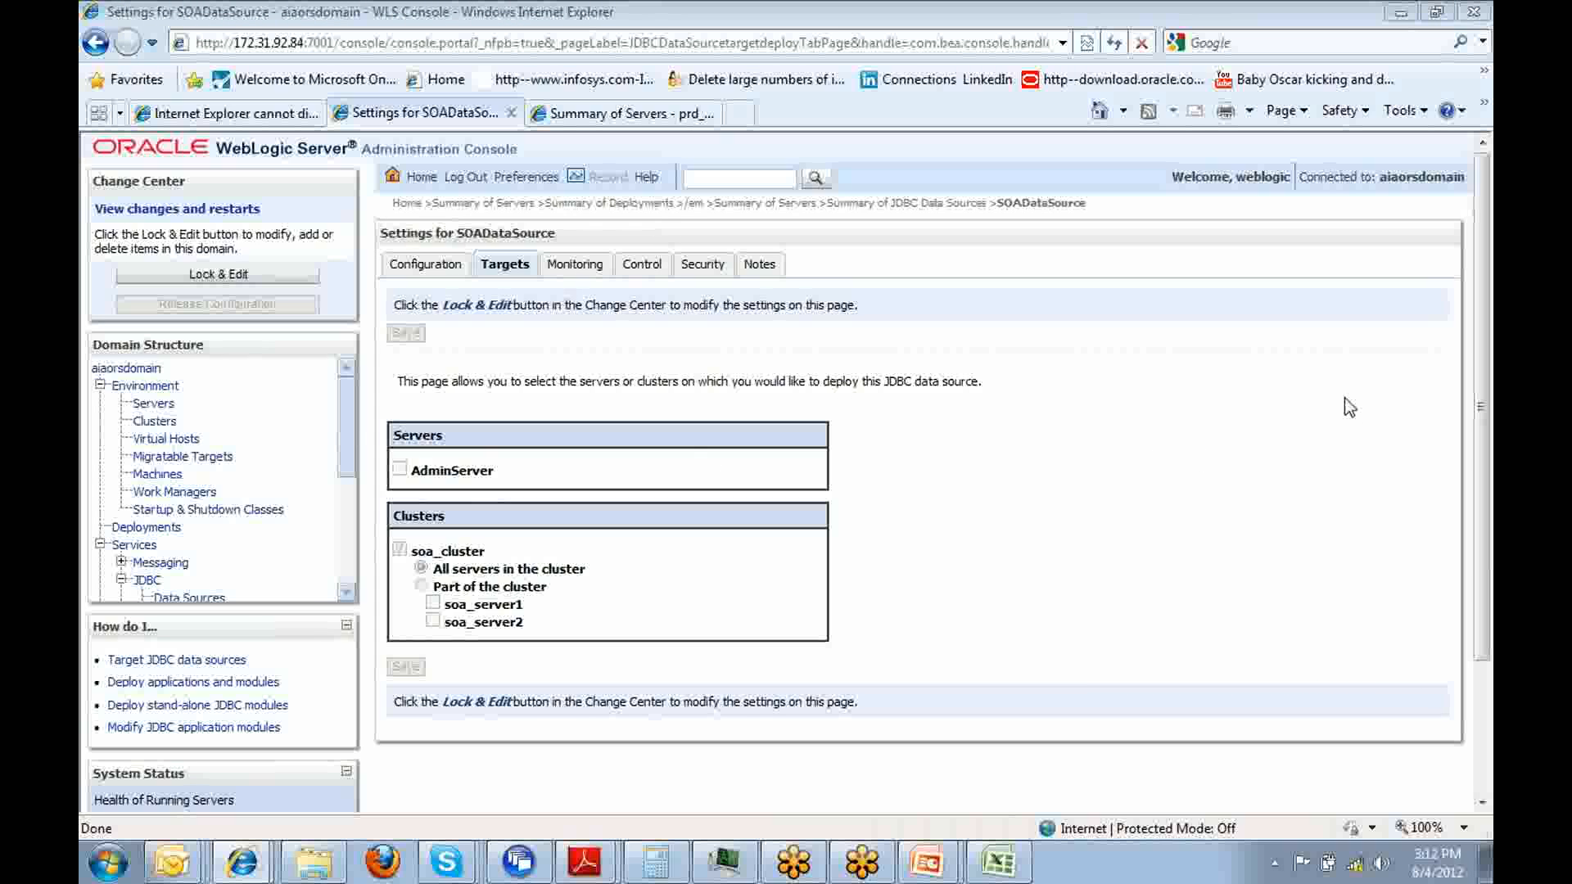
{"action": "mouse_move", "coordinate": [1081, 382]}
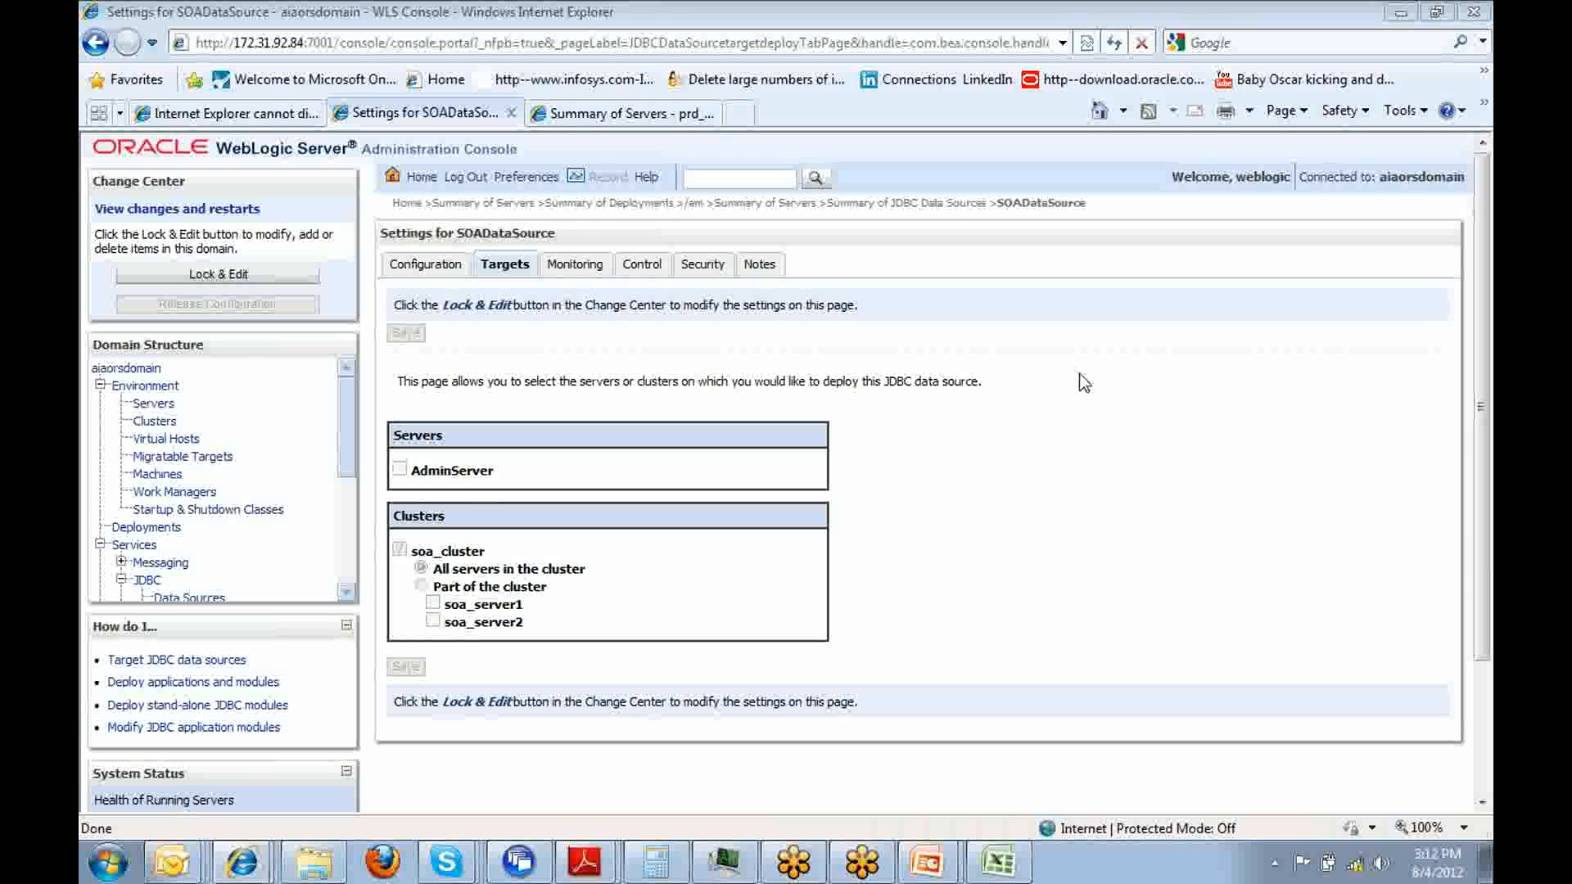
{"action": "mouse_move", "coordinate": [1350, 331]}
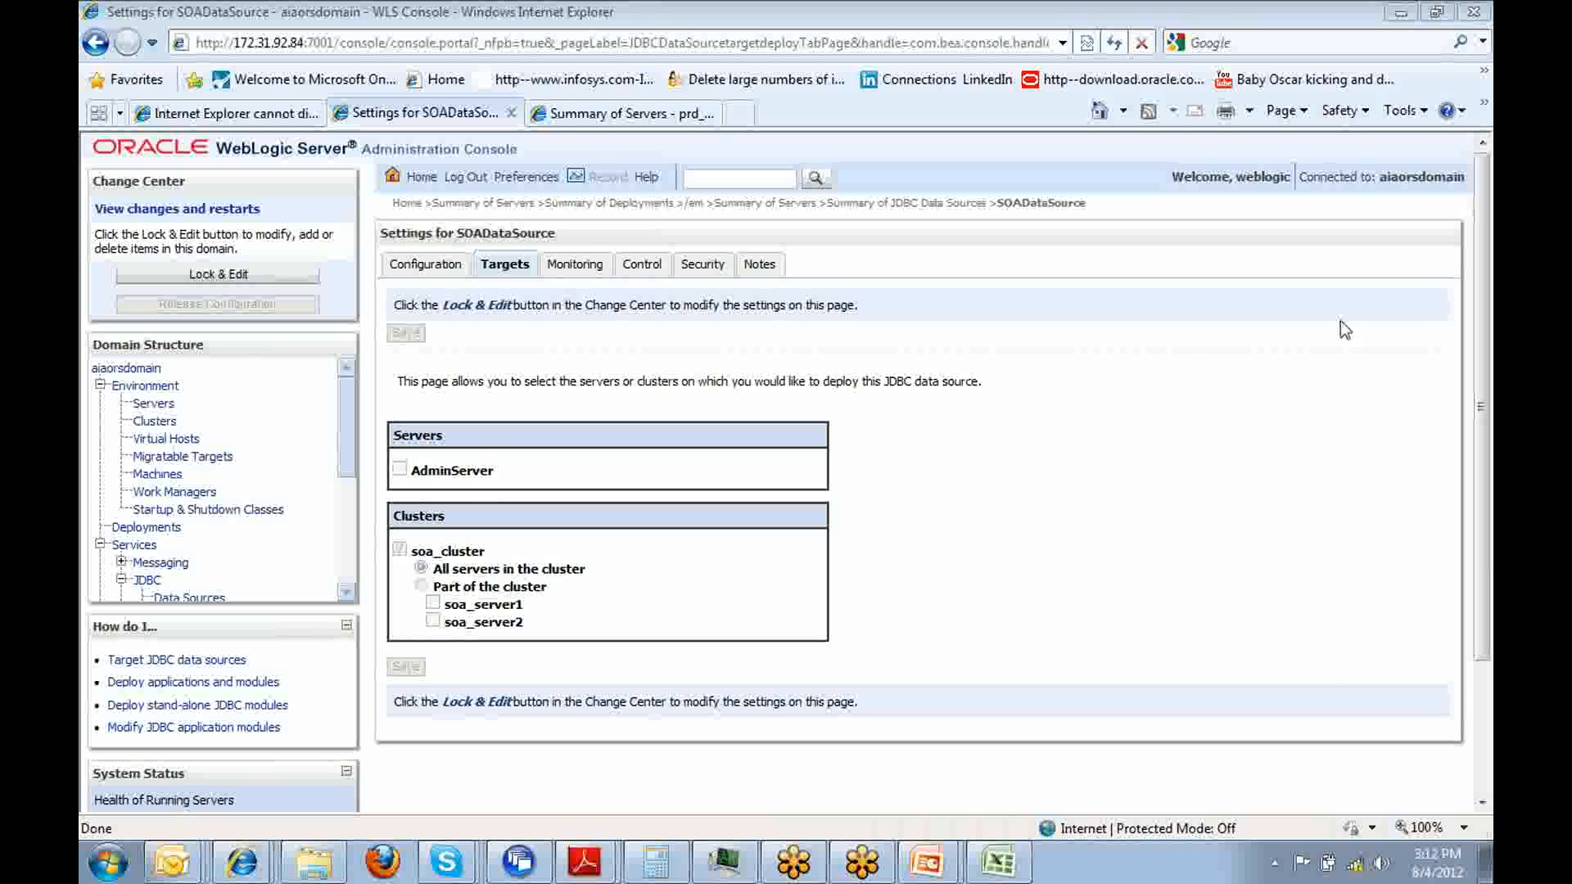
{"action": "mouse_move", "coordinate": [1343, 347]}
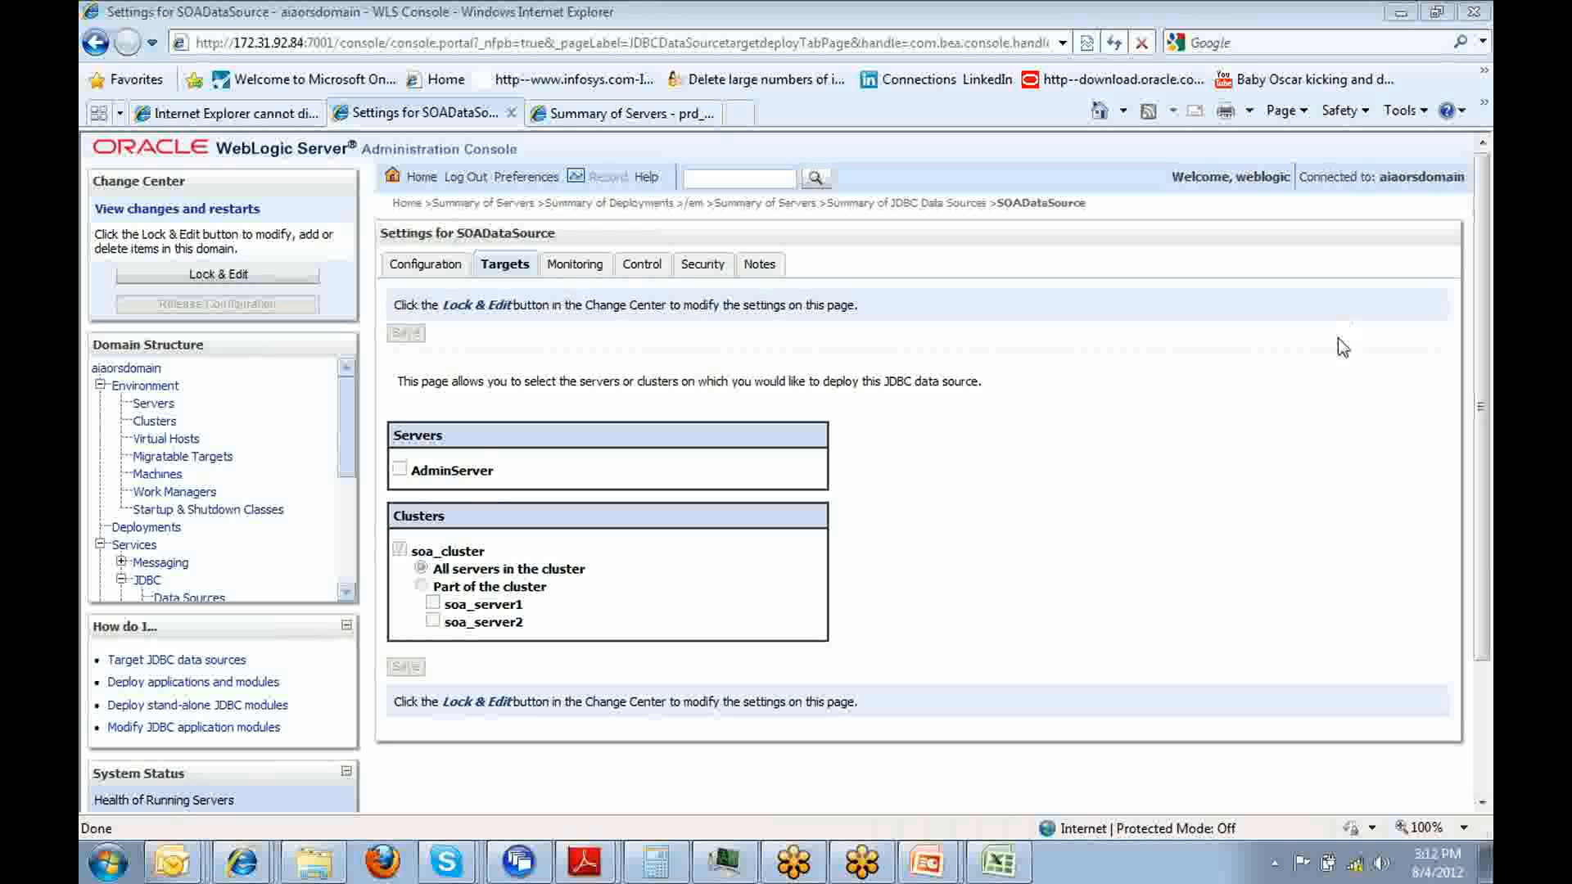
{"action": "mouse_move", "coordinate": [1339, 403]}
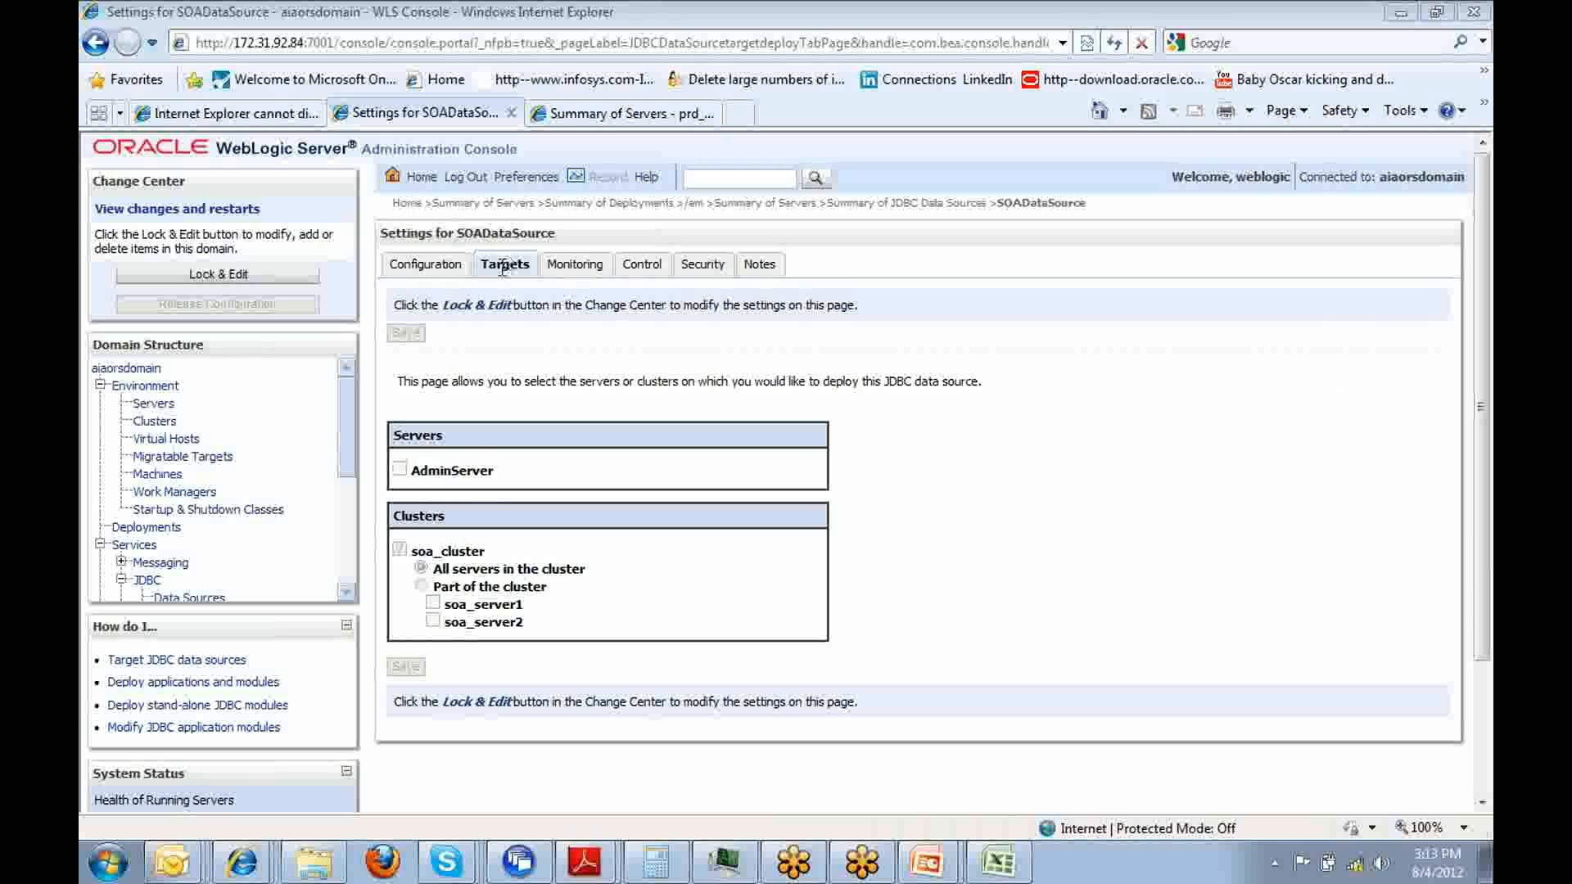
{"action": "mouse_move", "coordinate": [511, 264]}
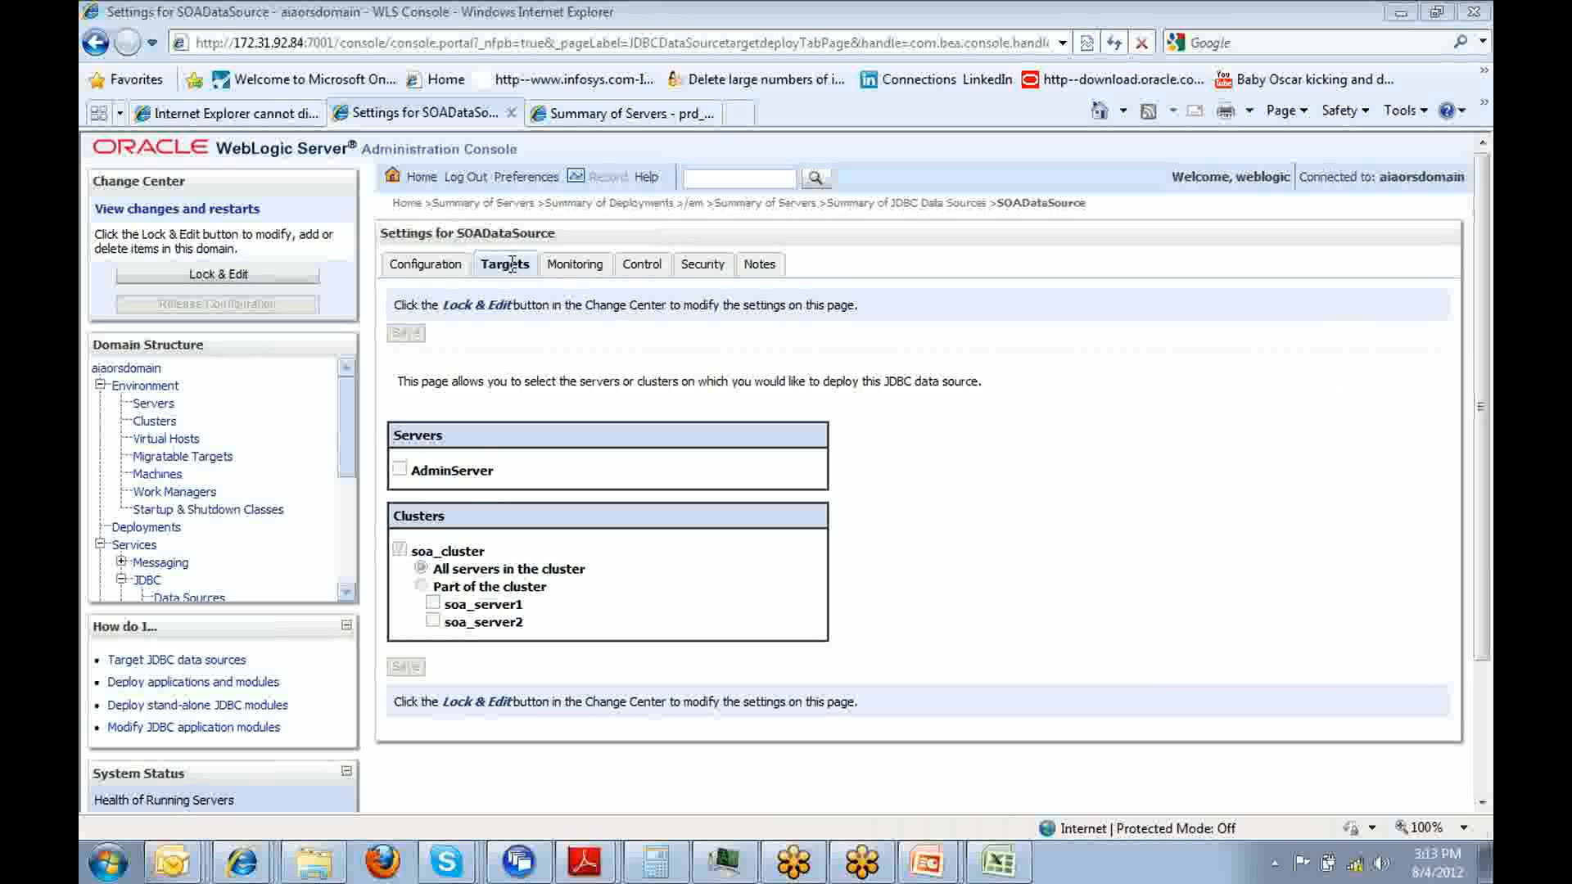